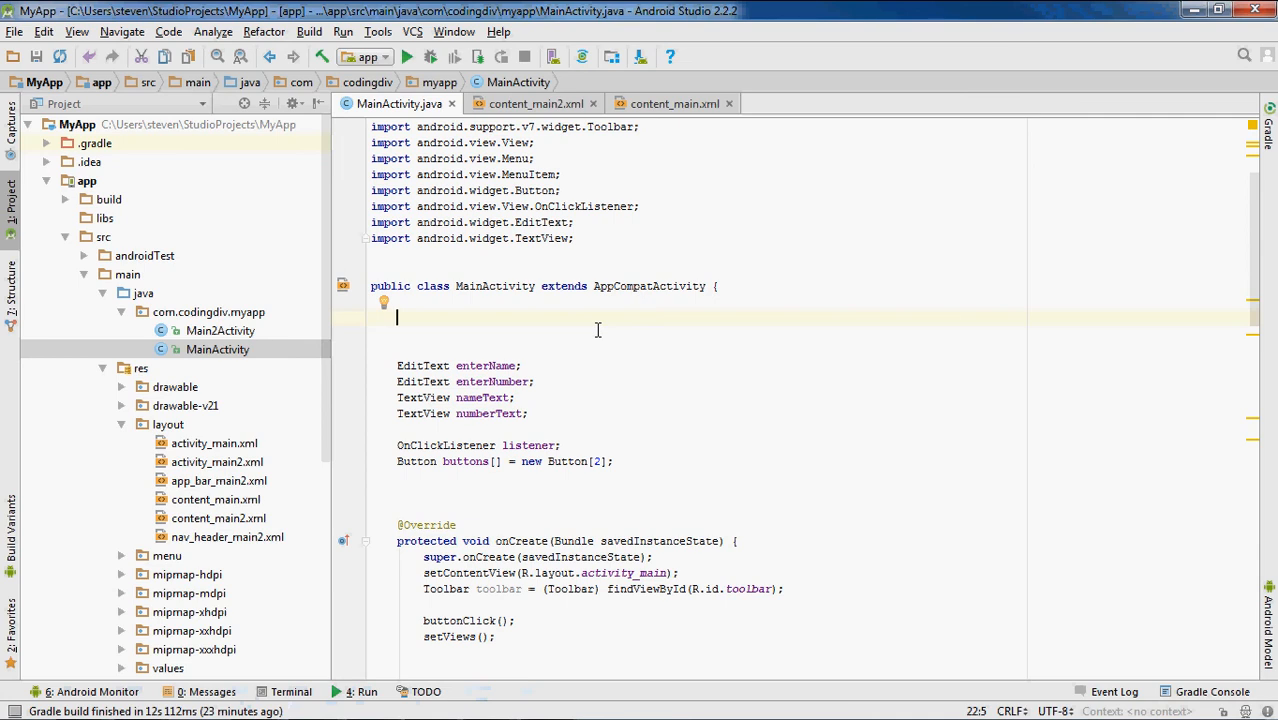
Step: Declare String name = ""; and int Number = 0; at the top of MainActivity
text(s)
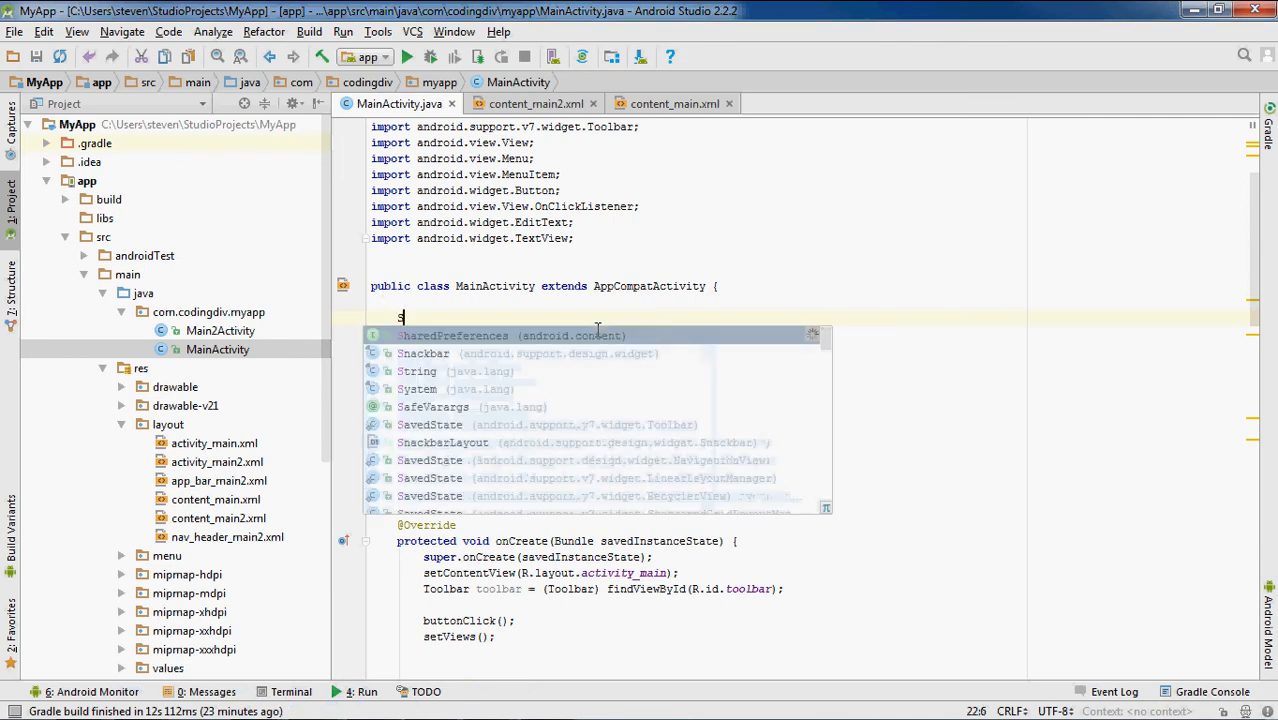
text(tring na)
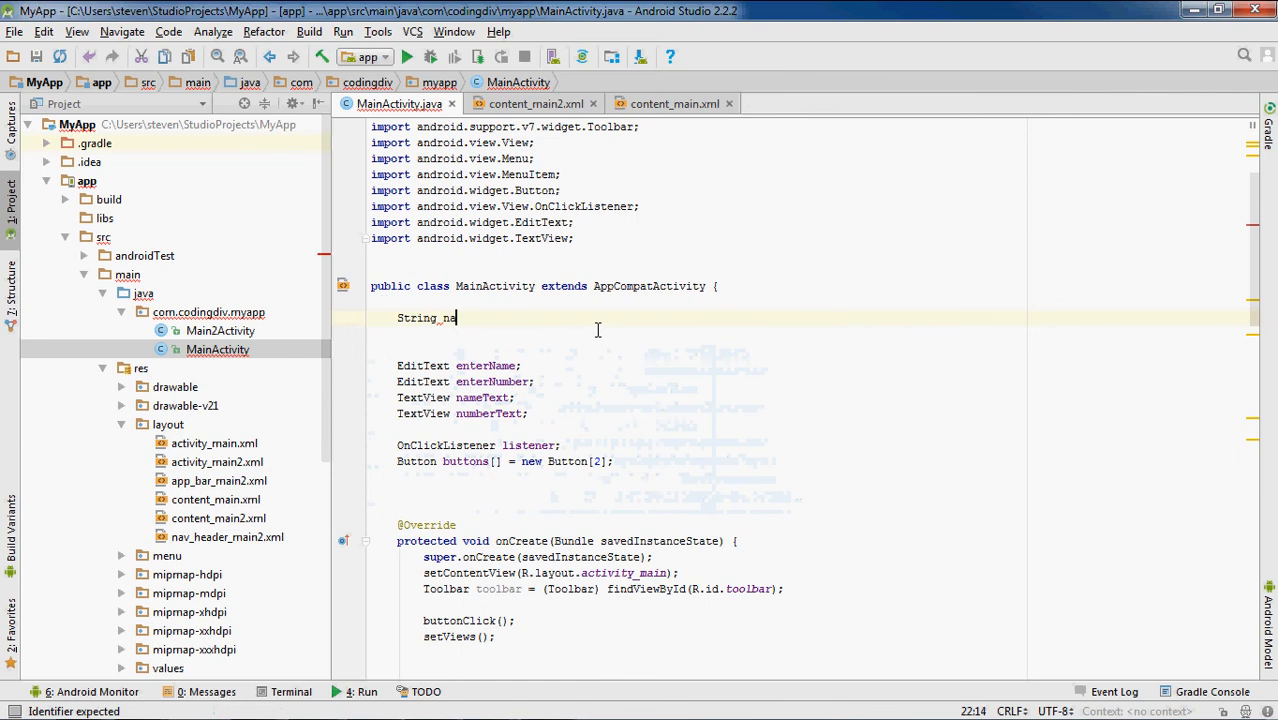
text(me = ')
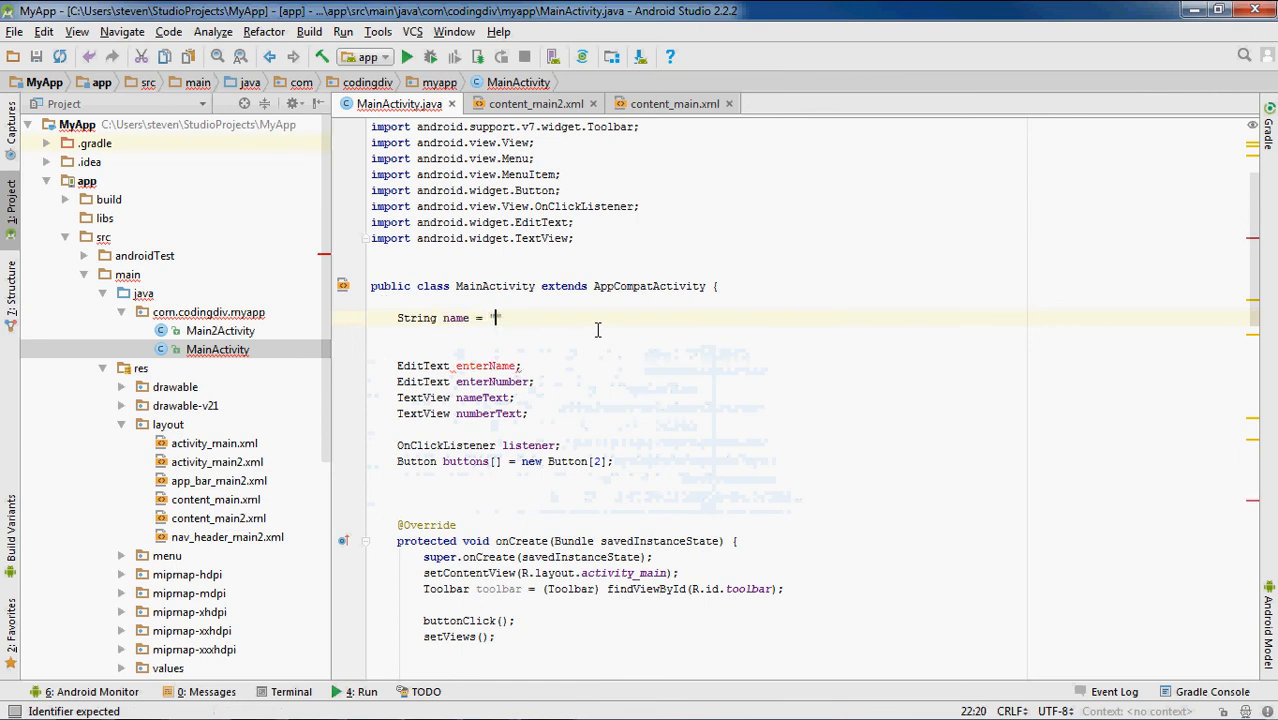
text(";)
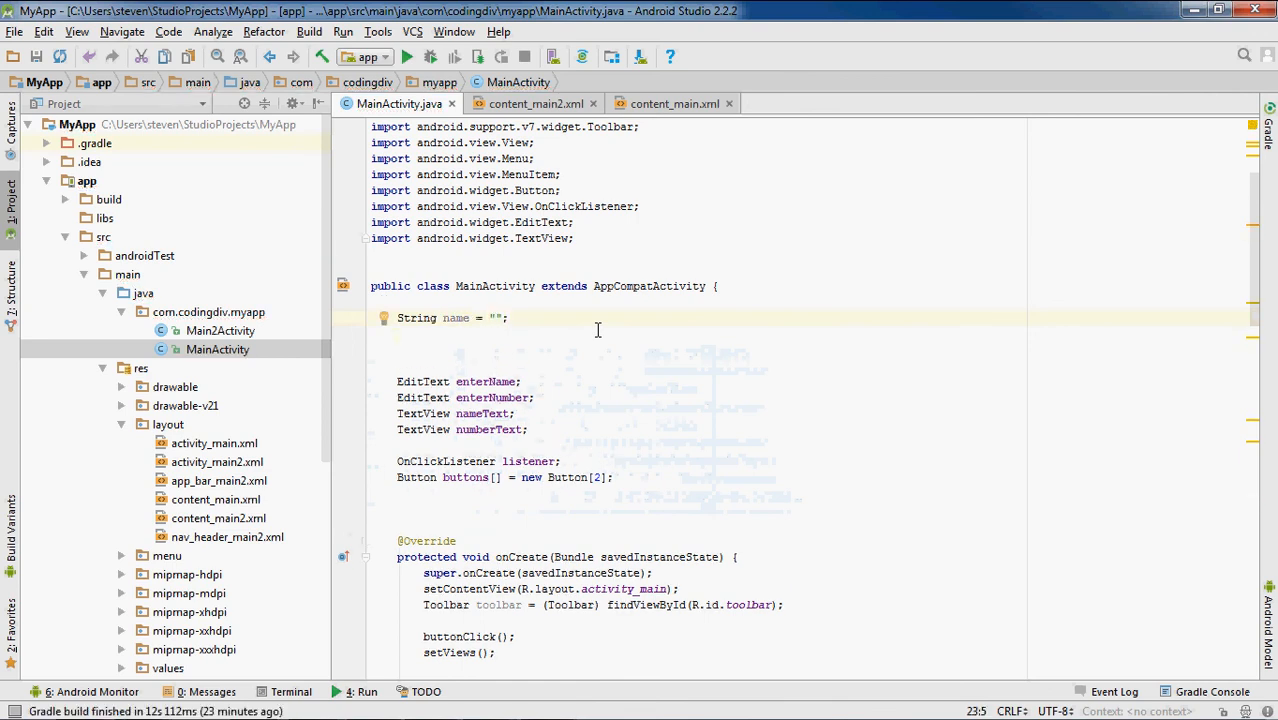
text(int Number = 0)
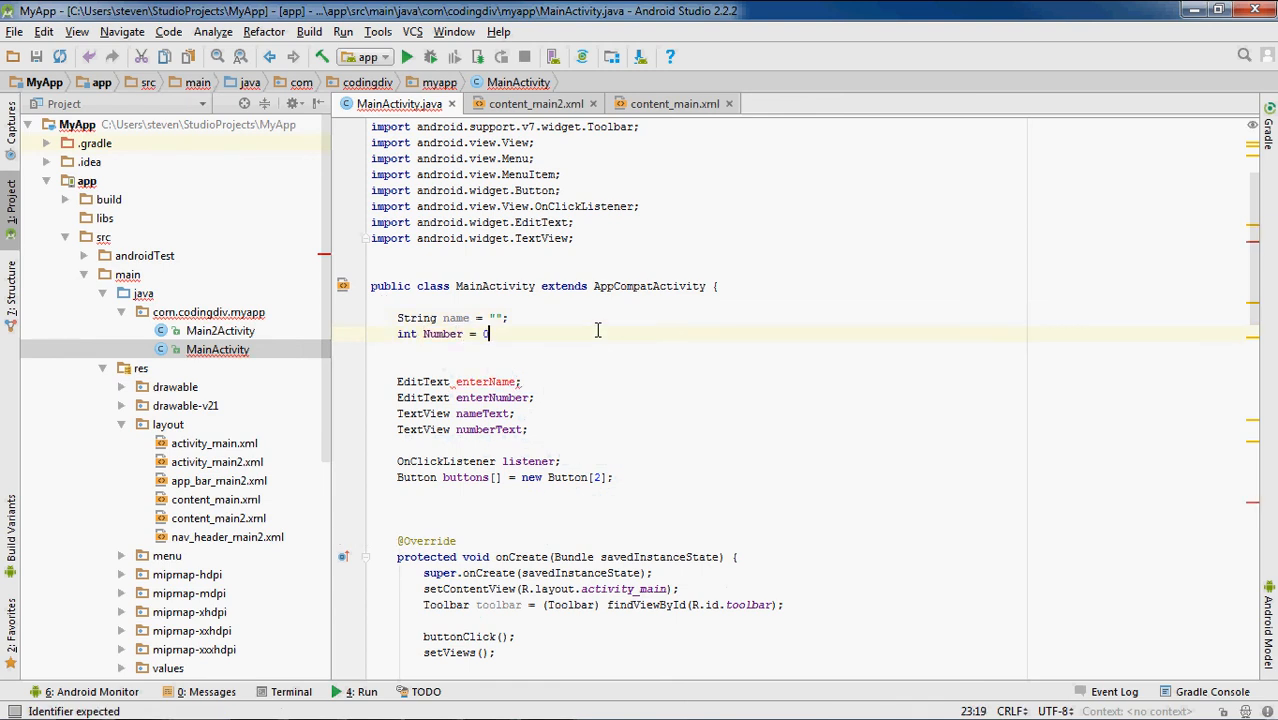
text(;)
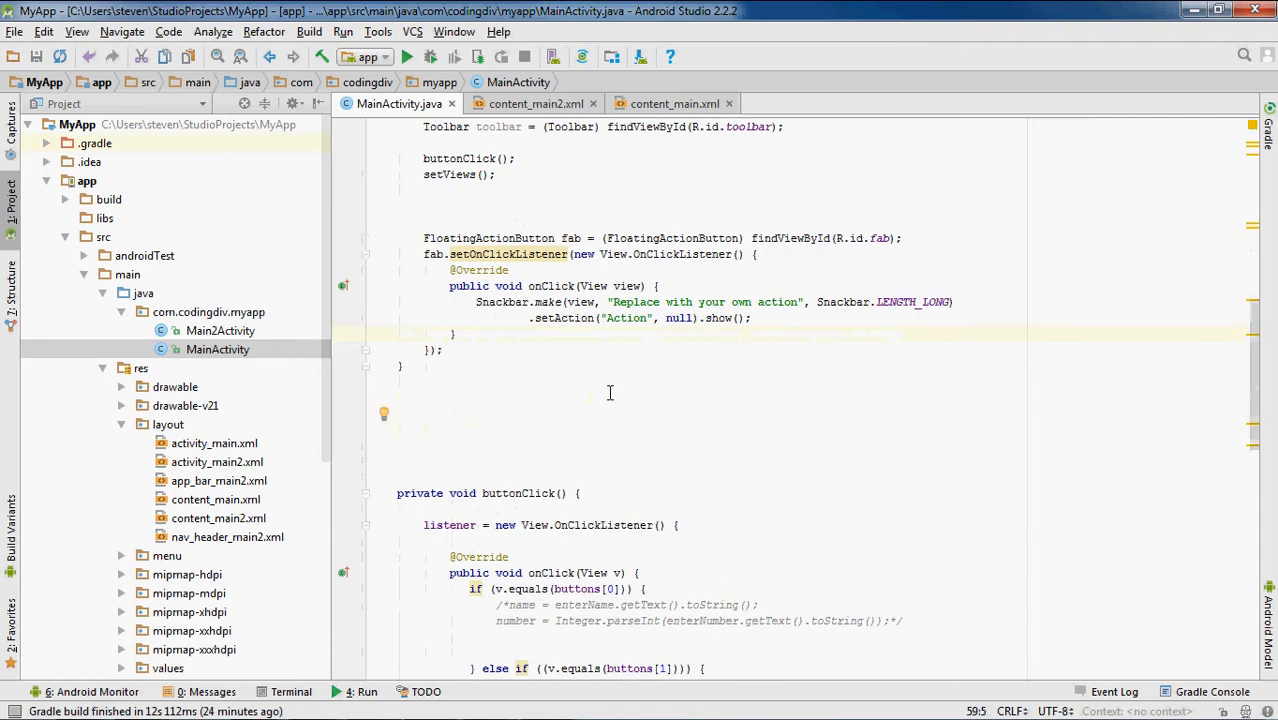
Step: Write an empty private void saveData() { } method above buttonClick()
text(private void)
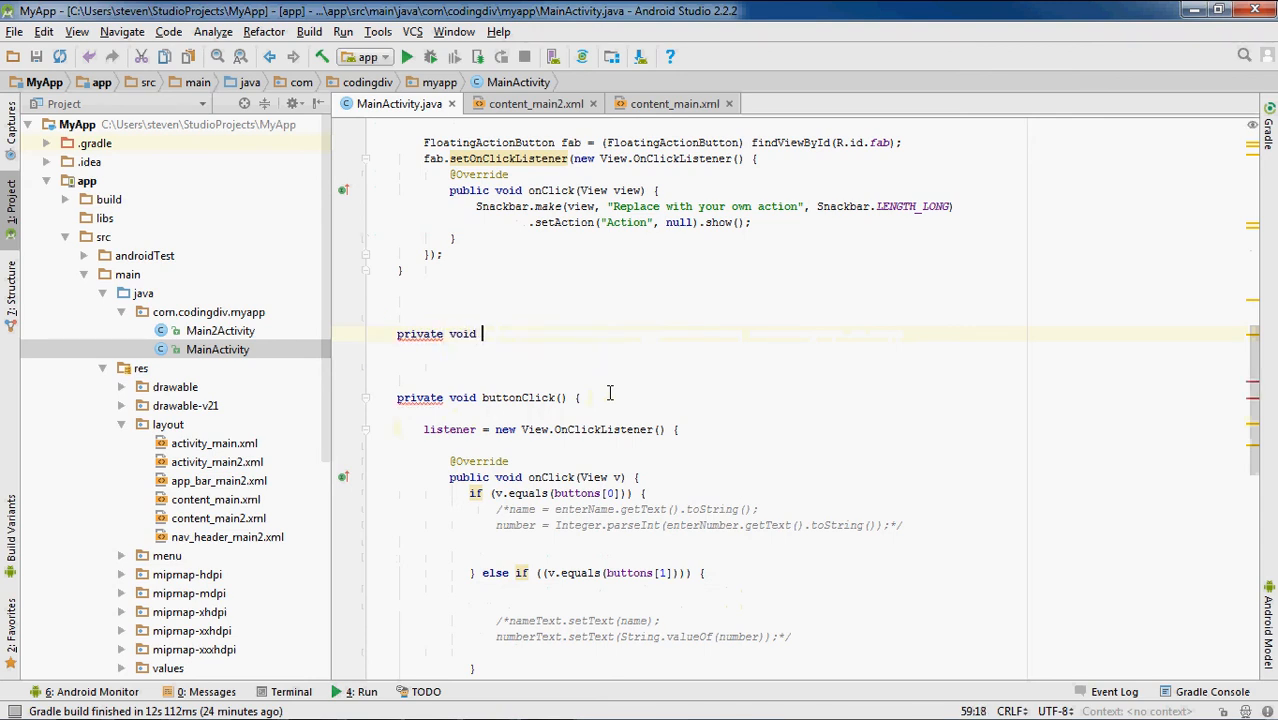
text(save)
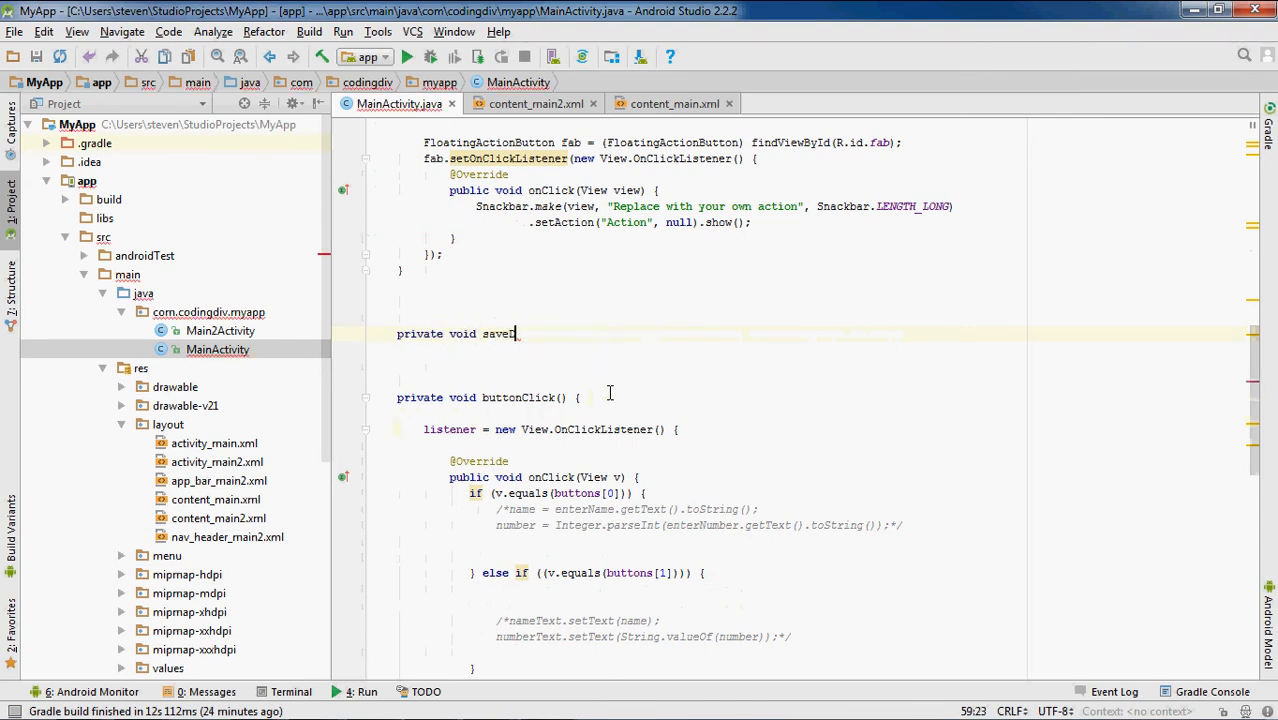
text(Data() {)
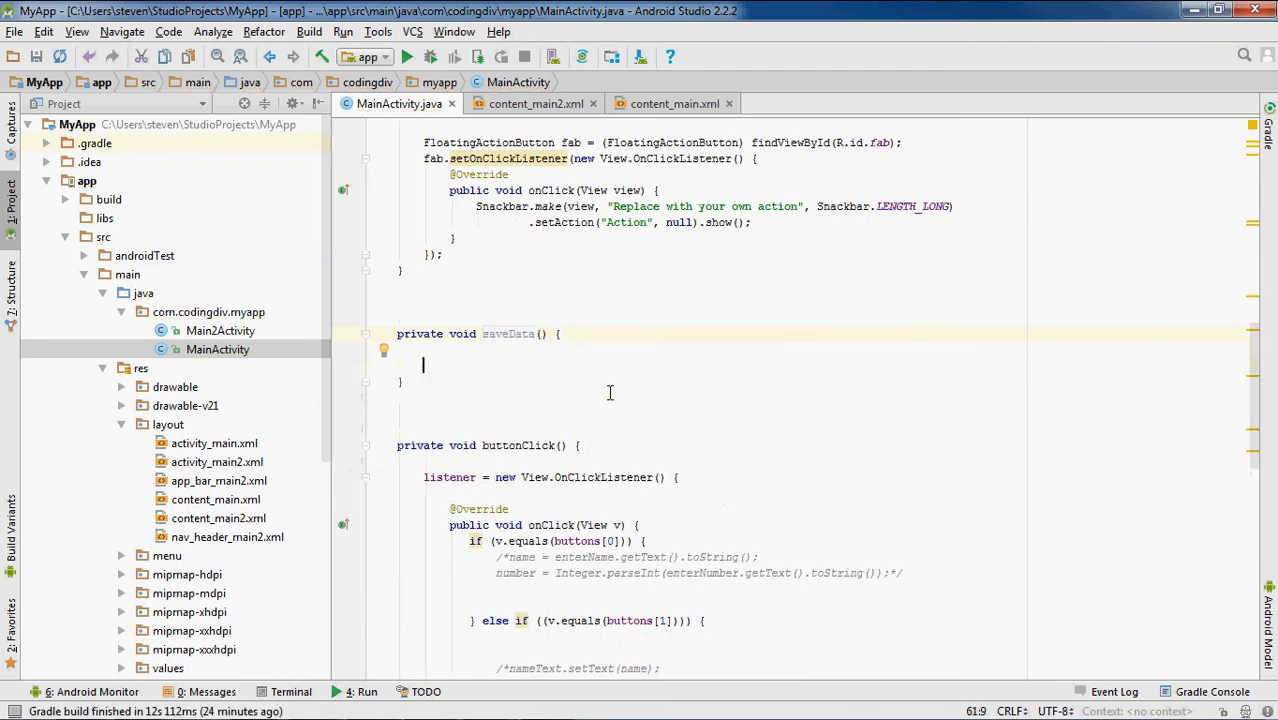
Step: Write SharedPreferences prefs = PreferenceManager.getDefaultSharedPreferences(getApplicationContext()); in saveData
text(SharedPreferences)
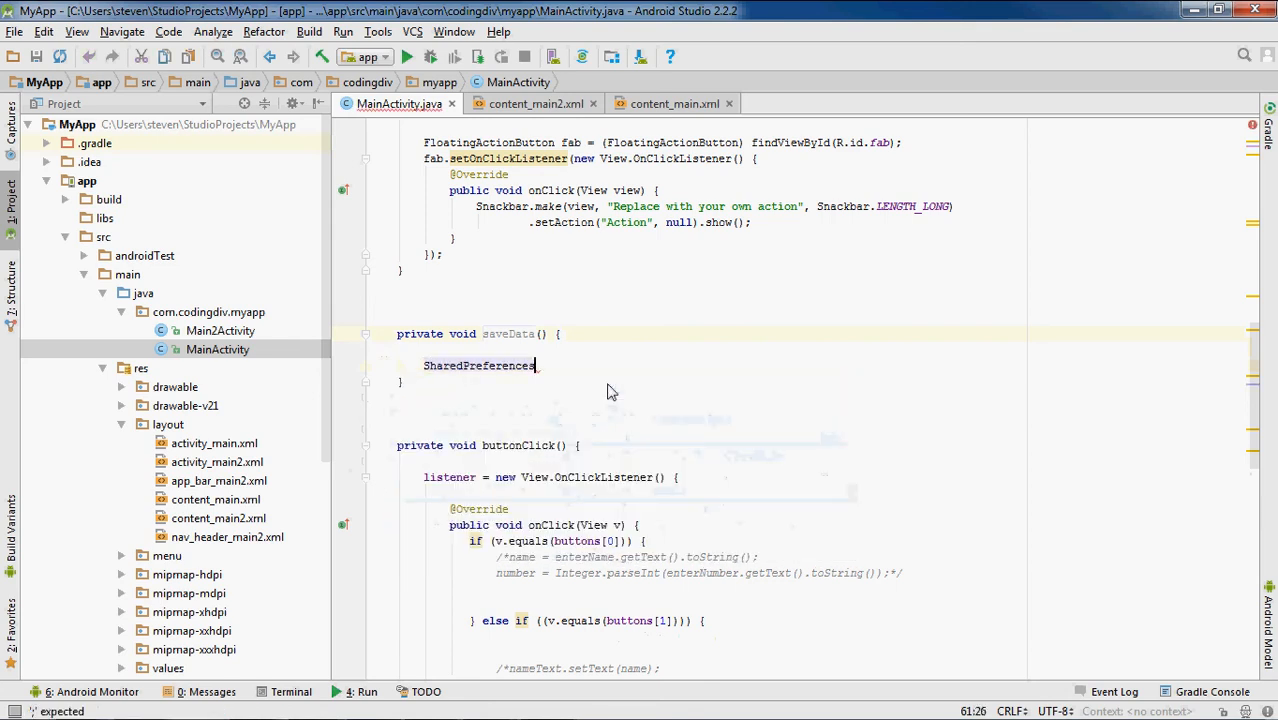
text(prefs)
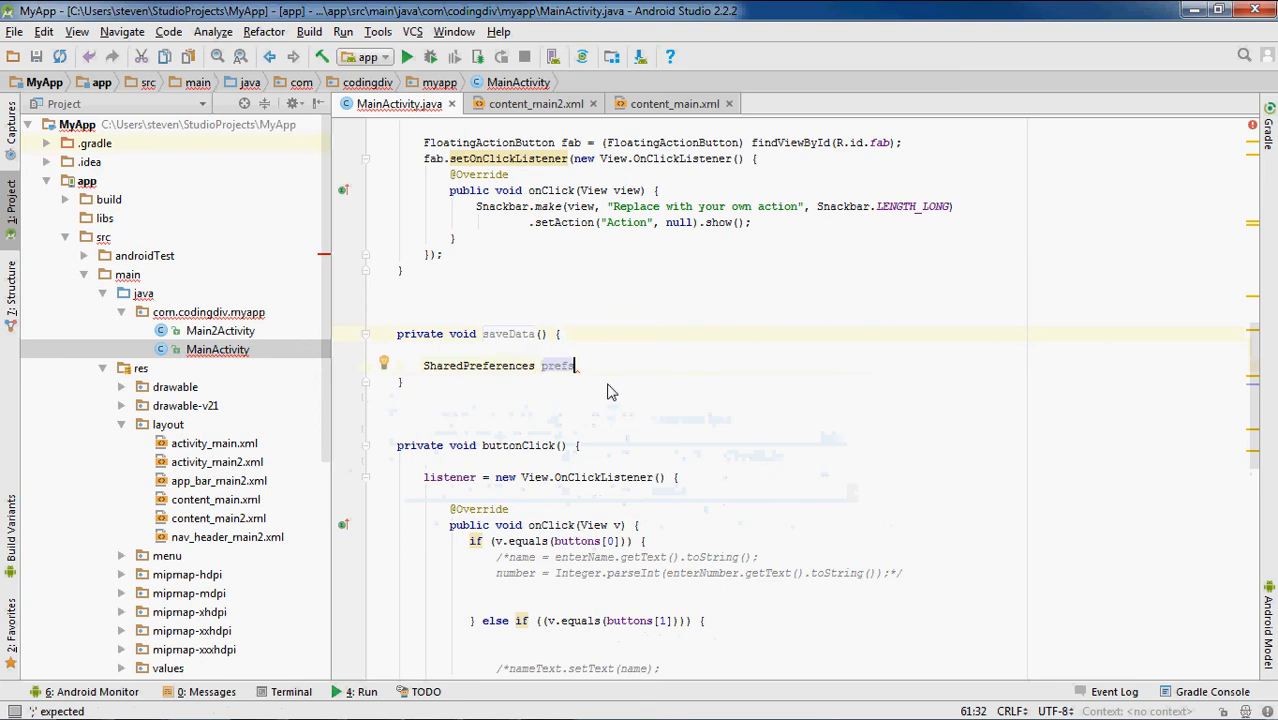
text(=.)
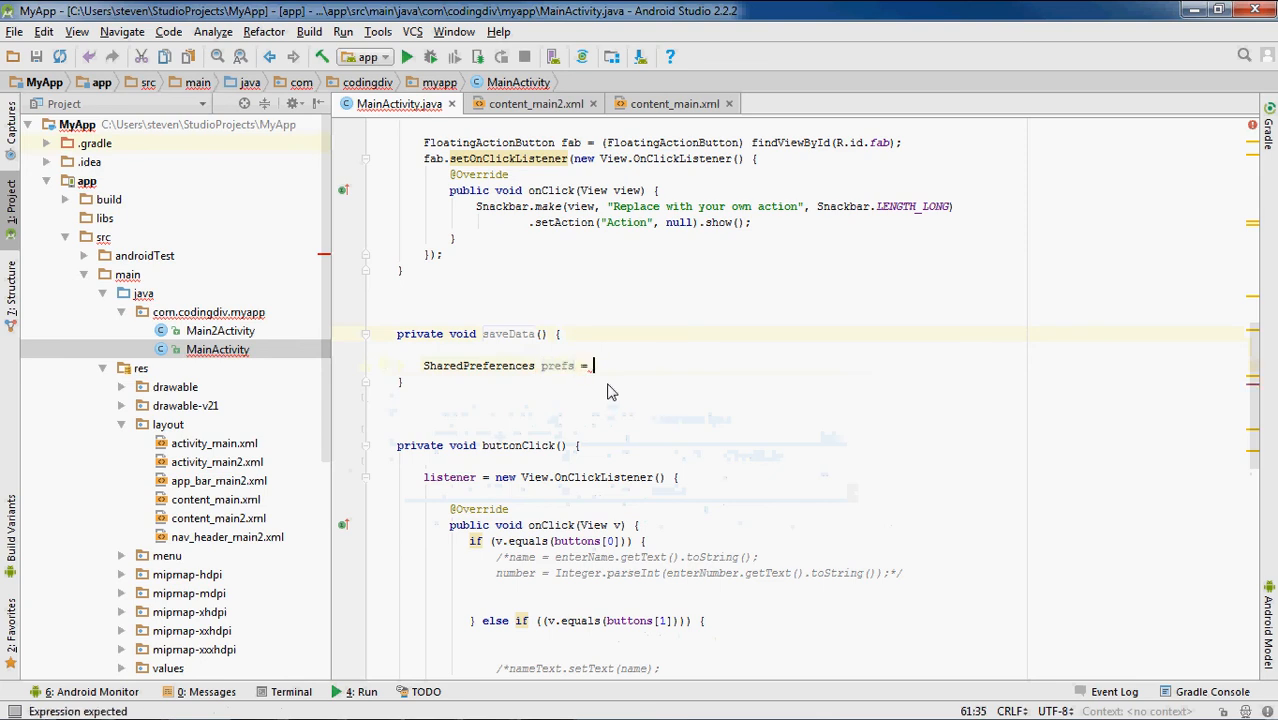
text(Pre)
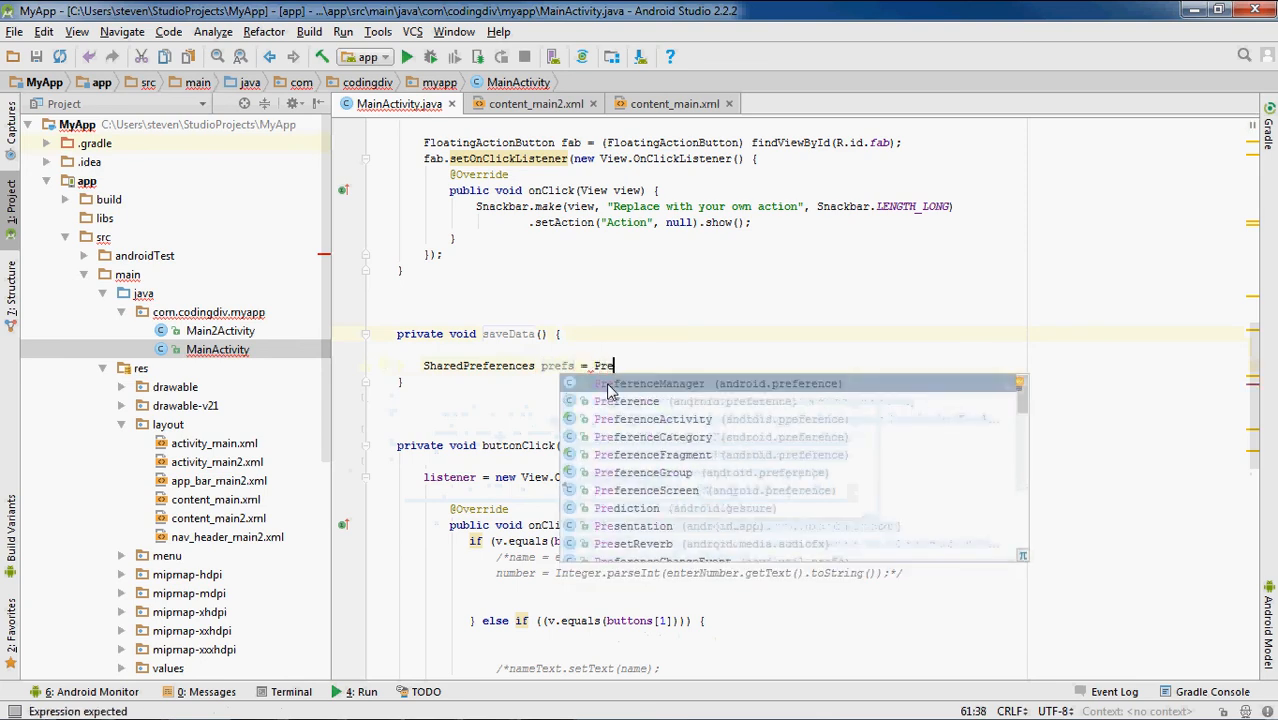
click(654, 384)
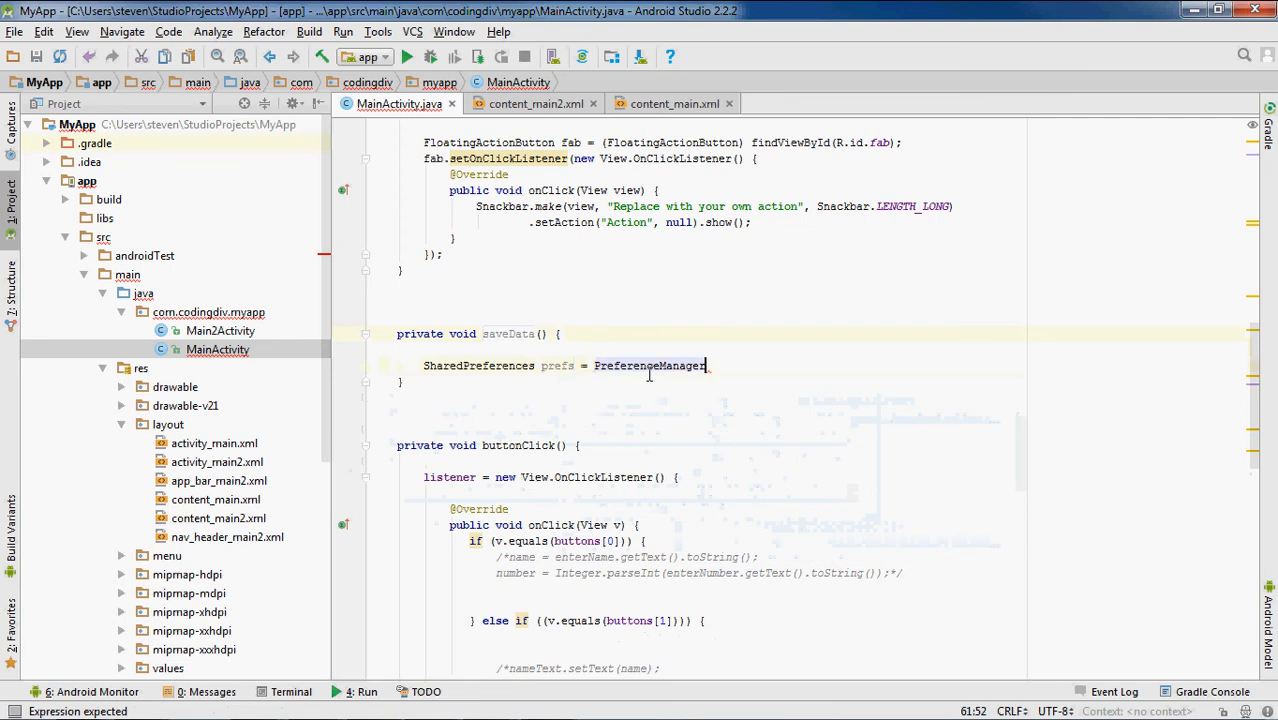
text(.getDefaultSharedPreferences()
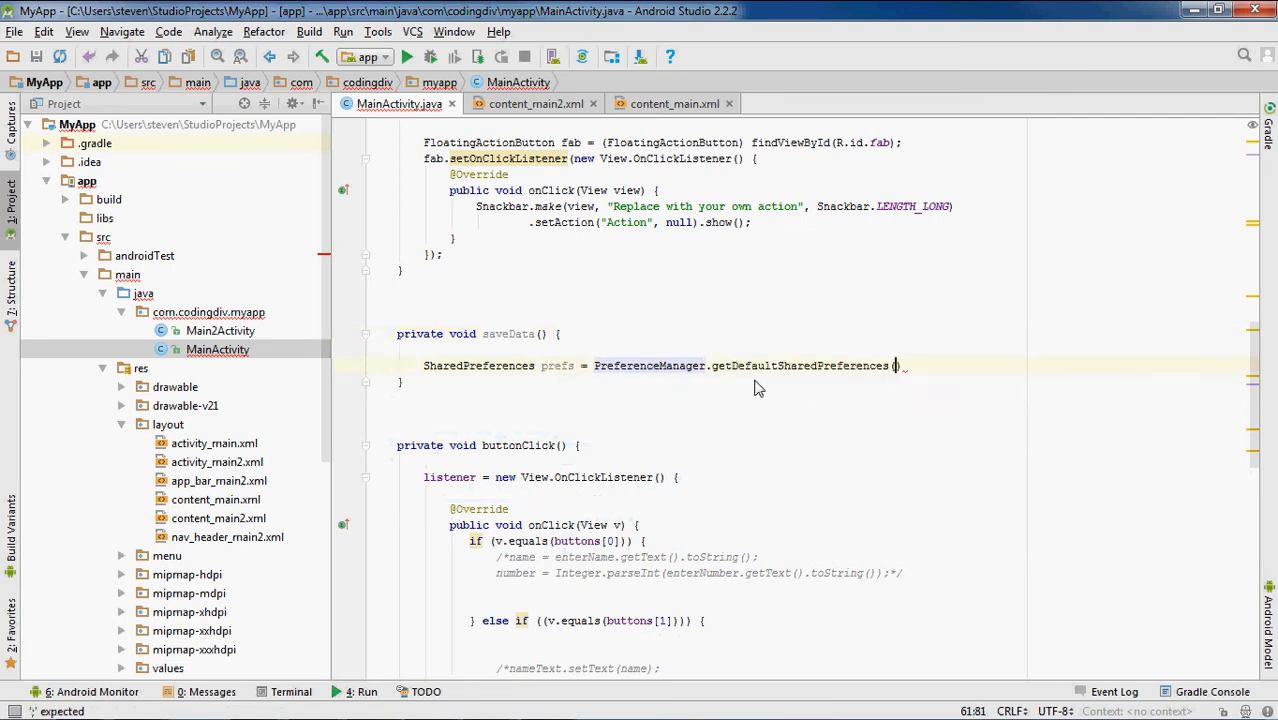
text(GE)
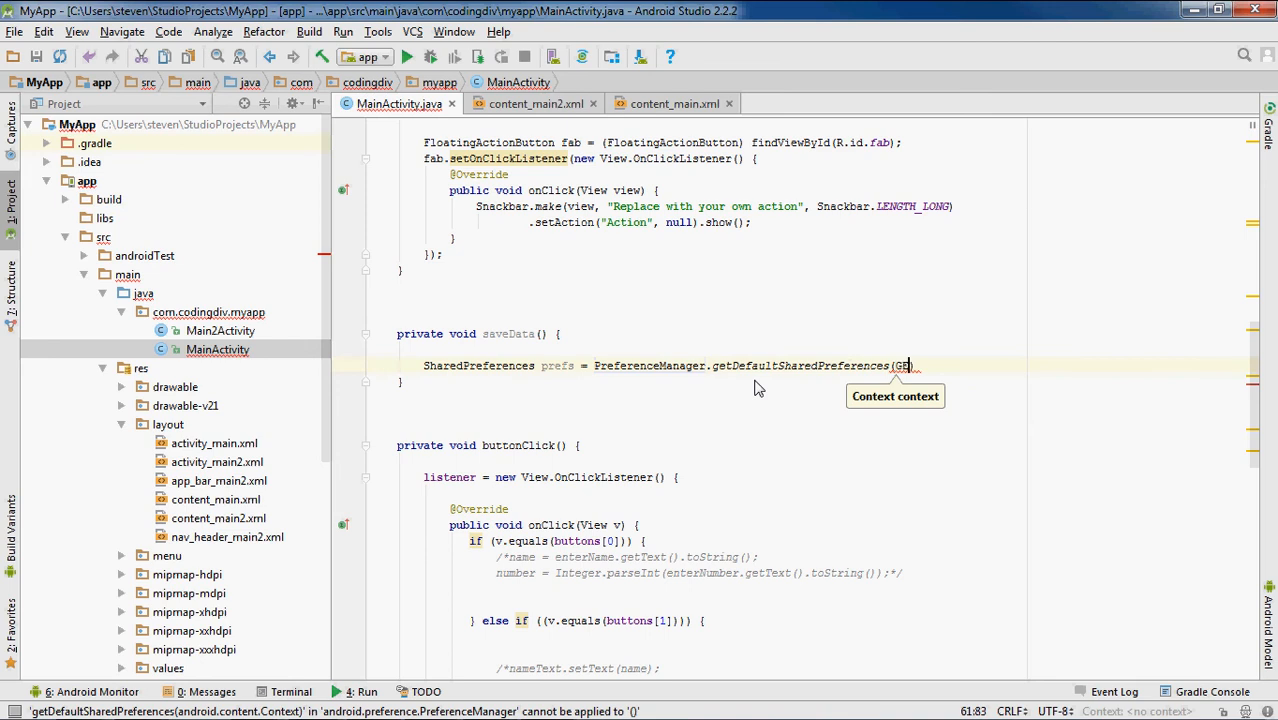
text(get)
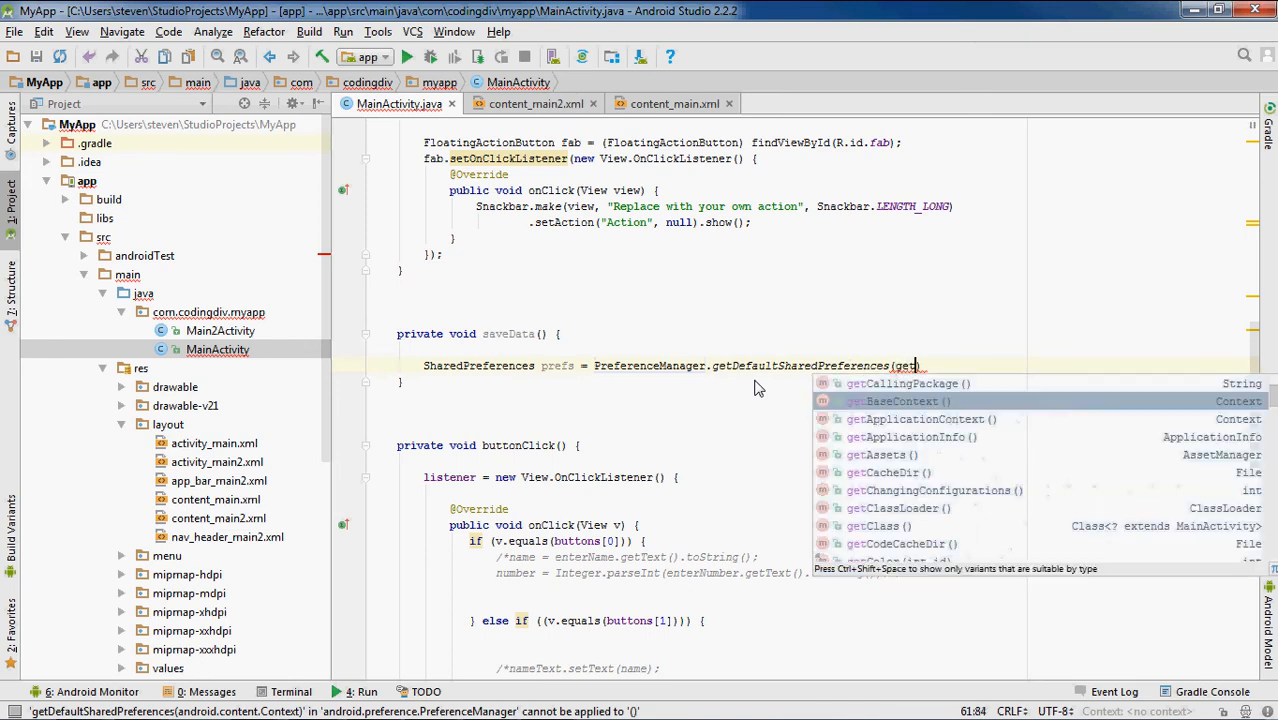
text(A)
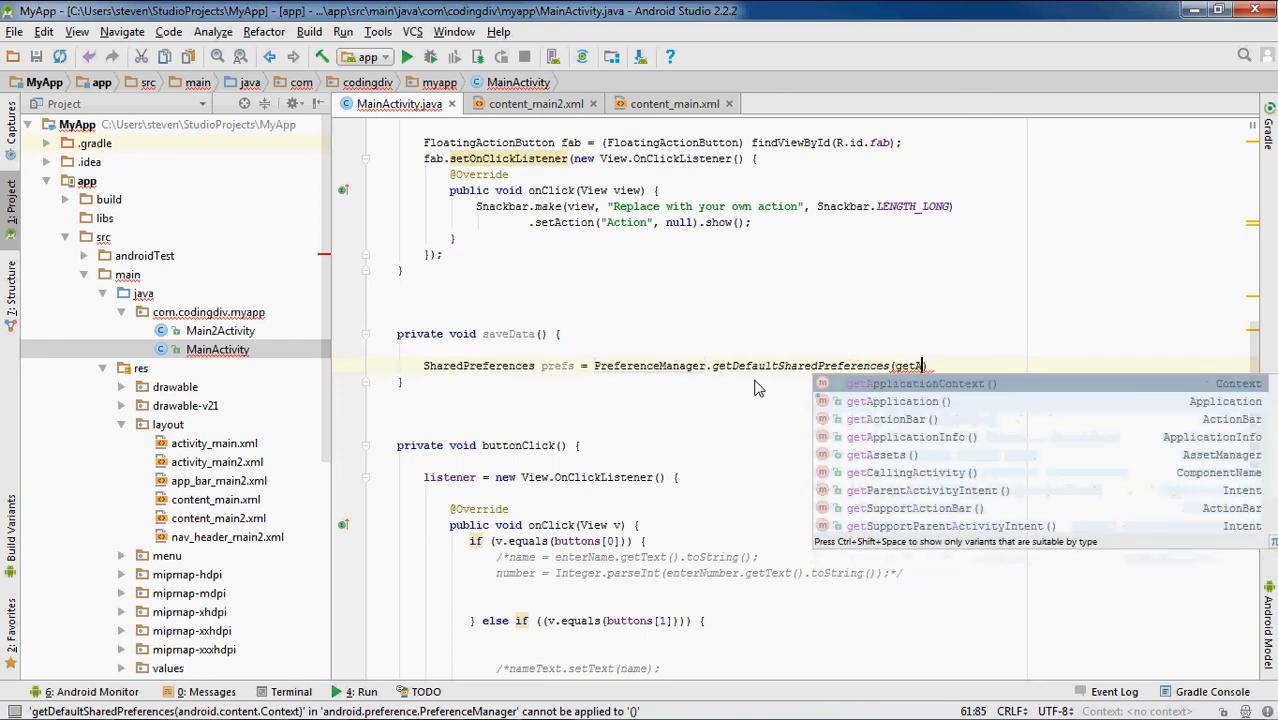
text(pplication)
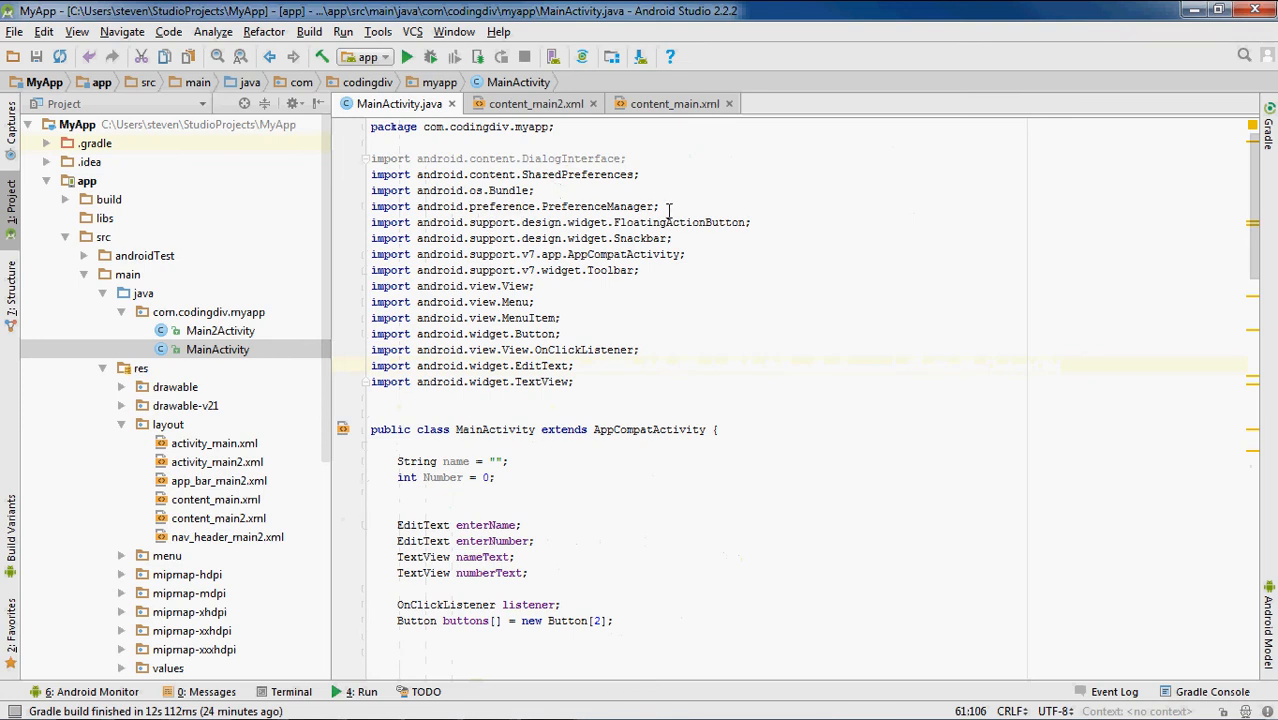
scroll(down, 3)
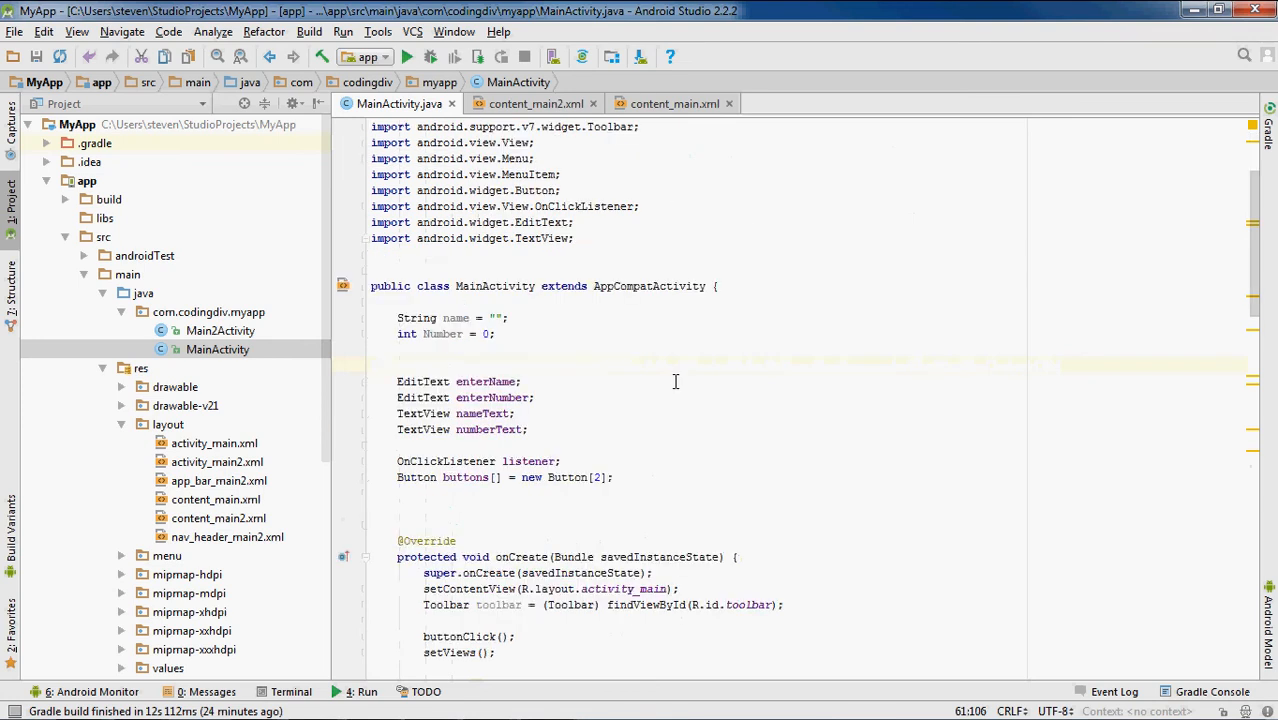
scroll(down, 3)
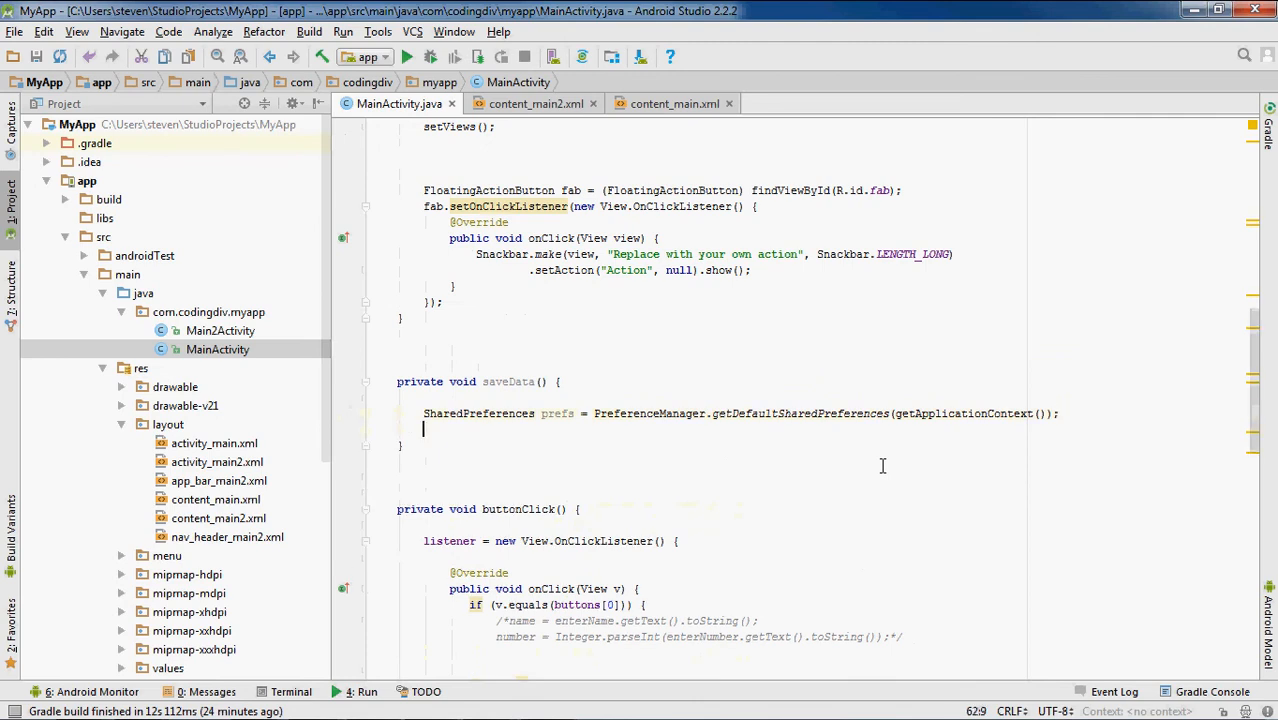
Step: Add SharedPreferences.Editor editor = prefs.edit(); and begin the next editor line
text(s)
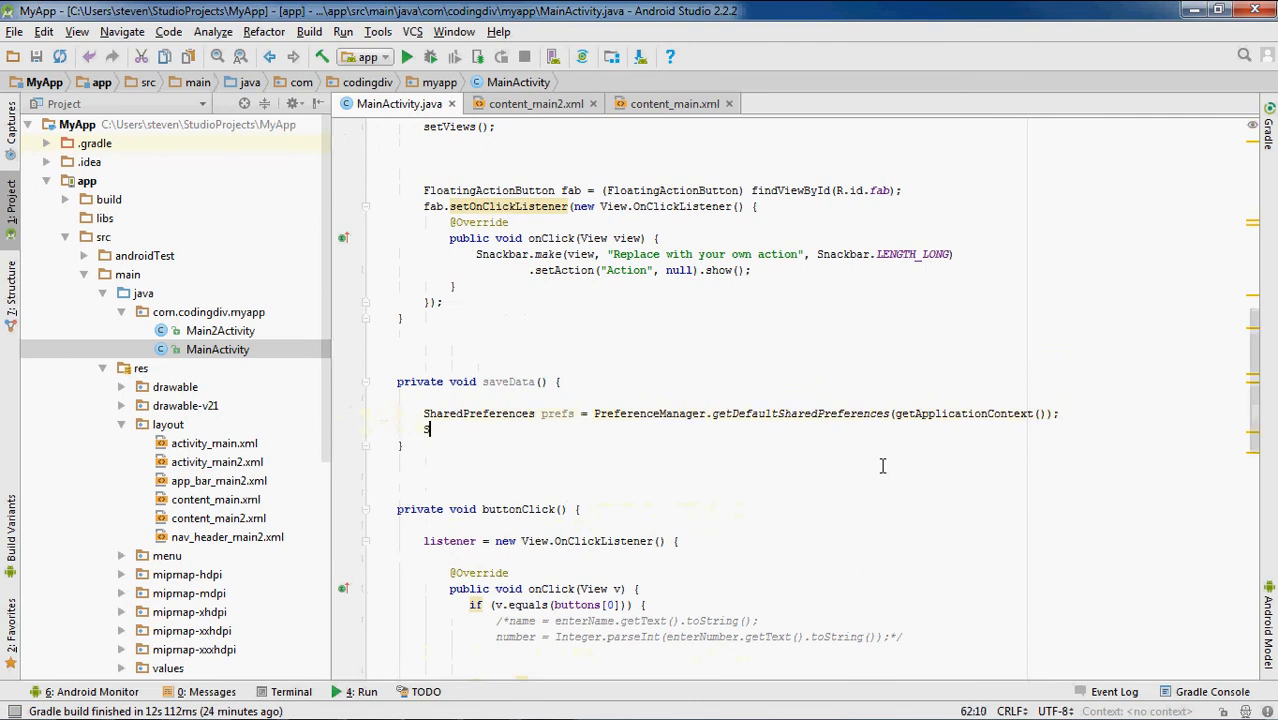
text(H)
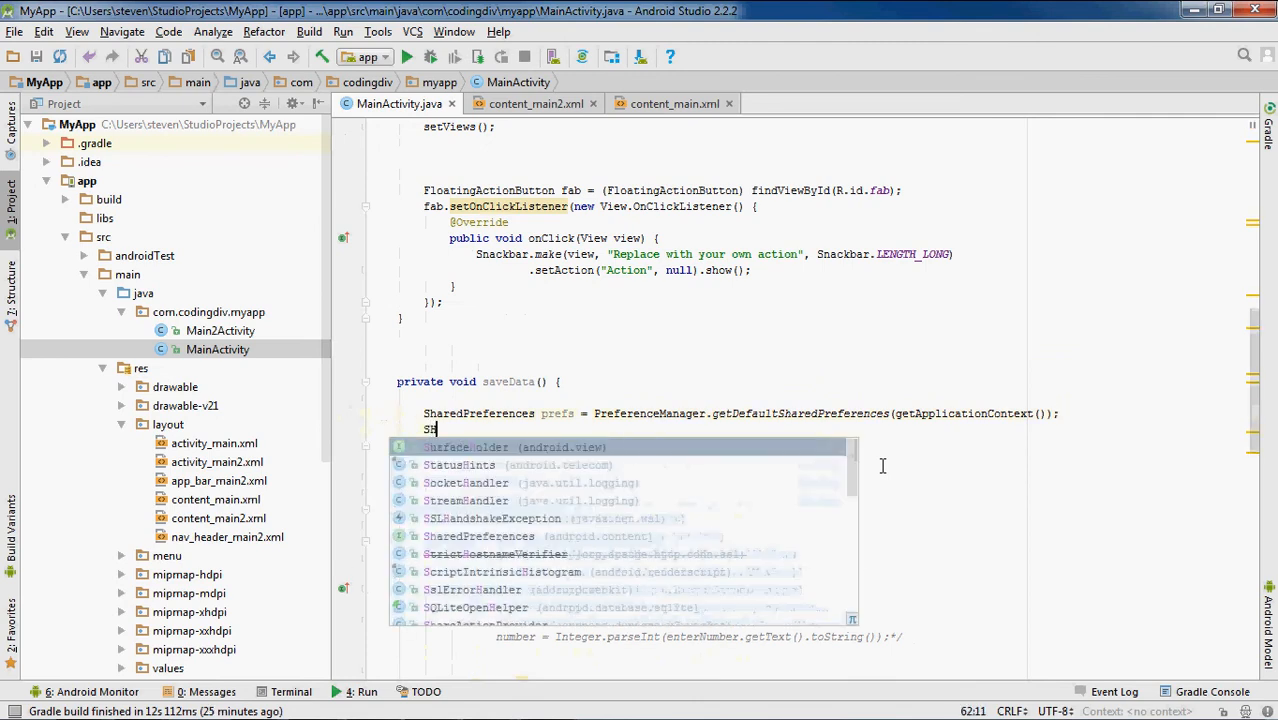
text(aredPreferences)
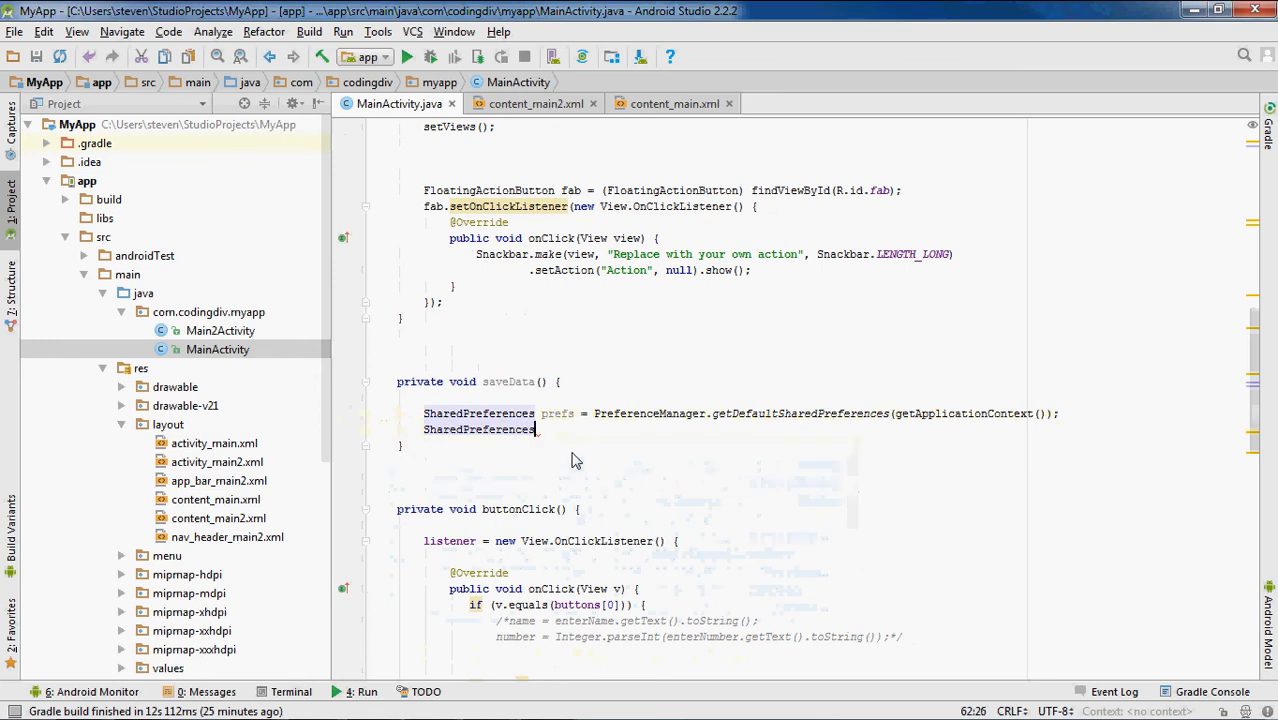
text(.Editor)
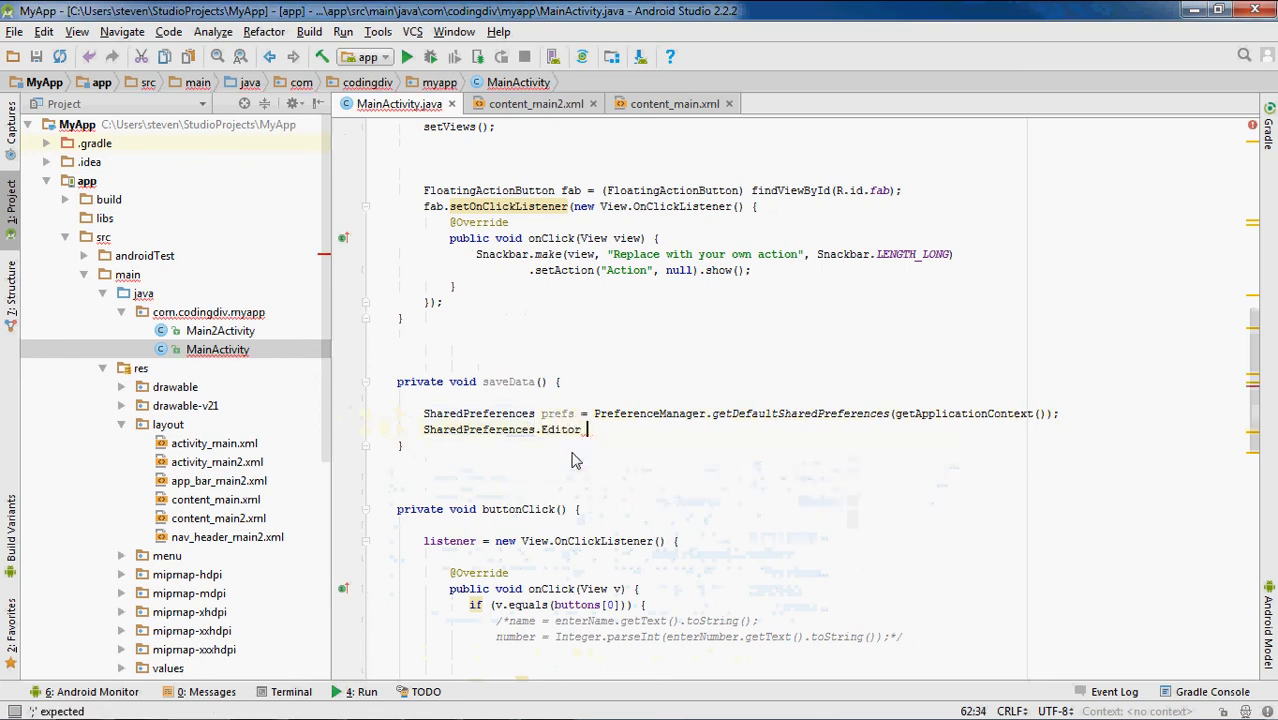
text(editor)
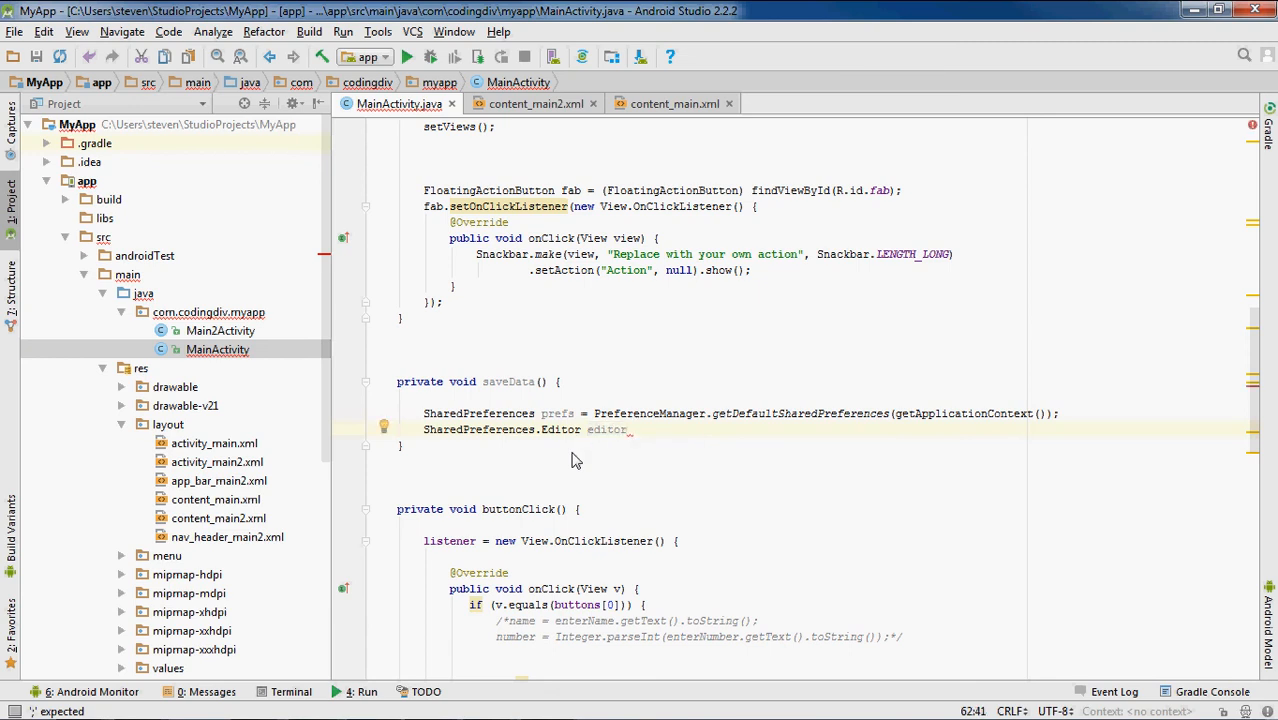
text(= prefs)
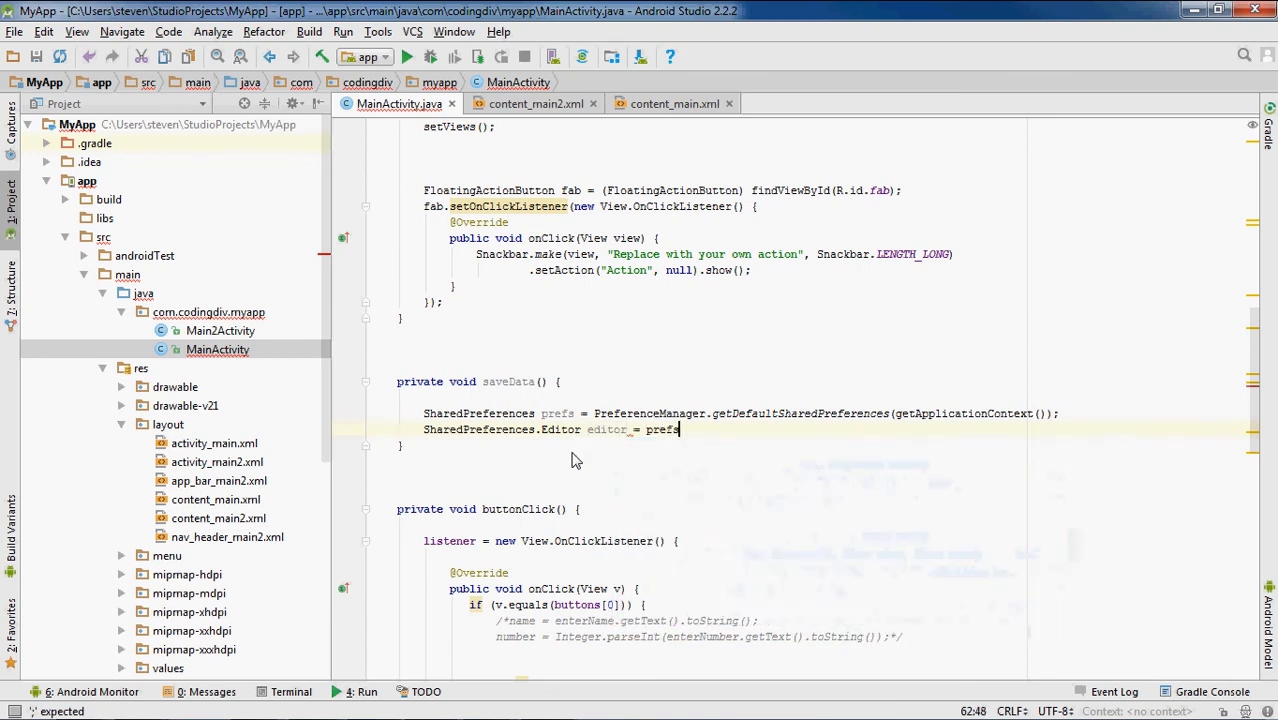
text(.edit)
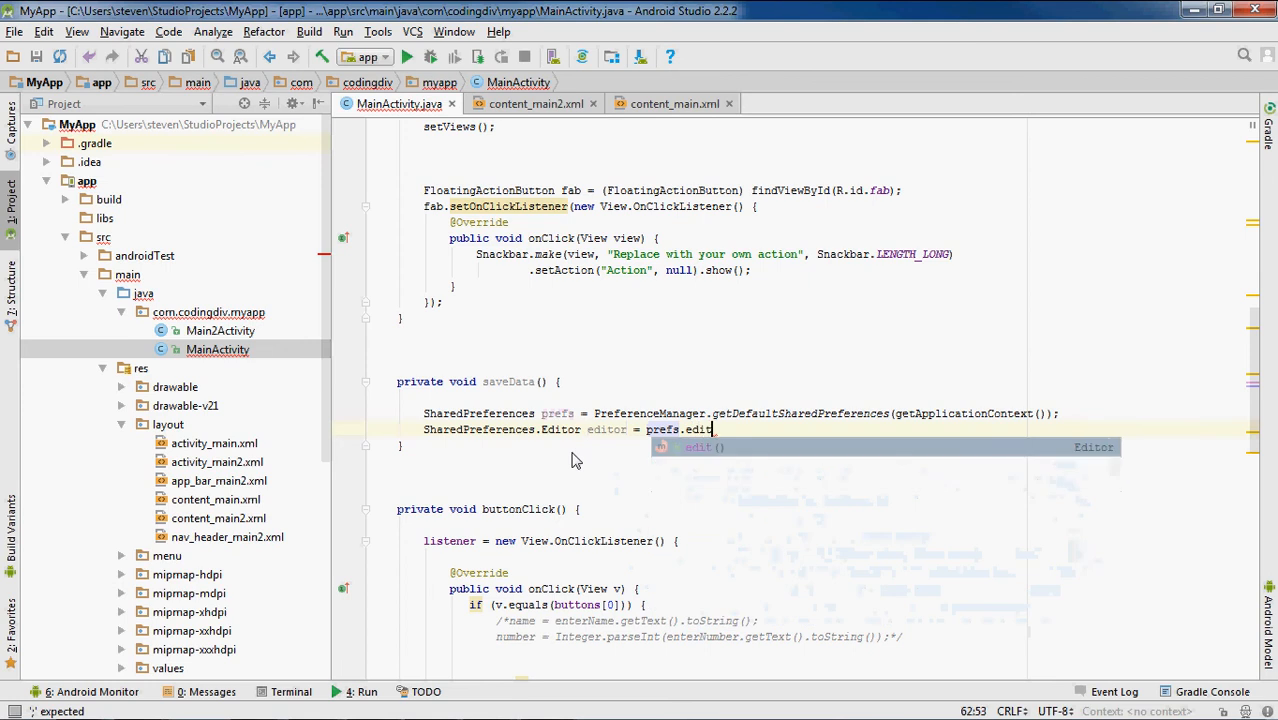
key(Tab)
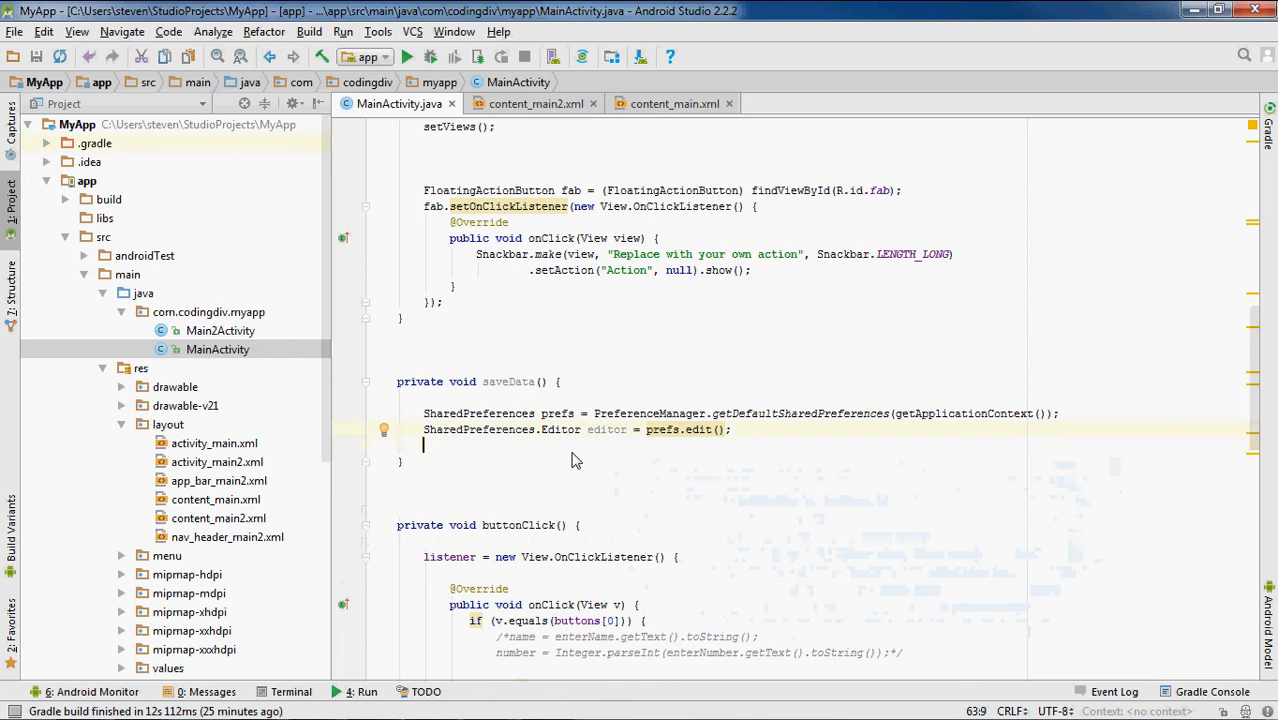
text(edit)
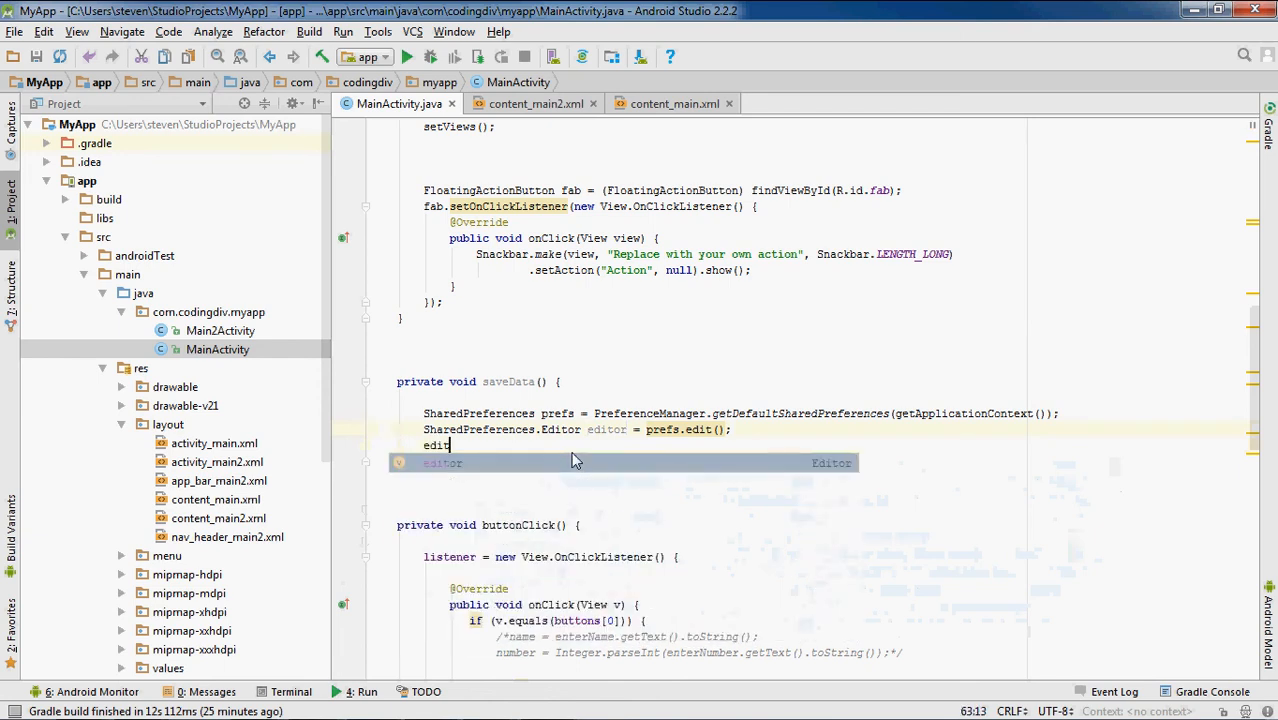
Step: Add editor.putString("Name", name); and begin the next editor line
text(editor.p)
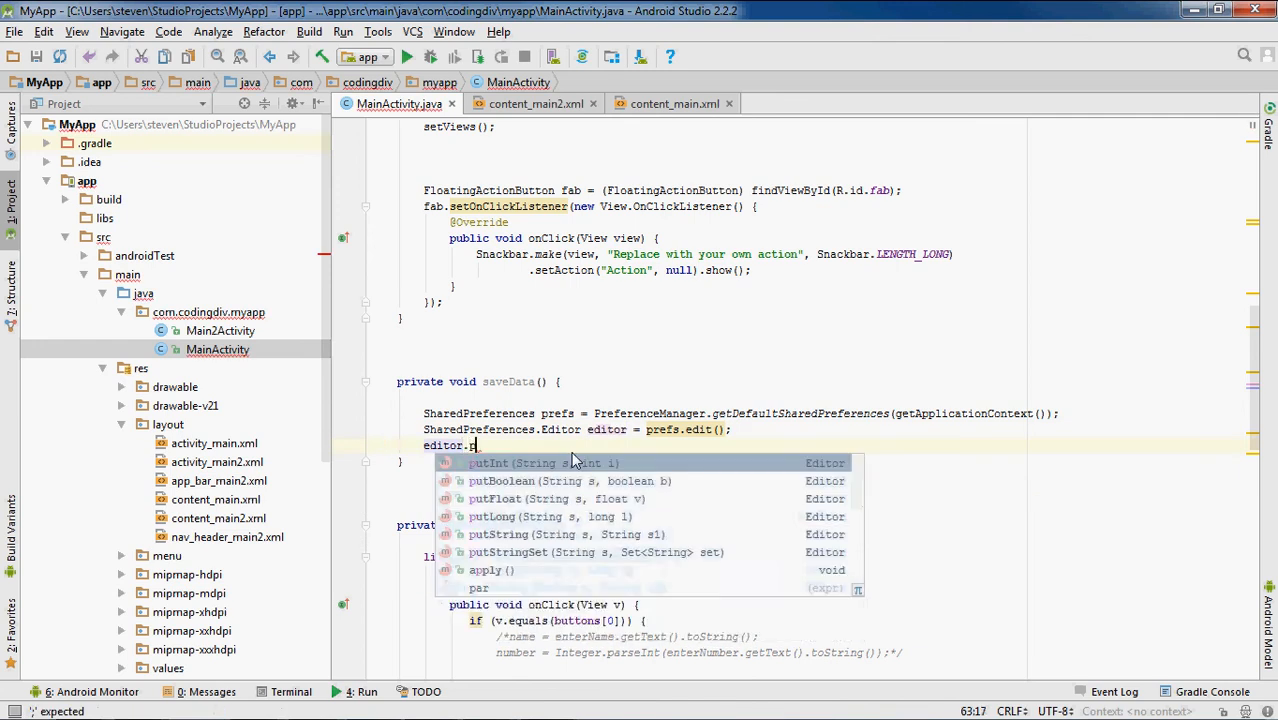
text(ut)
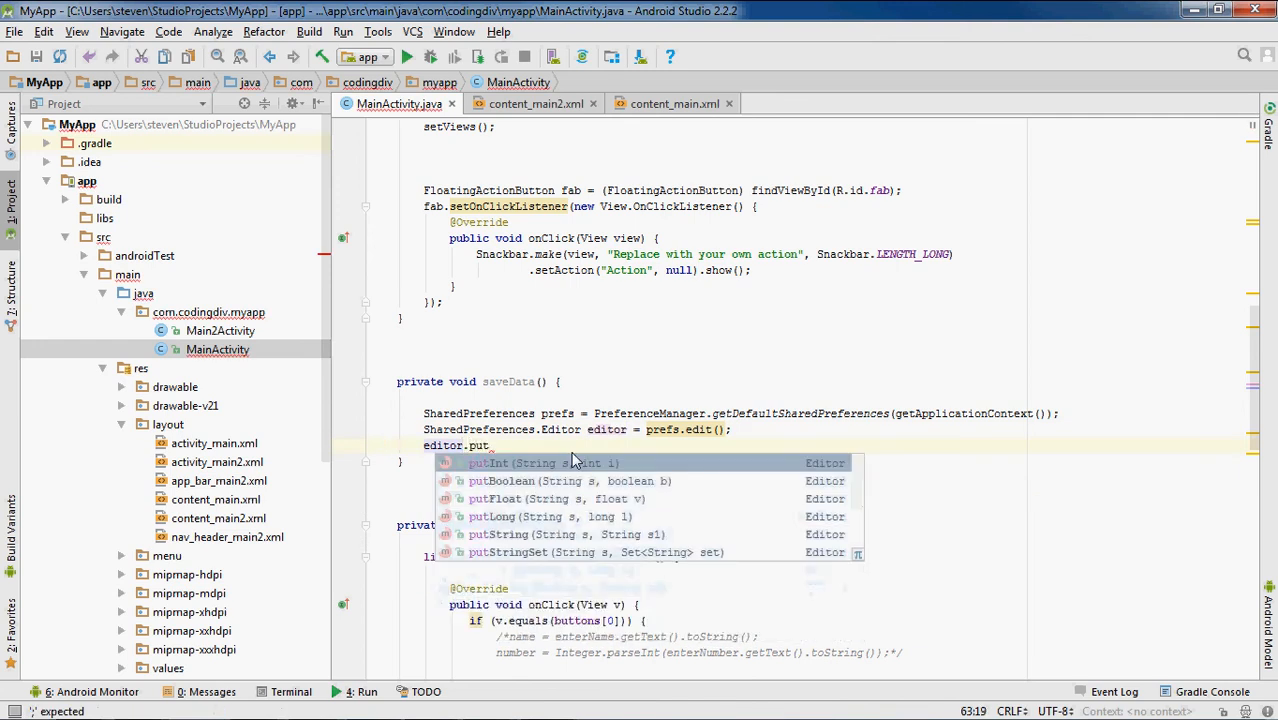
text(String(")
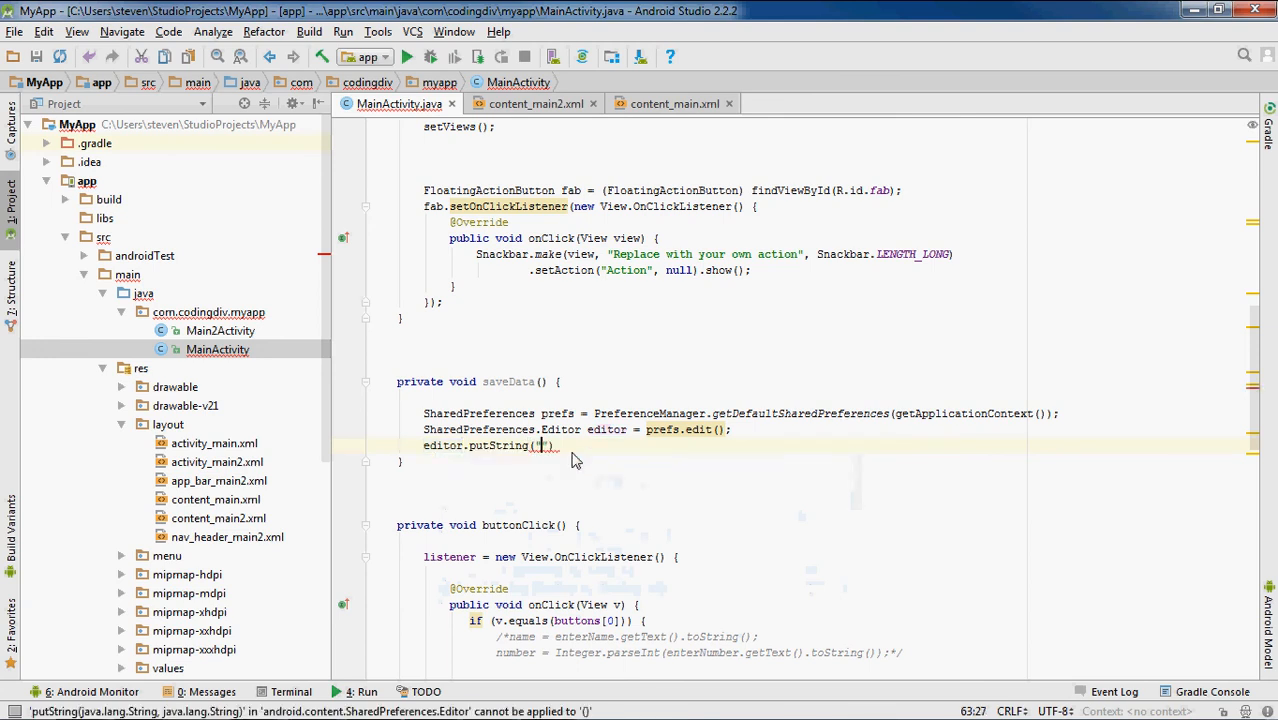
text(Name)
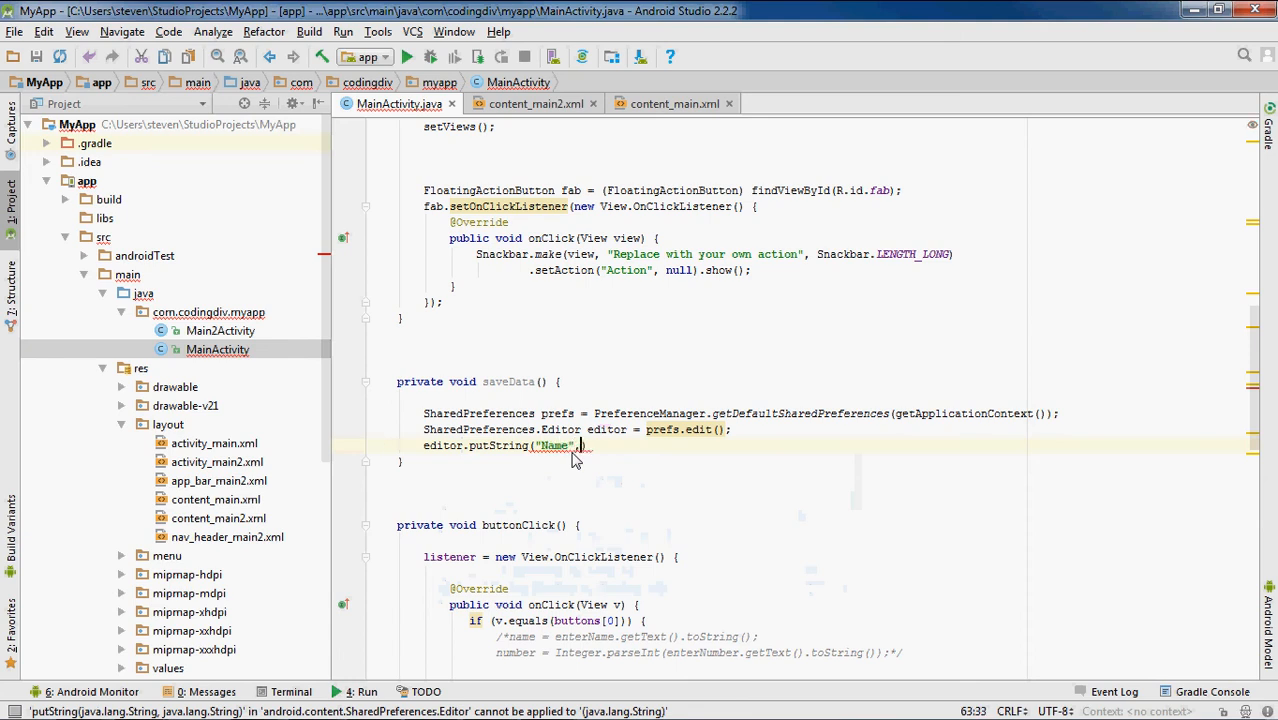
text(,)
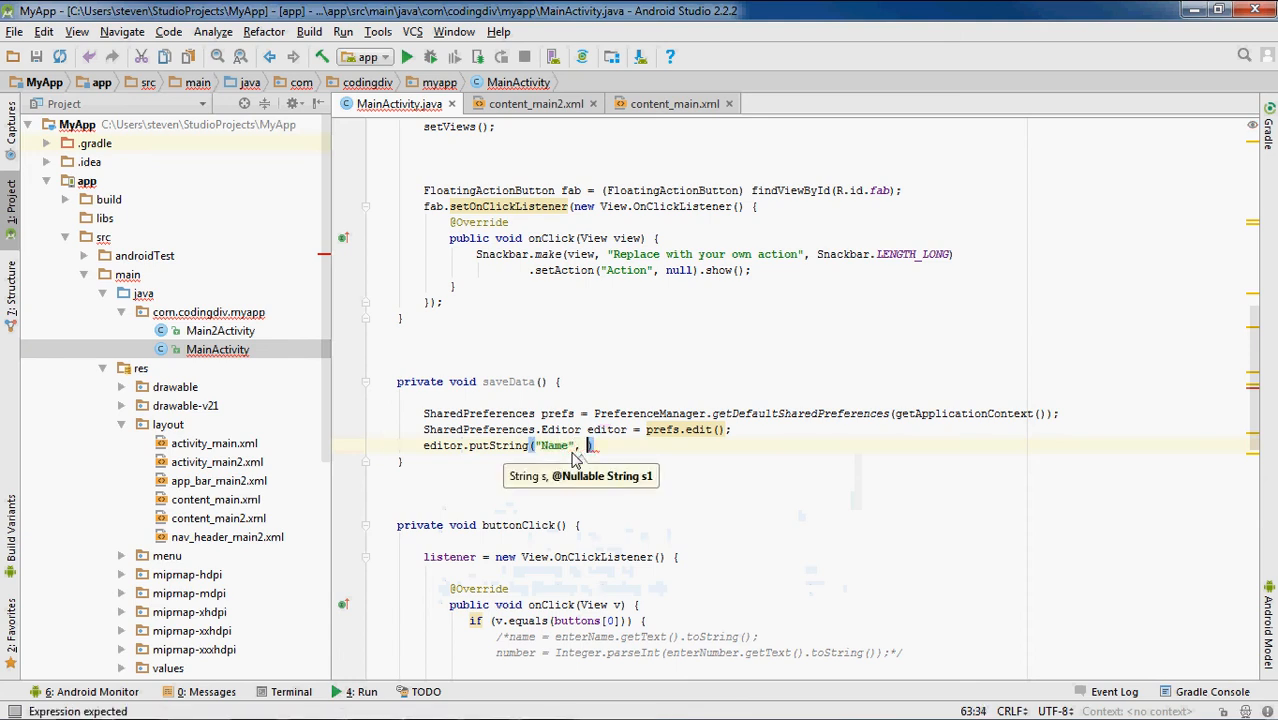
text(name)
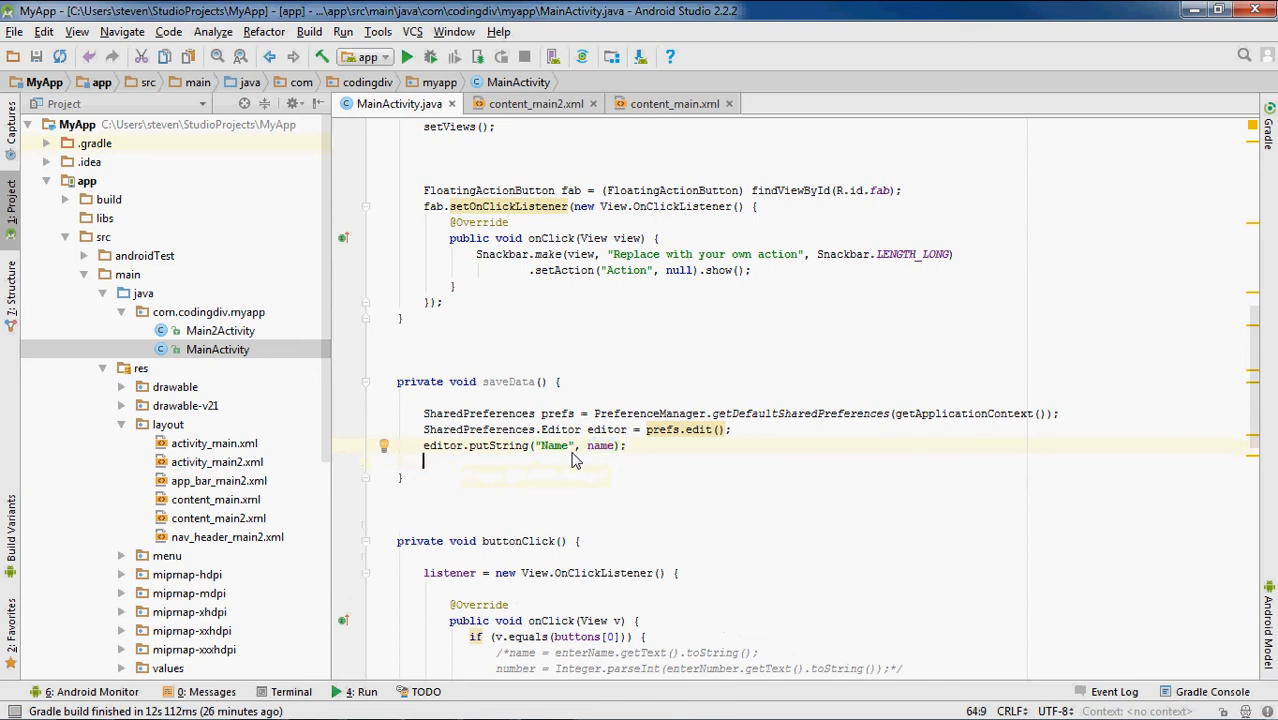
text(editor)
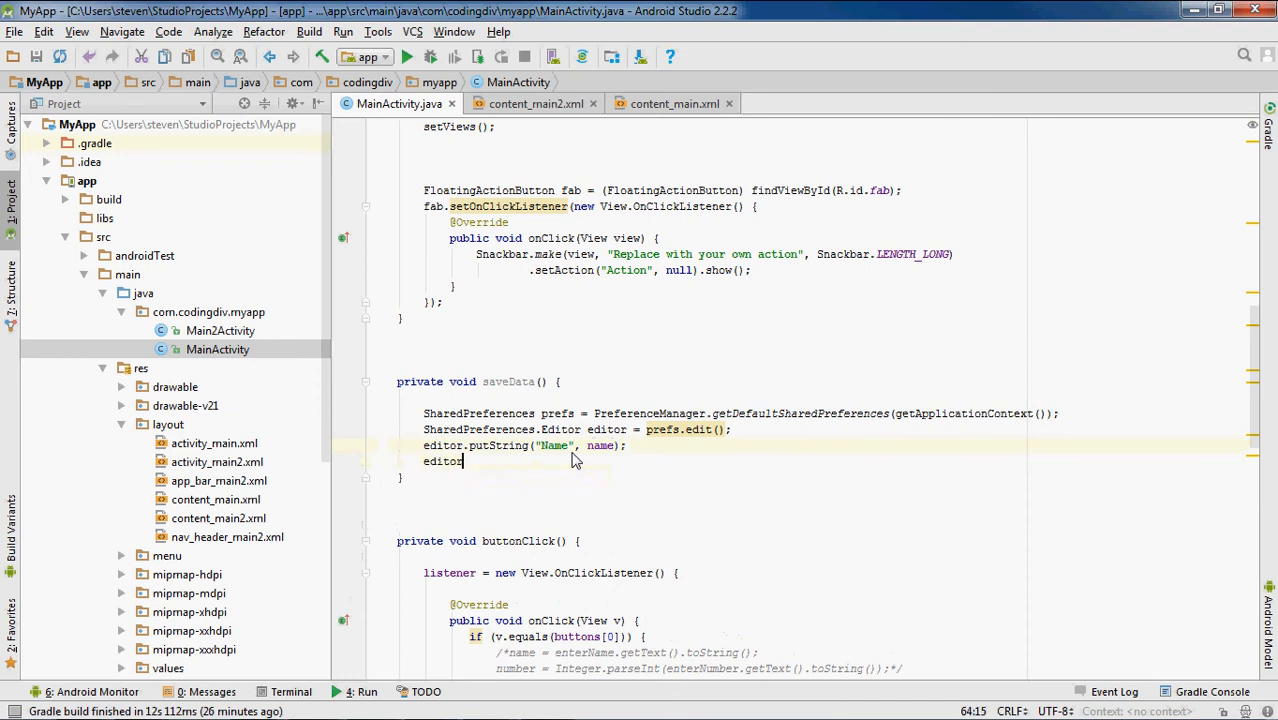
Step: Add editor.putInt("Number", number); and check the Number field declaration
text(.put)
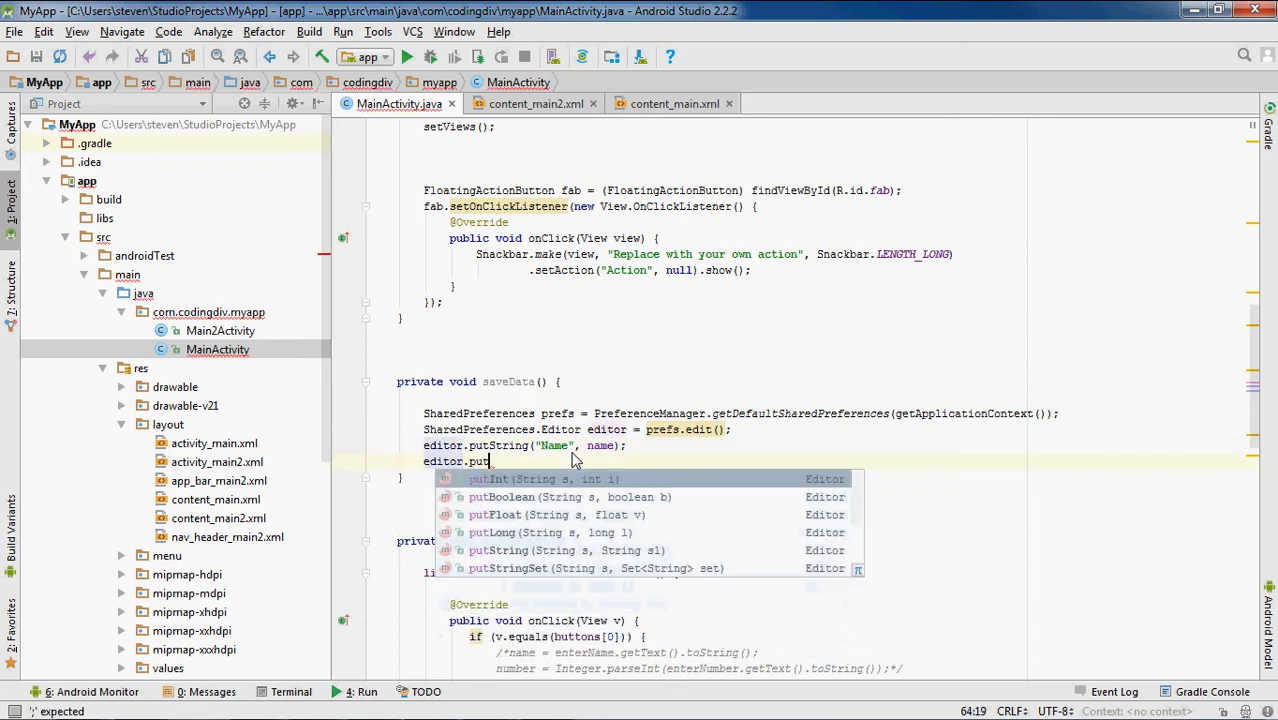
text(Int("N)
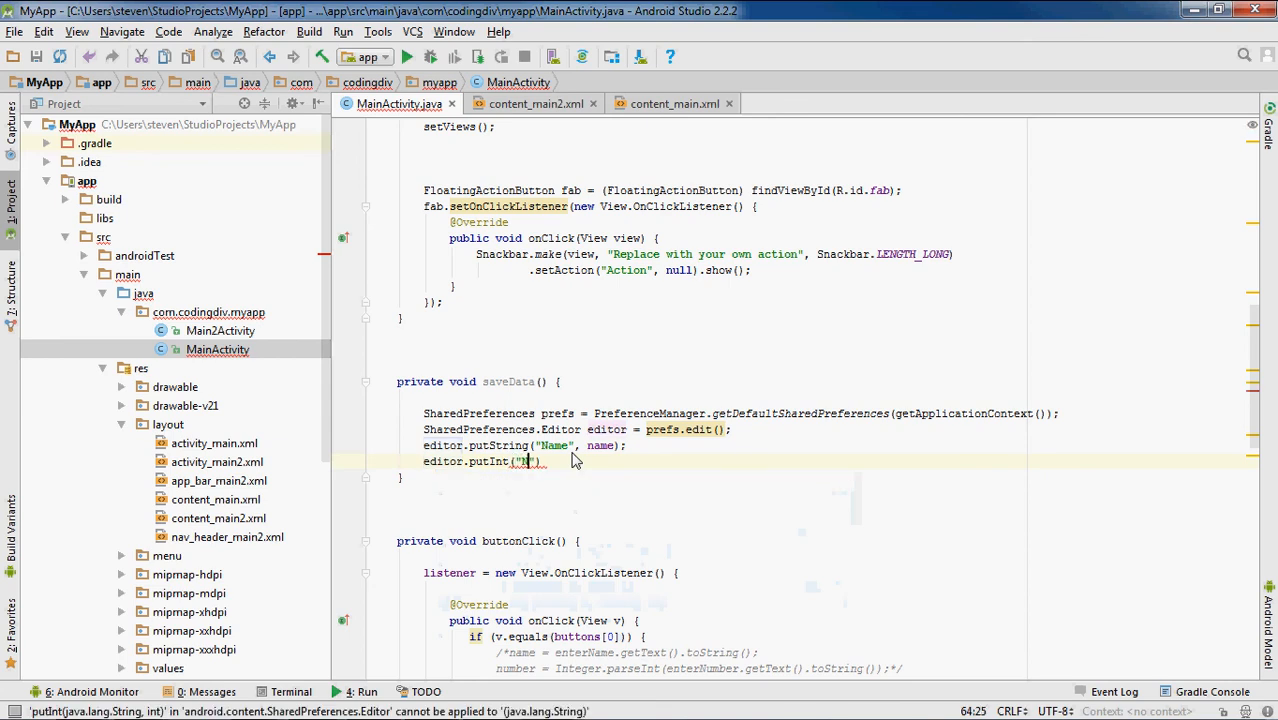
text(Number)
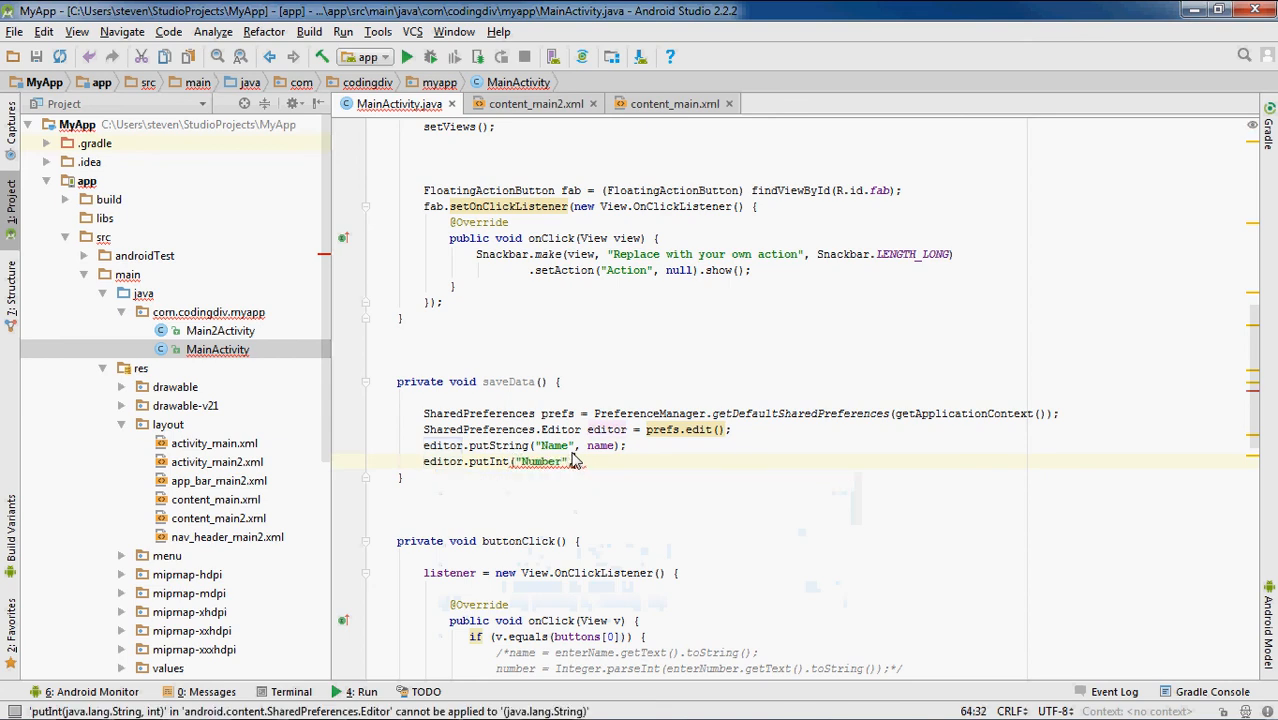
text(, number))
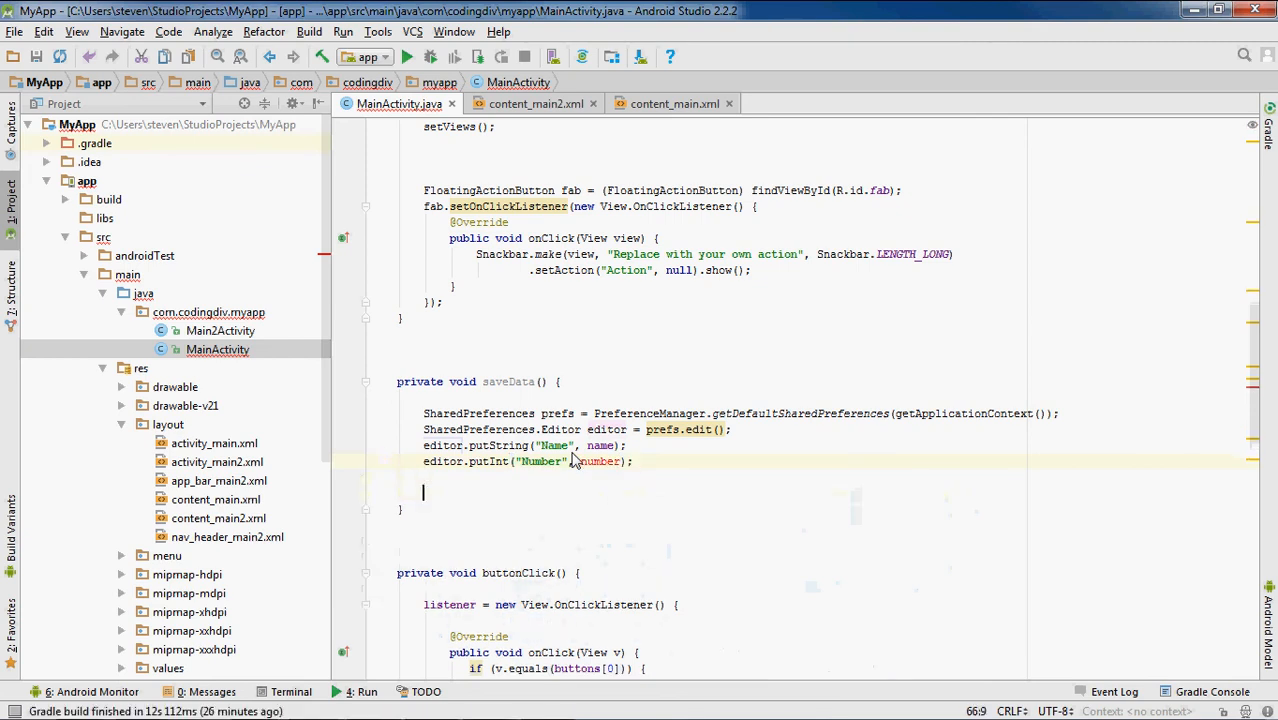
mouse_move(600, 460)
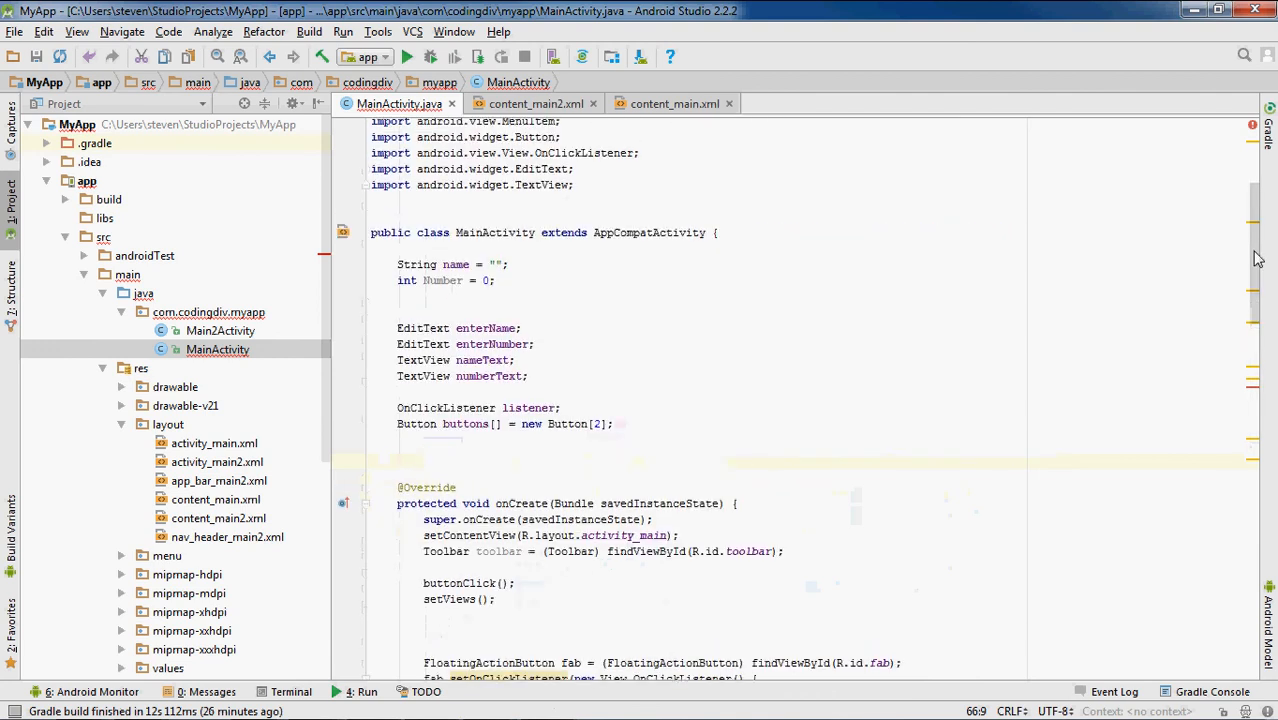
double_click(444, 280)
text(n)
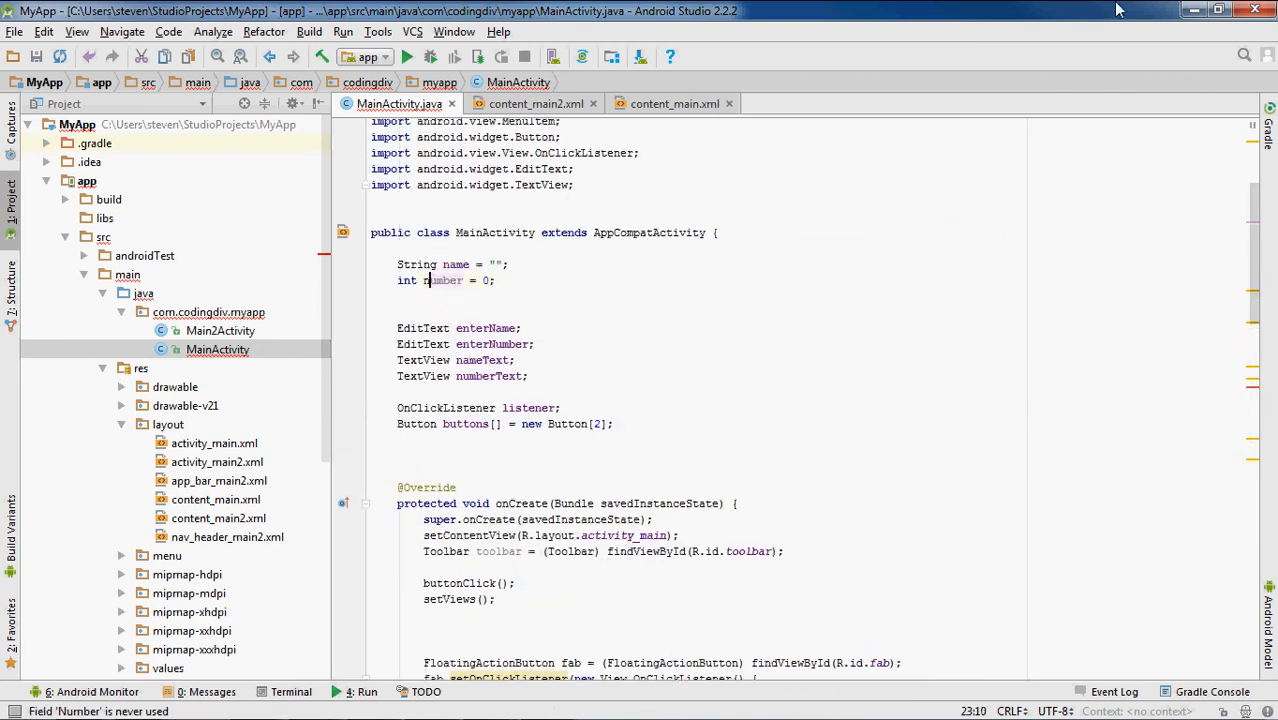
scroll(down, 3)
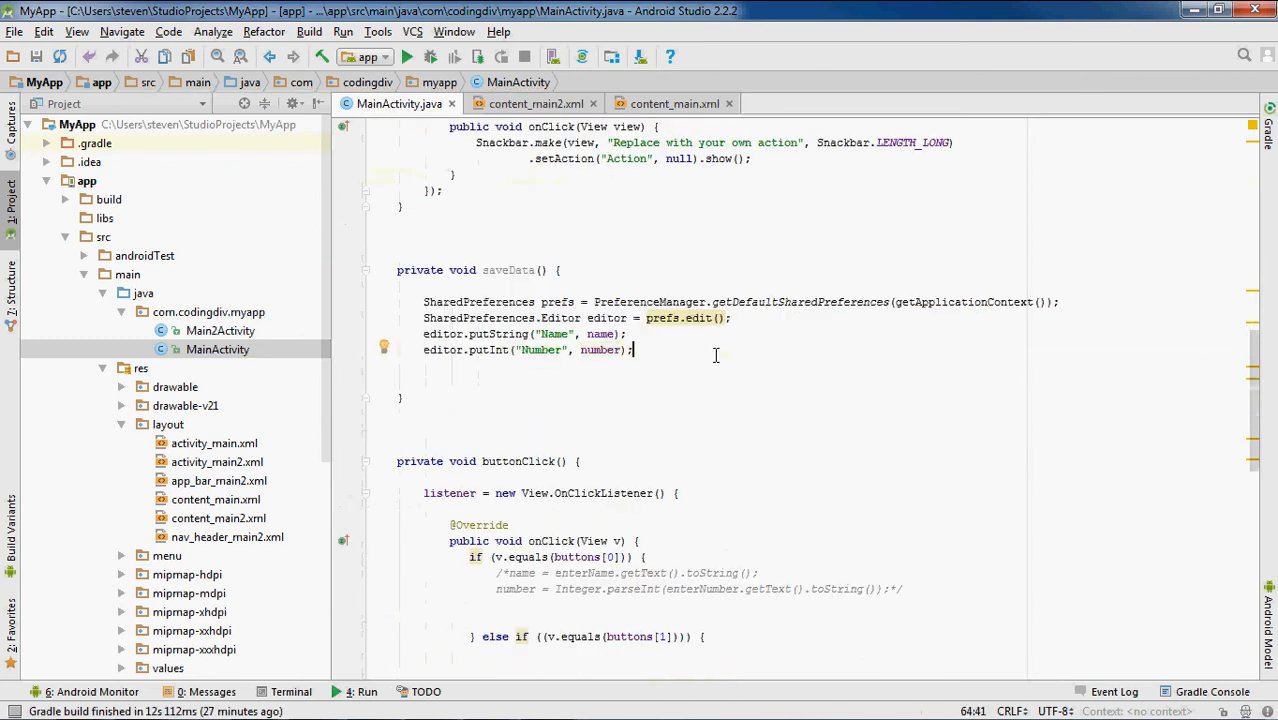
Step: End saveData with editor.commit();, correcting the capitalised Commit via completion
text(editor)
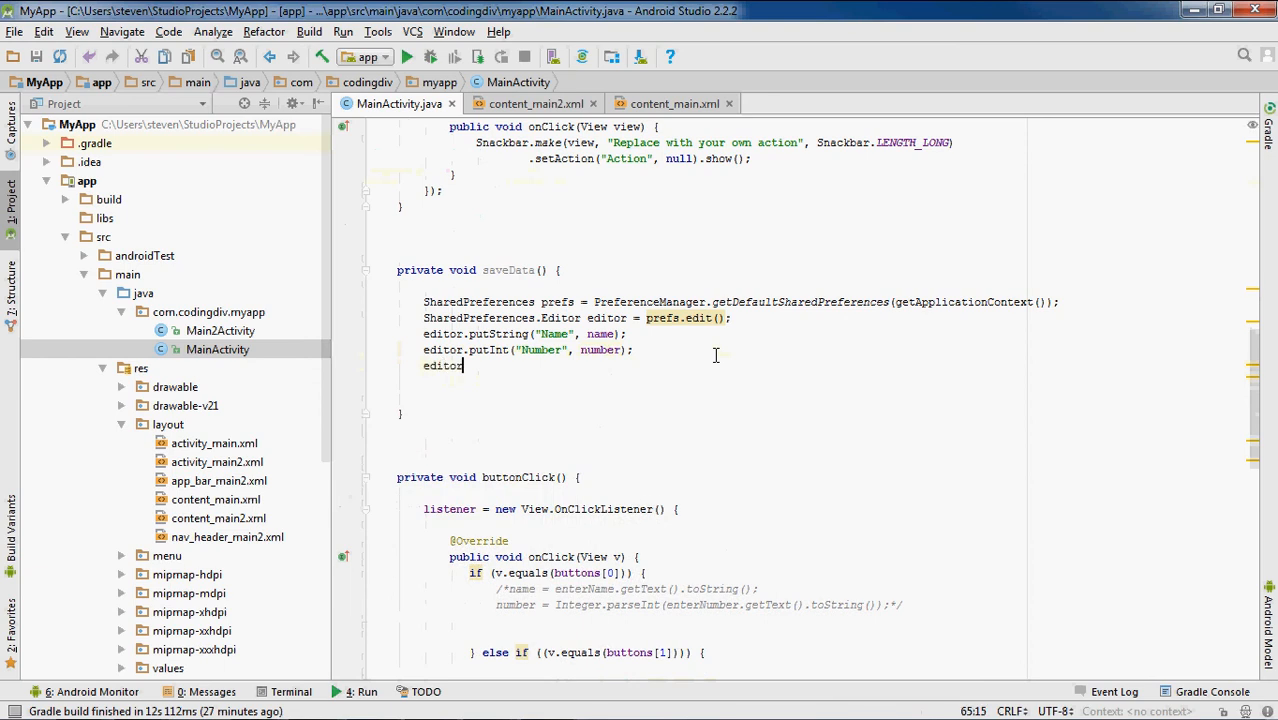
text(.)
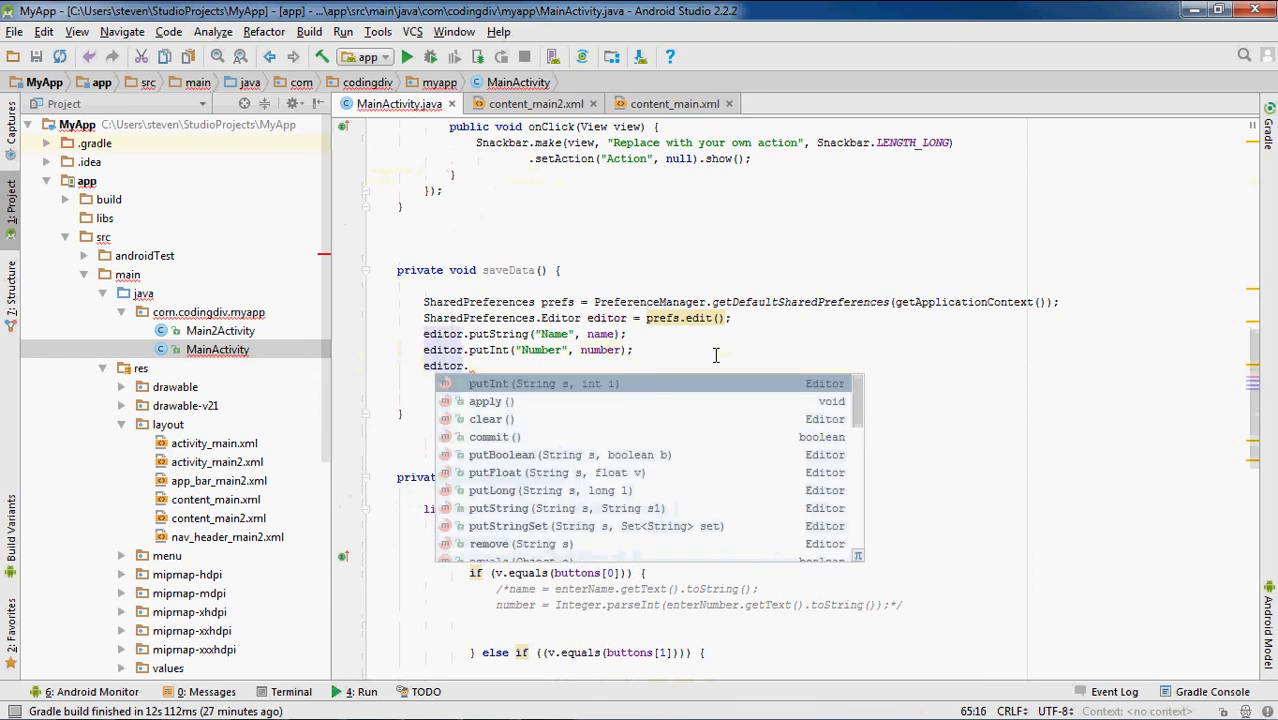
text(Commit)
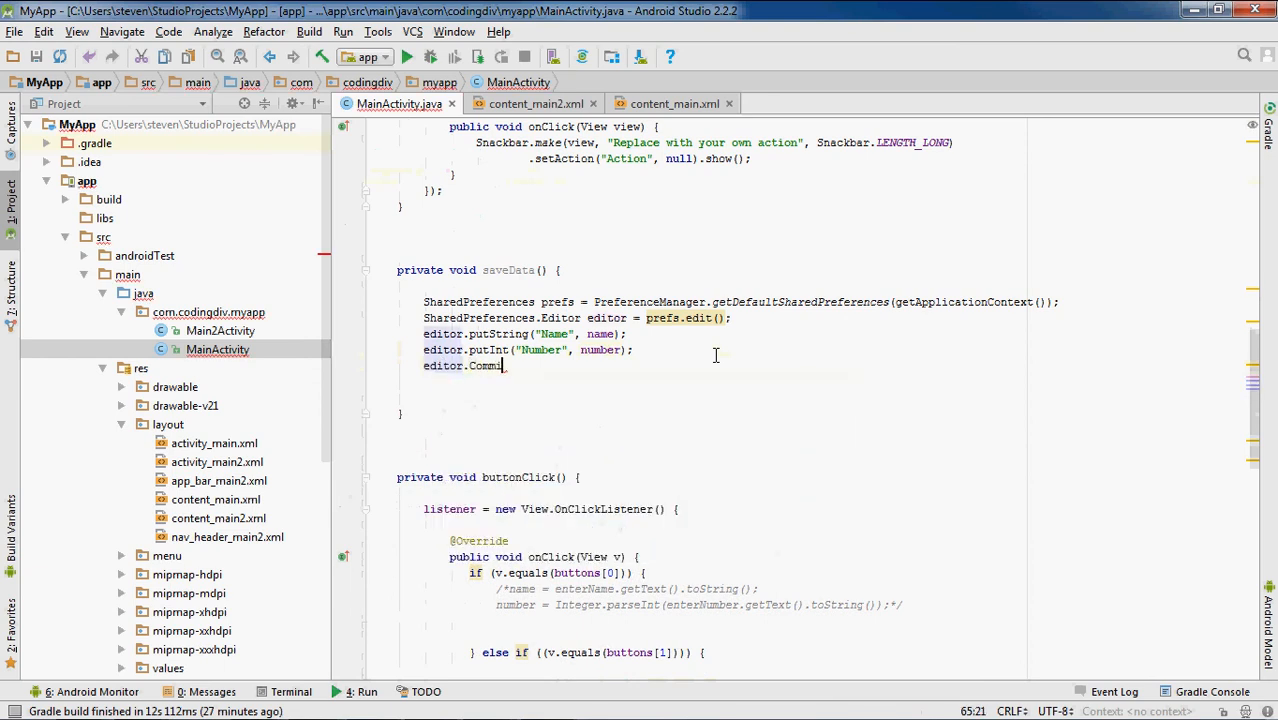
text(t())
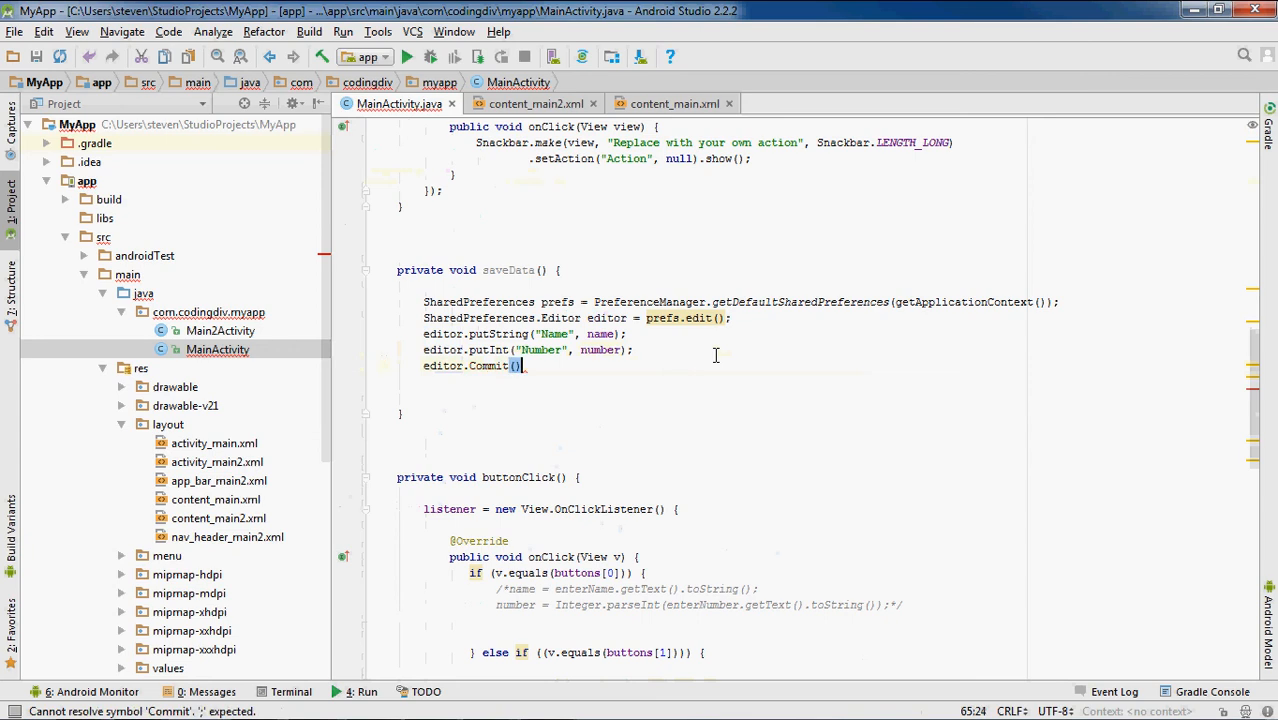
text(;)
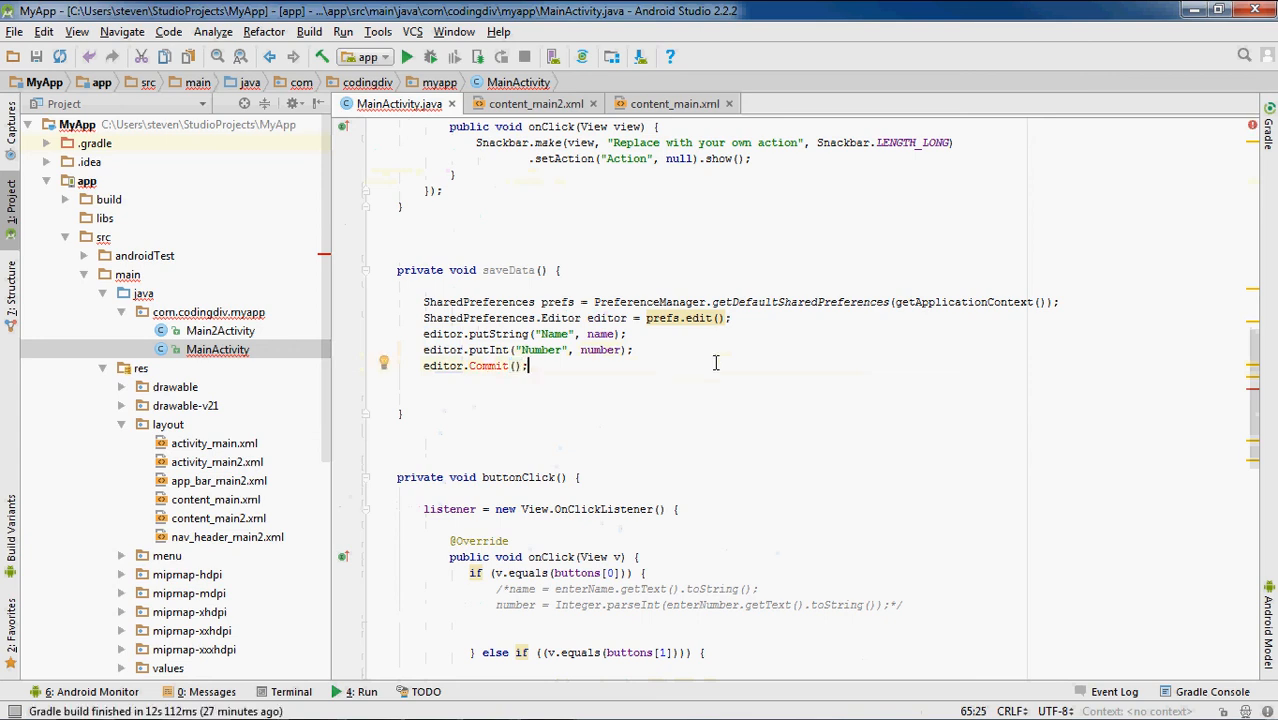
double_click(488, 348)
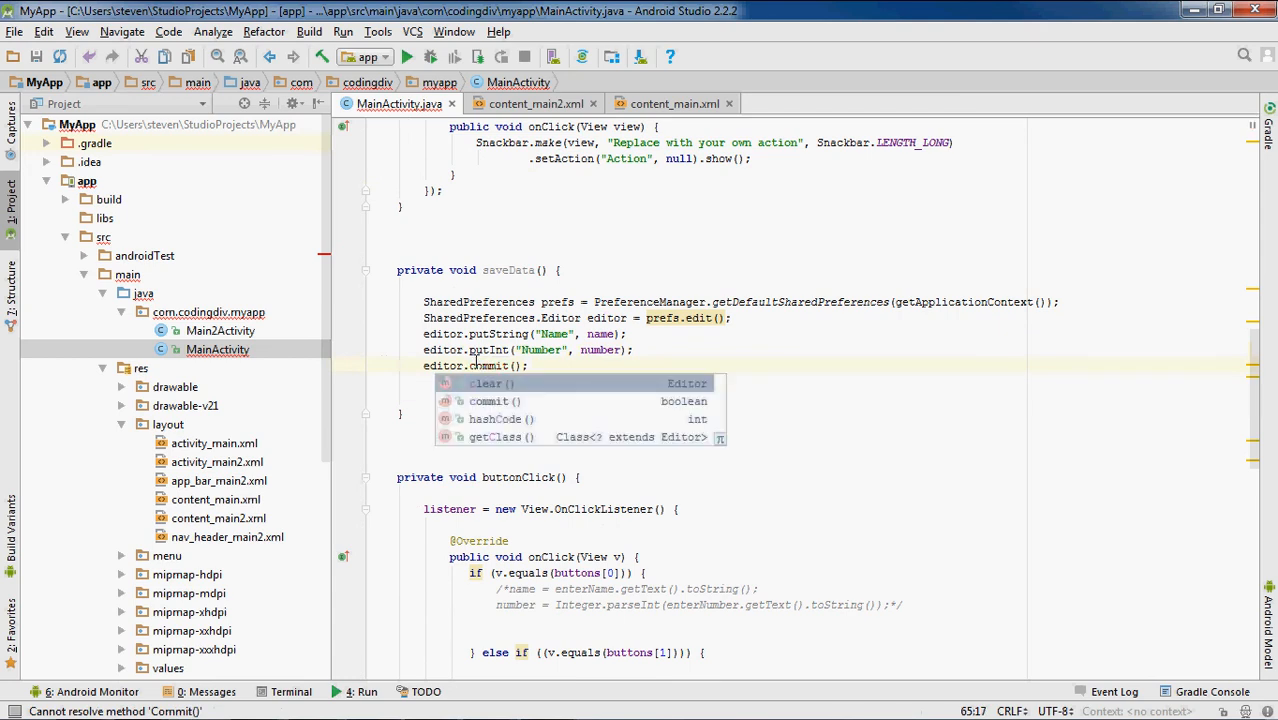
click(494, 400)
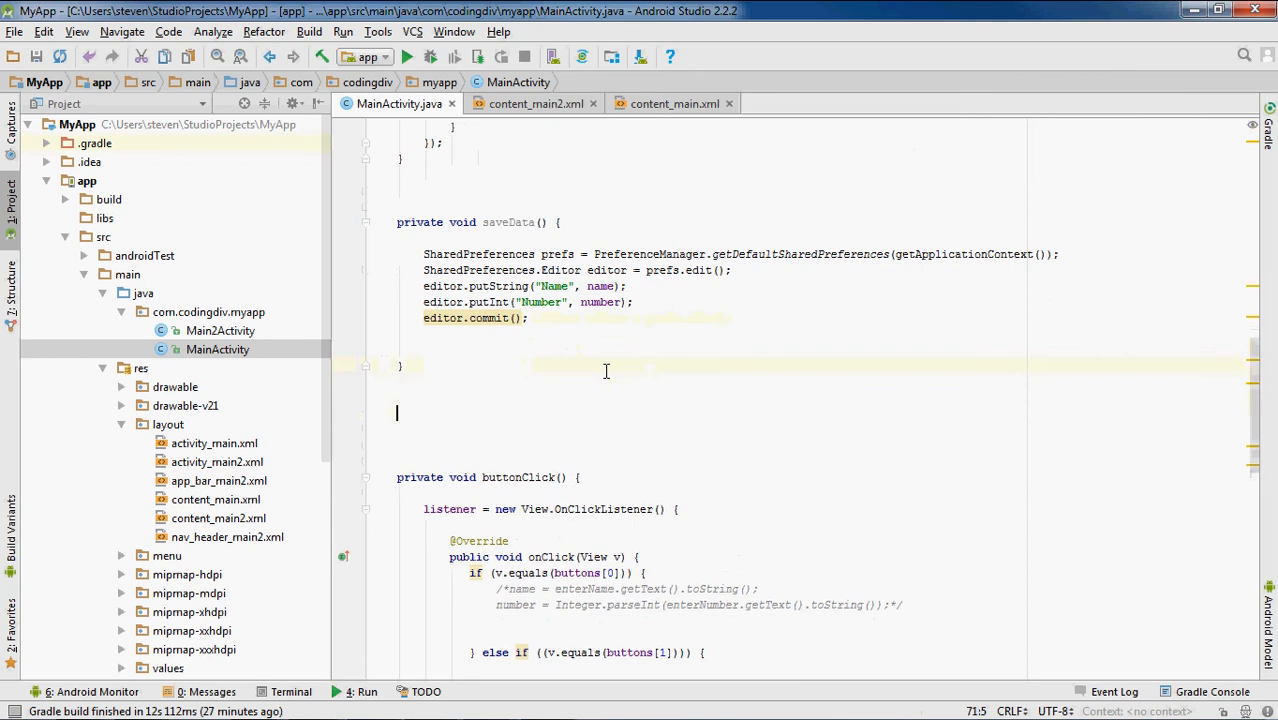
Step: Write private void loadData() with its body opened below saveData and start the prefs line
text(p)
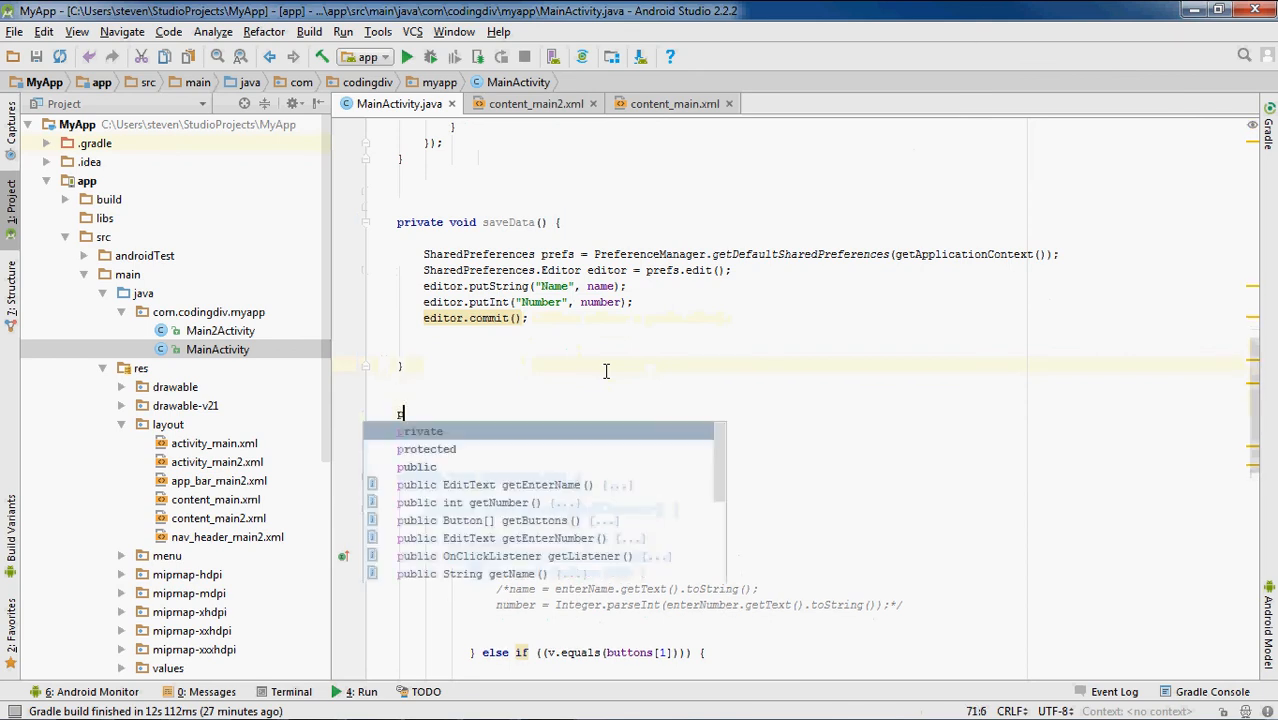
text(private void)
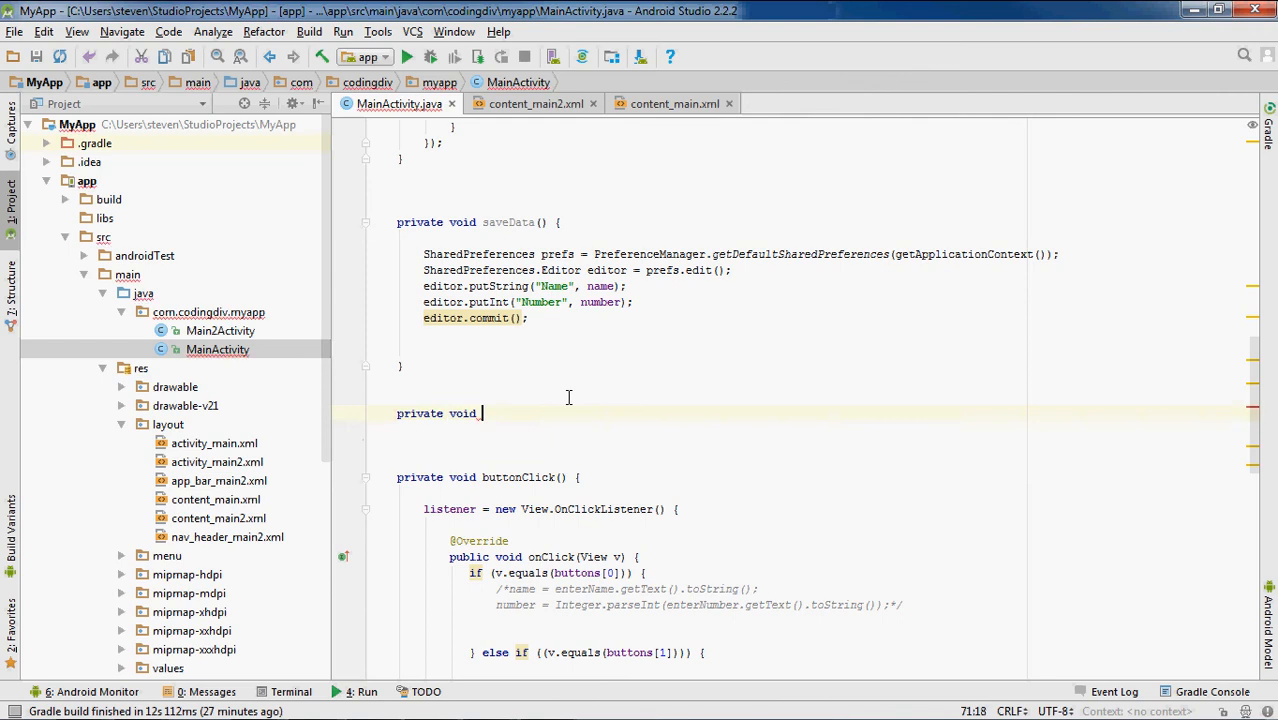
text(l)
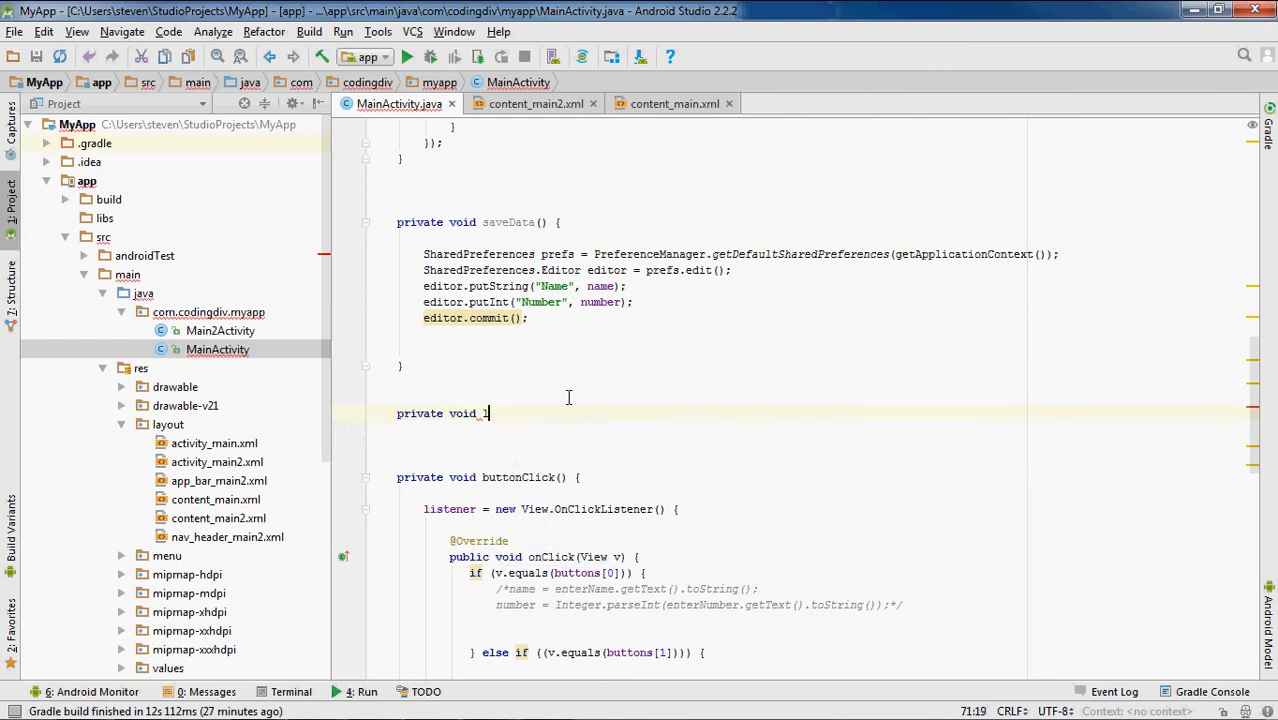
text(oadData() {)
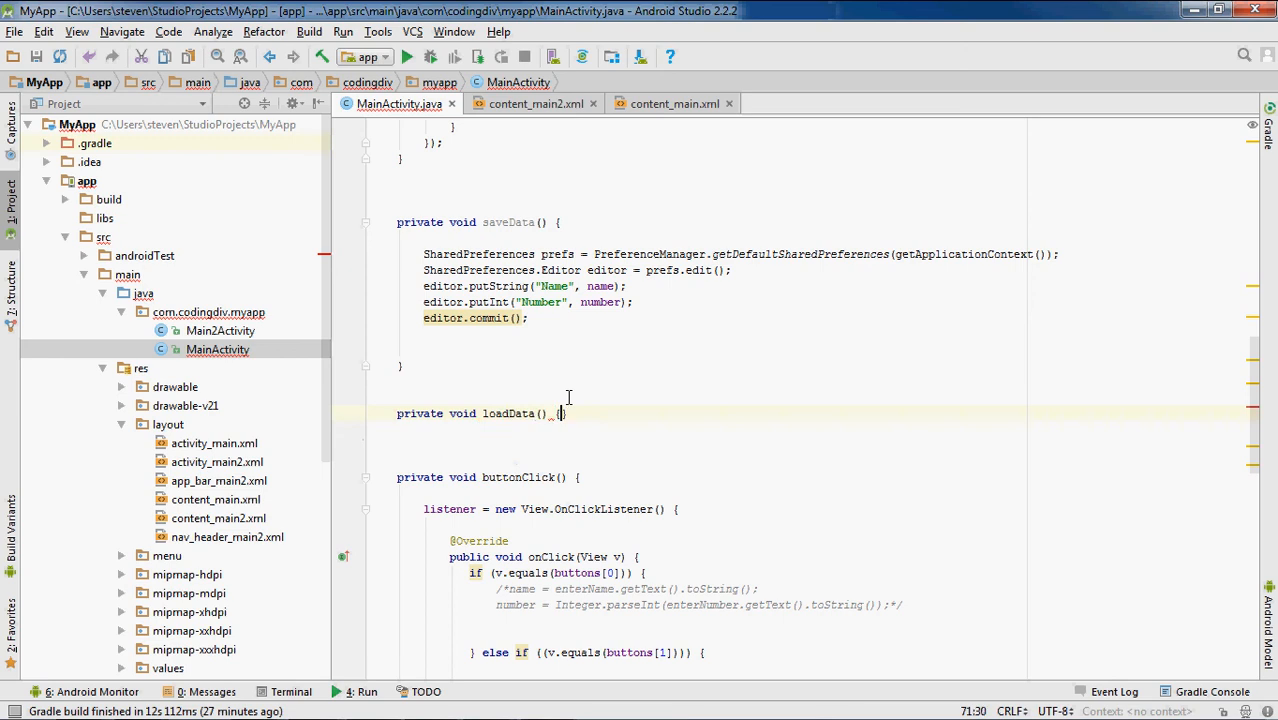
key(Enter)
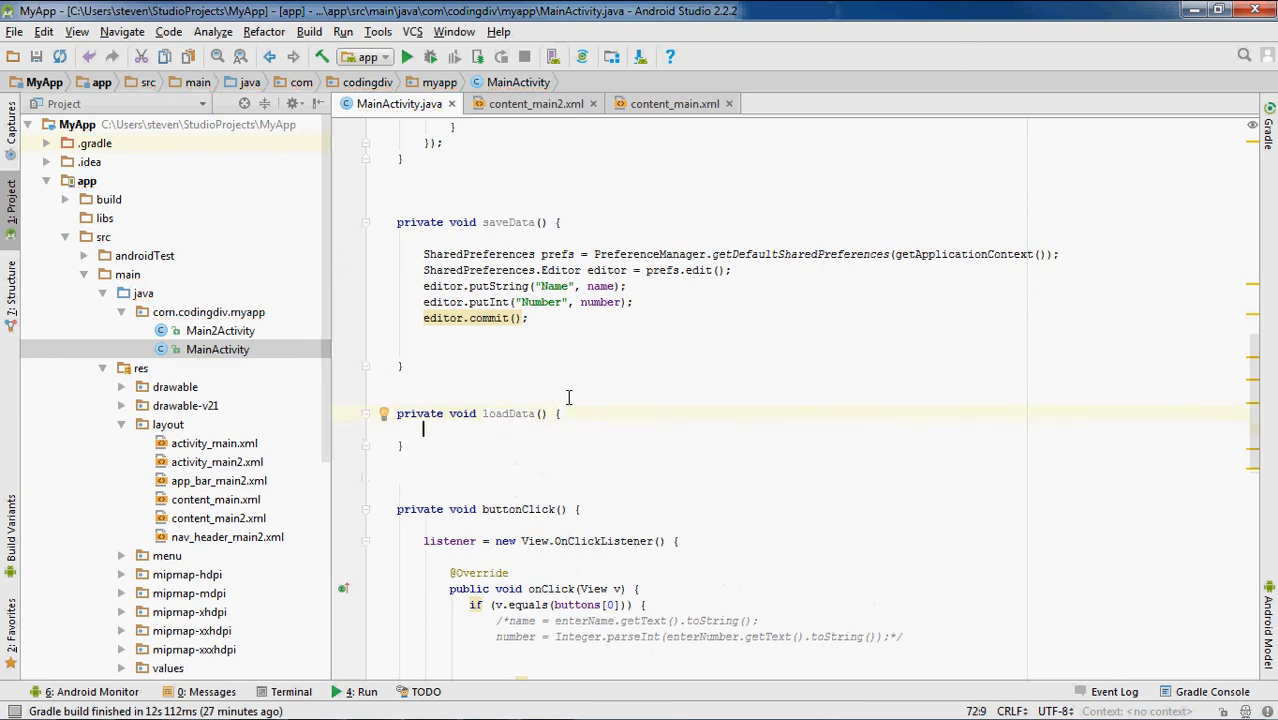
text(s)
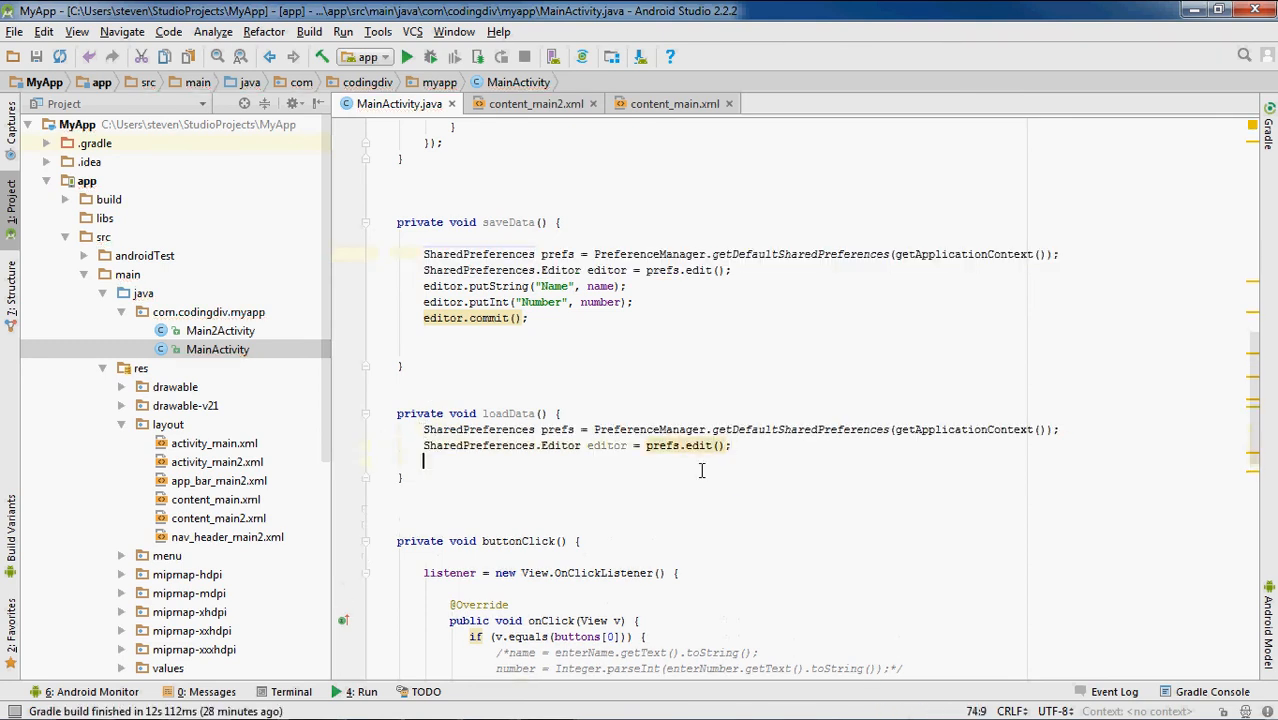
Step: Add name = prefs.getString("Name", ""); in loadData
text(name)
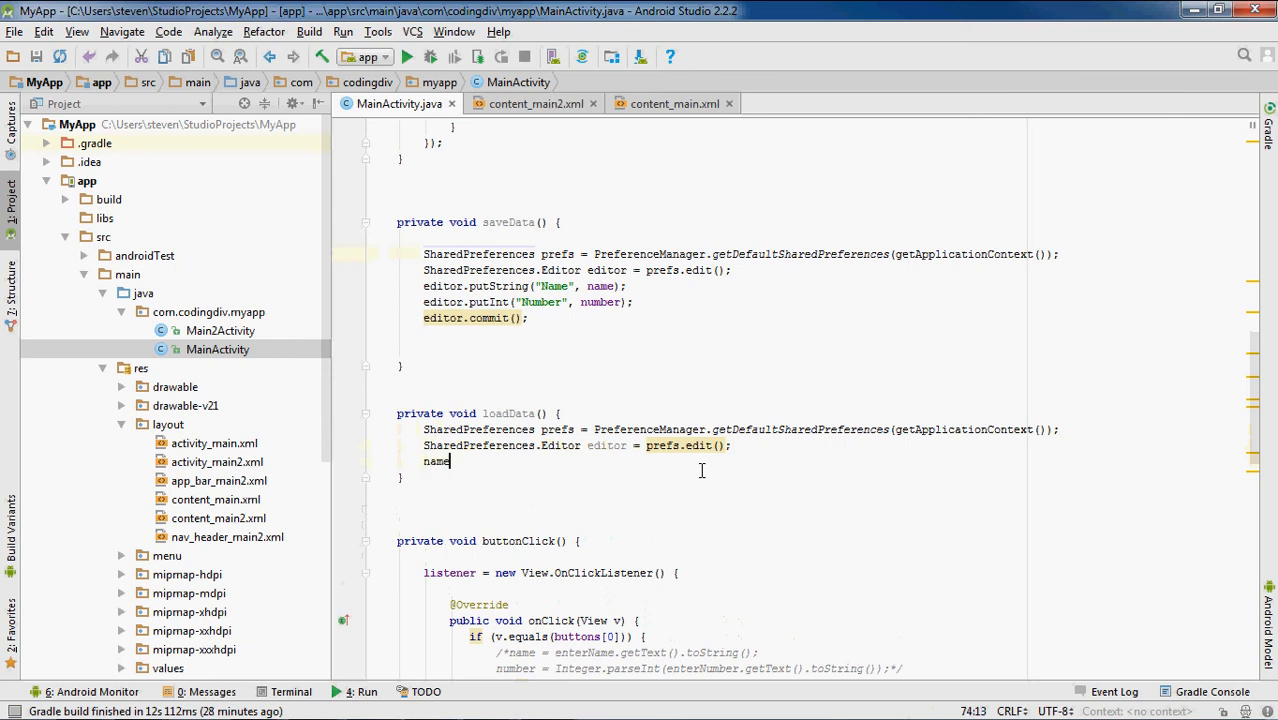
text(=)
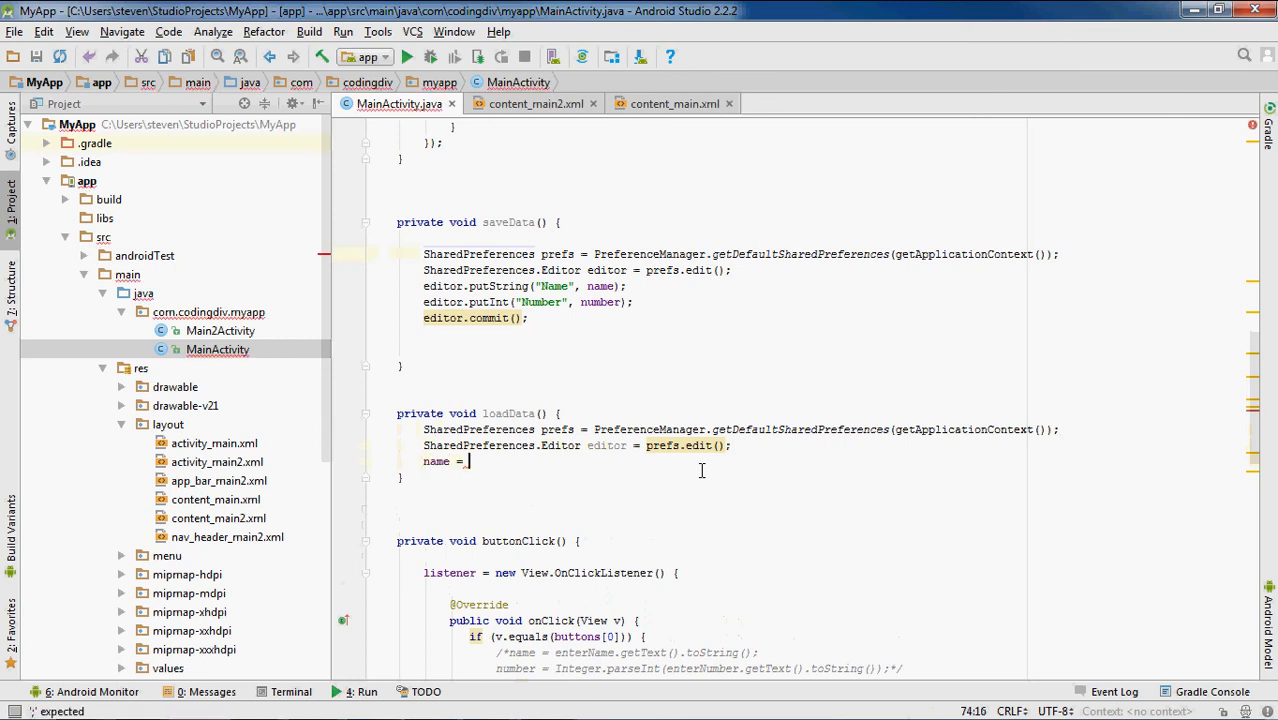
text(prefs)
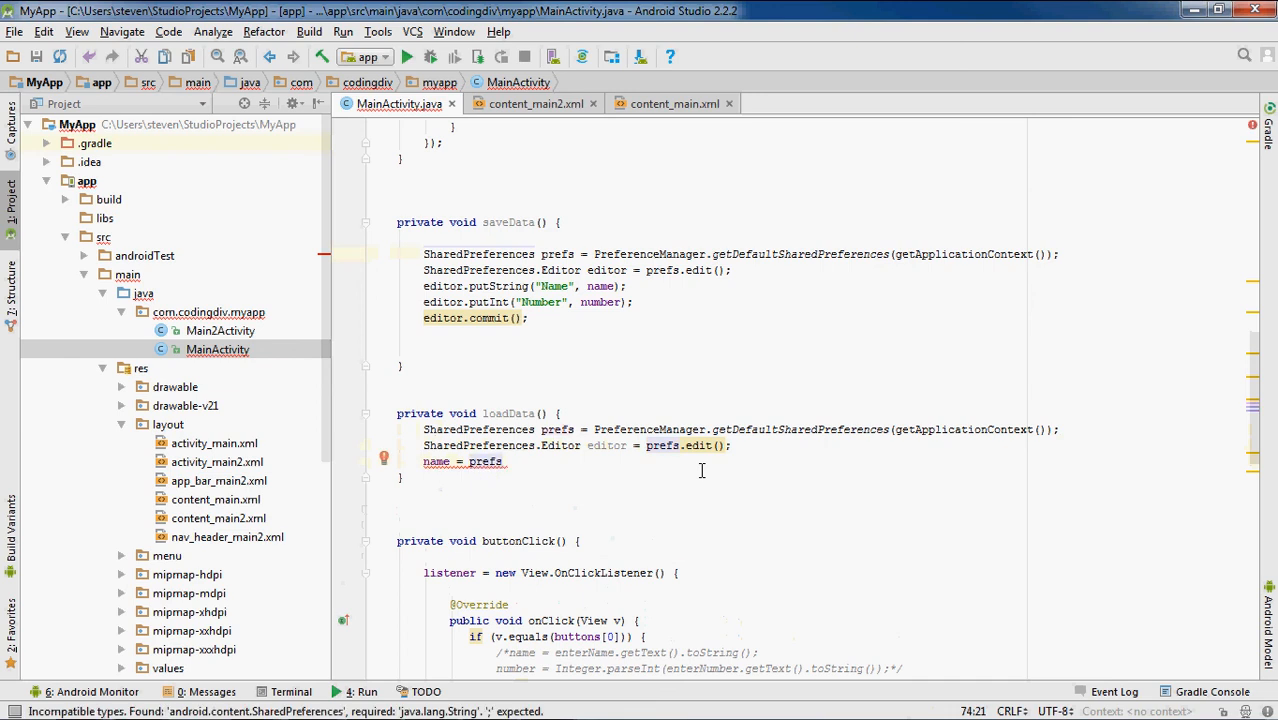
text(.)
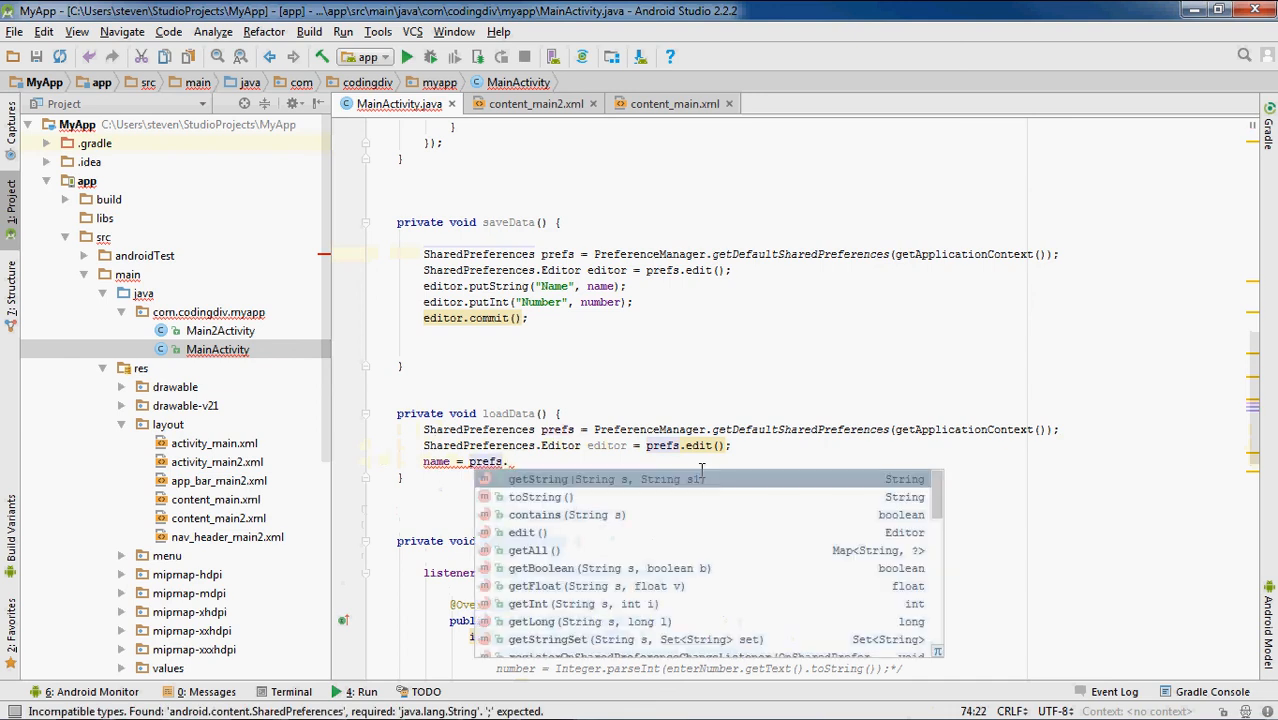
text(getSt)
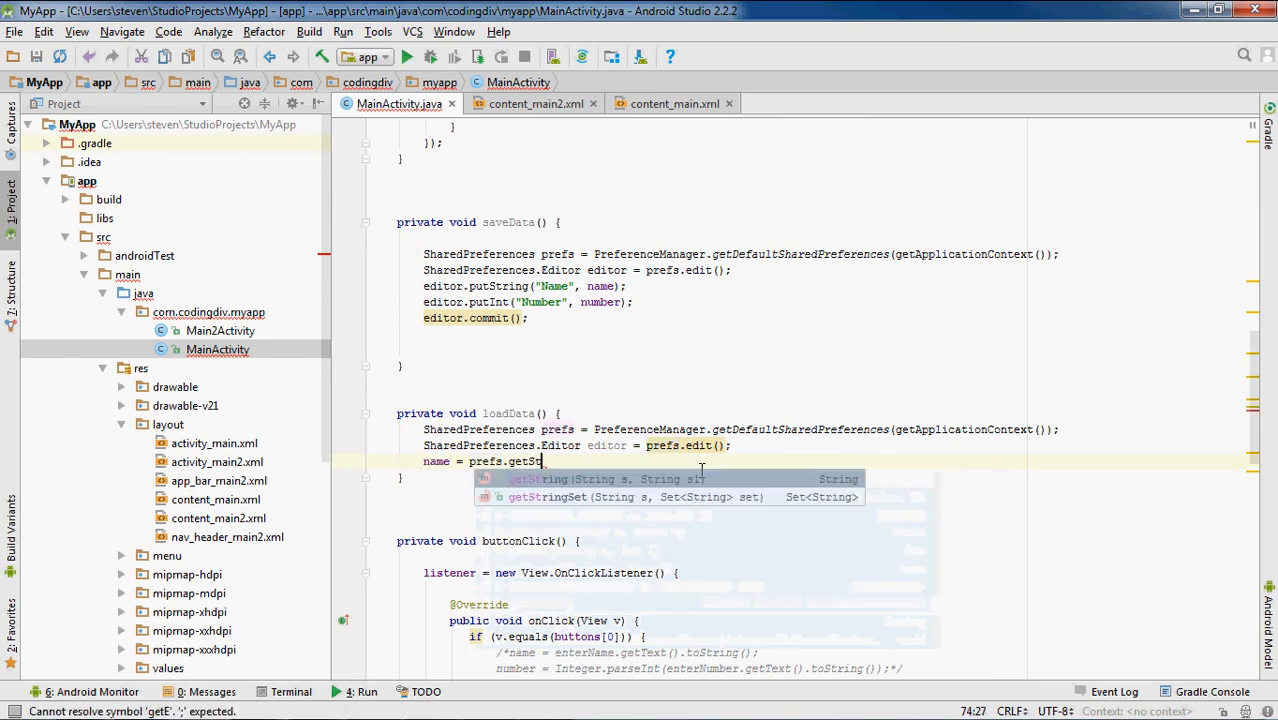
text(ring()
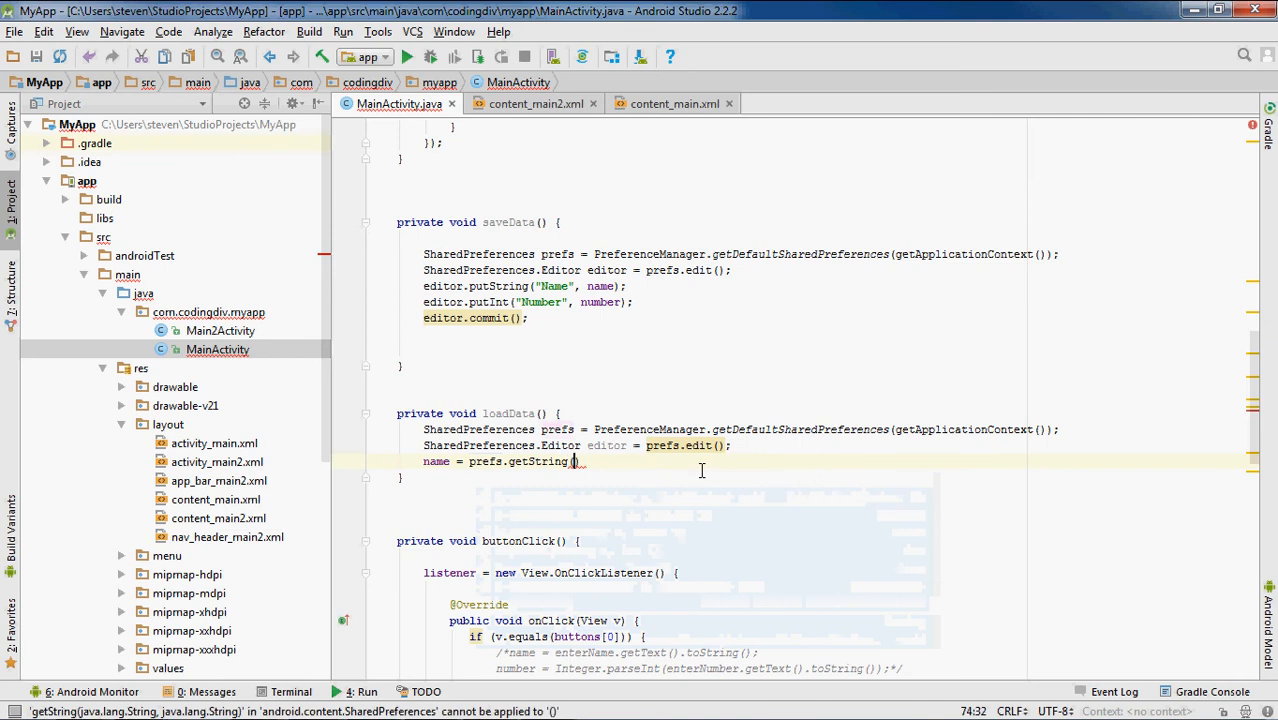
text("N")
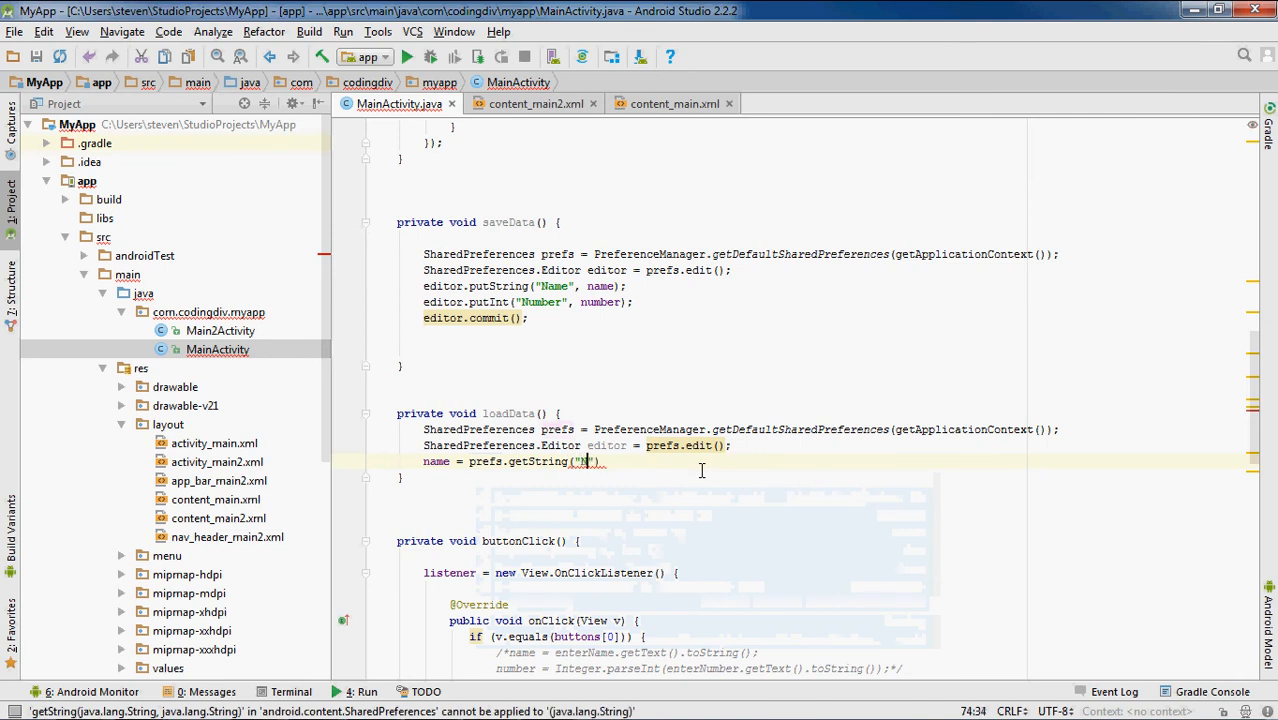
text(Name)
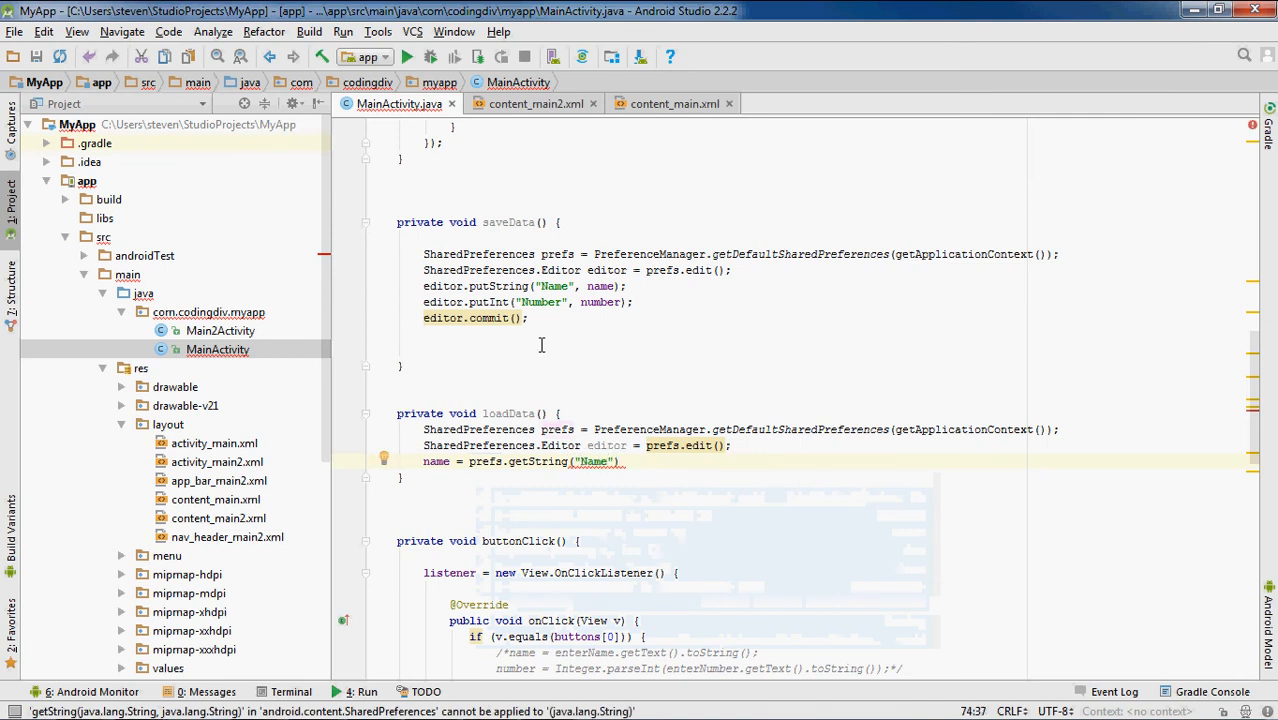
mouse_move(596, 394)
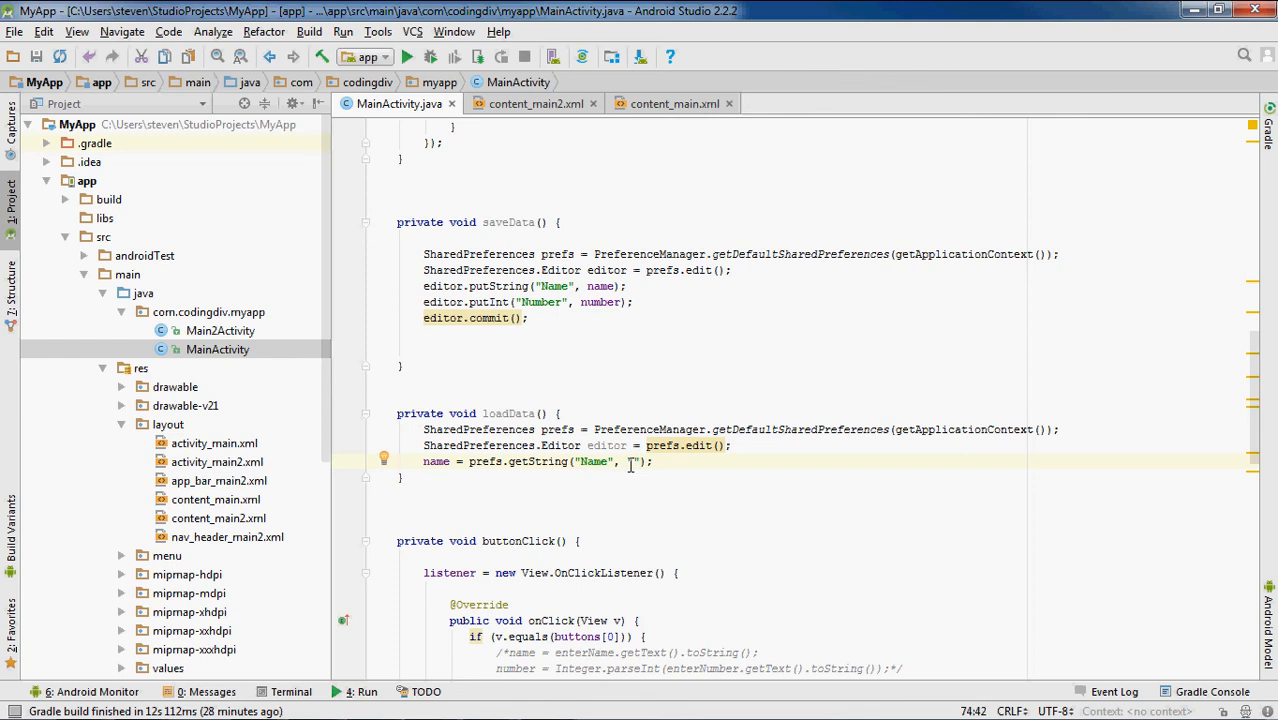
text(")
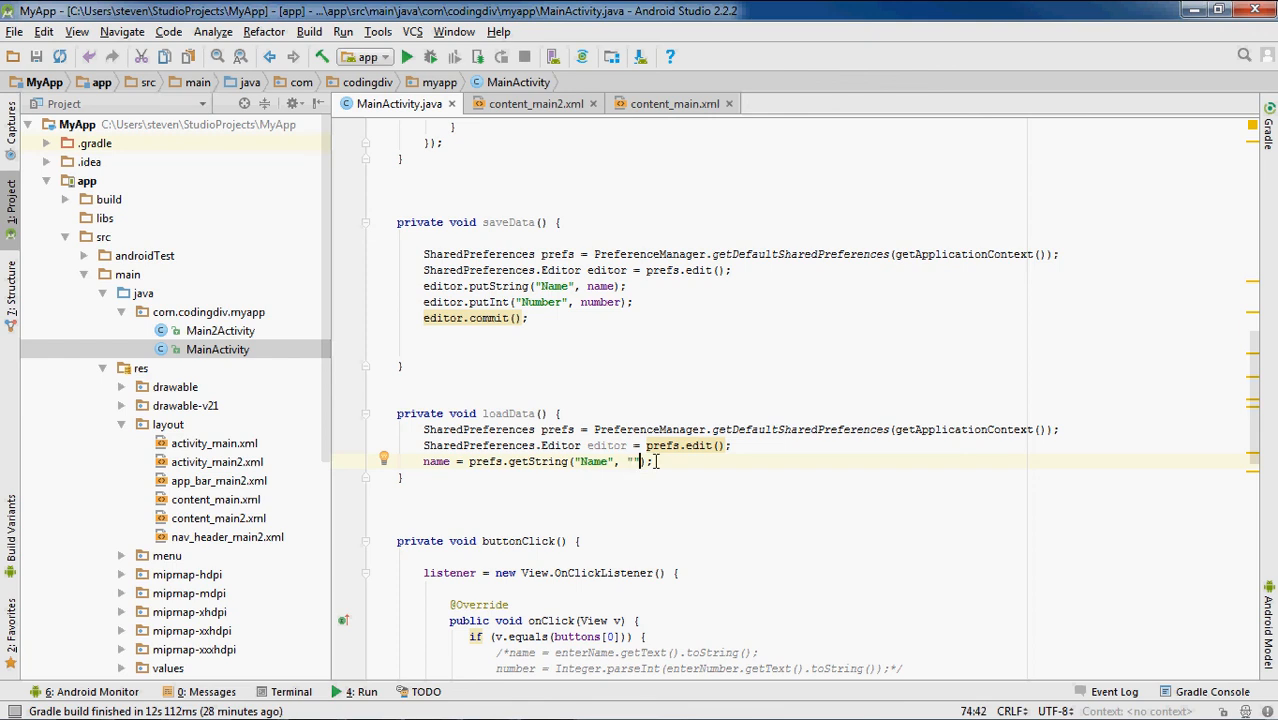
click(668, 460)
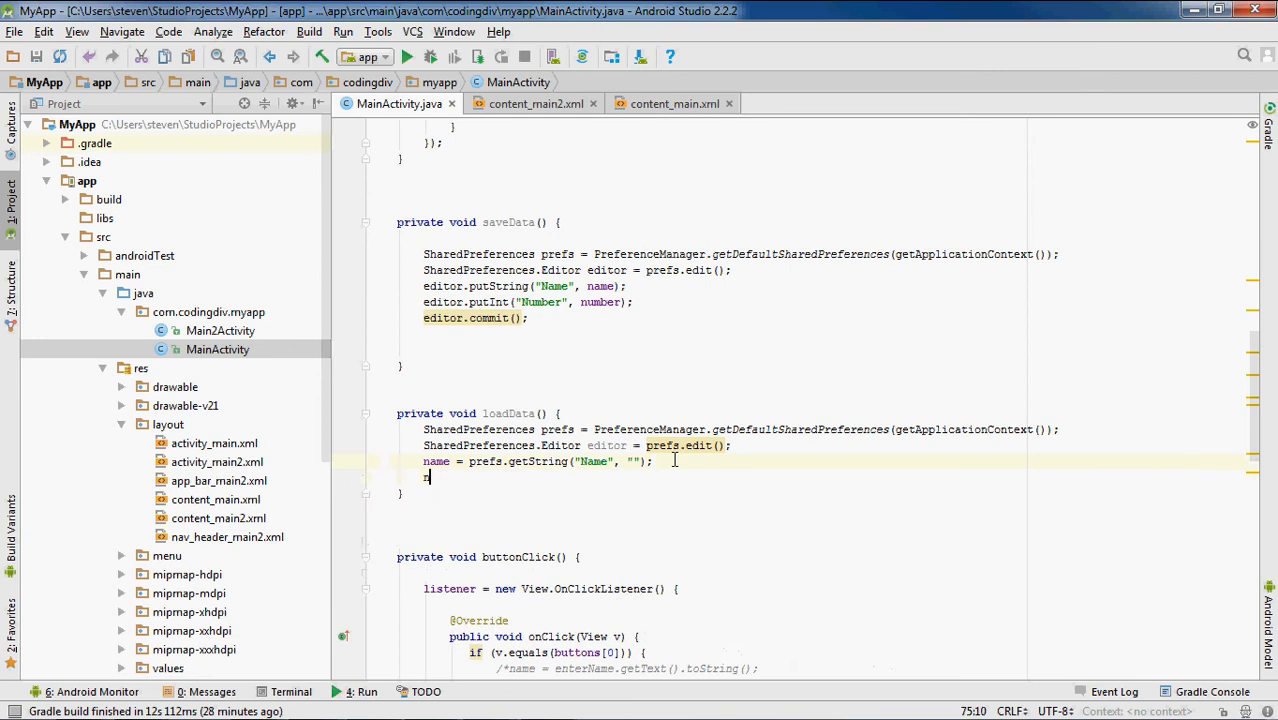
Step: Add number = prefs.getInt("Number", 0); followed by editor.commit(); in loadData
text(number = p)
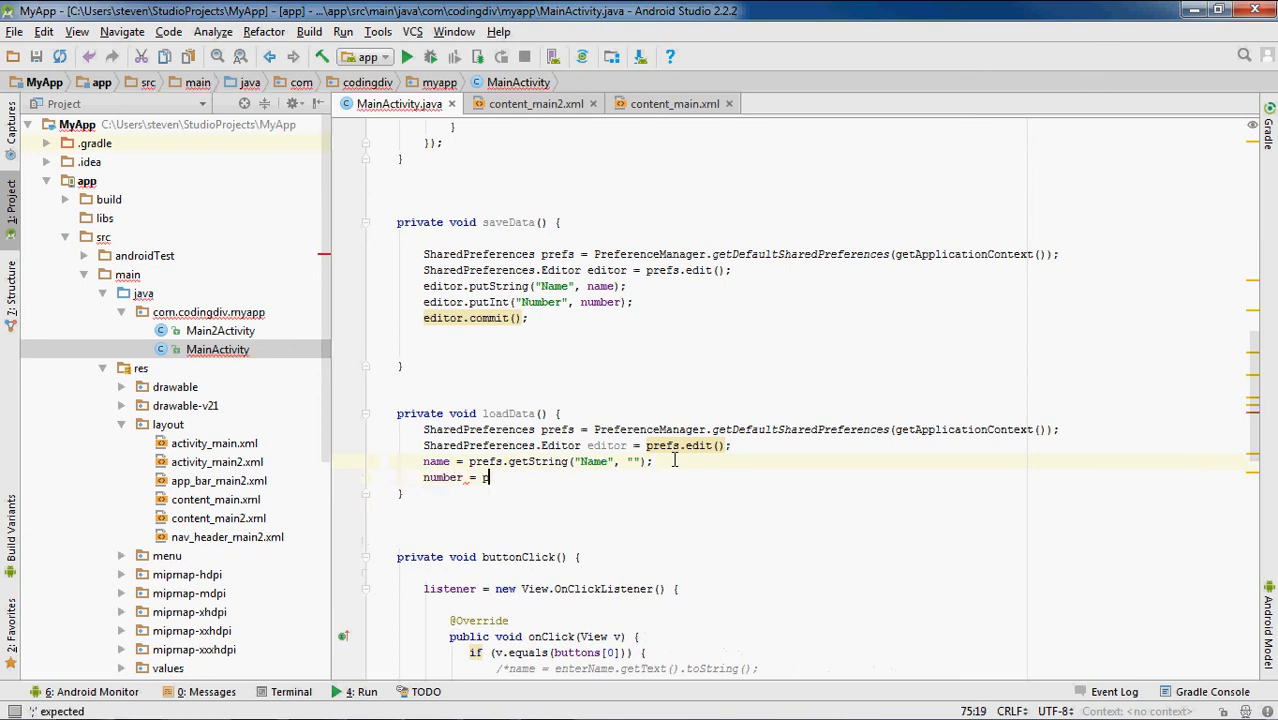
text(refs)
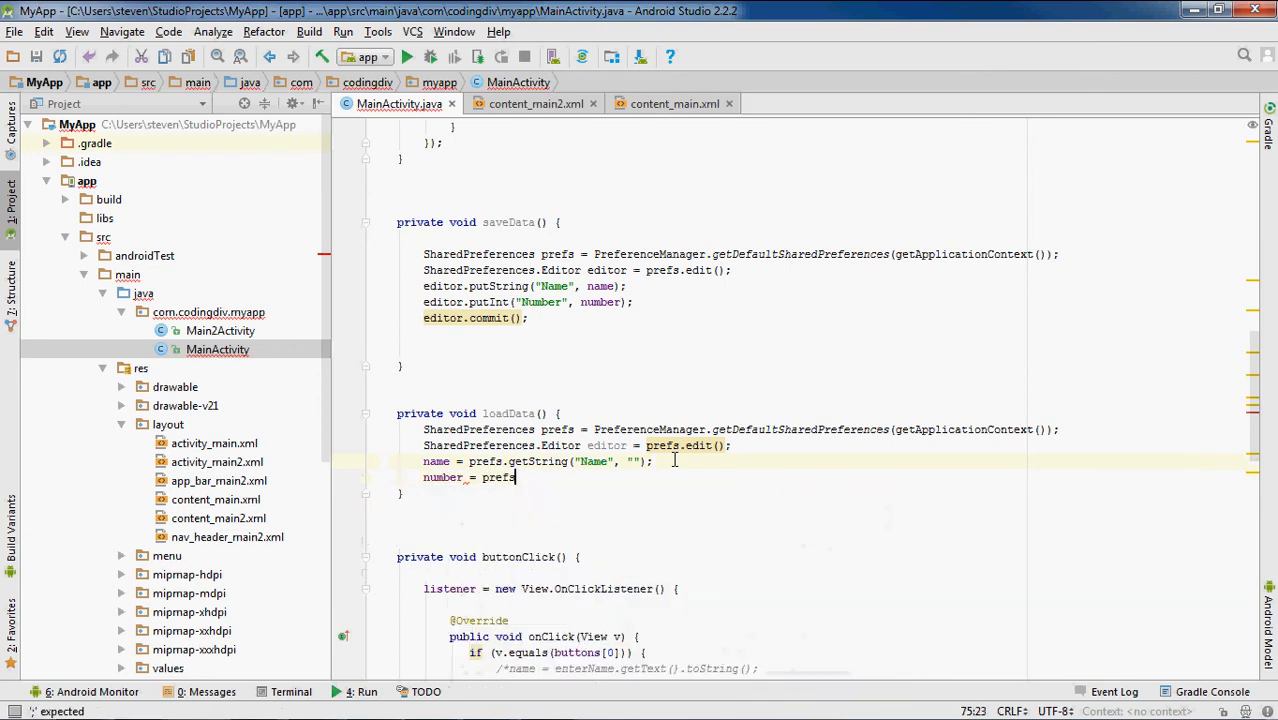
text(.getInt("N)
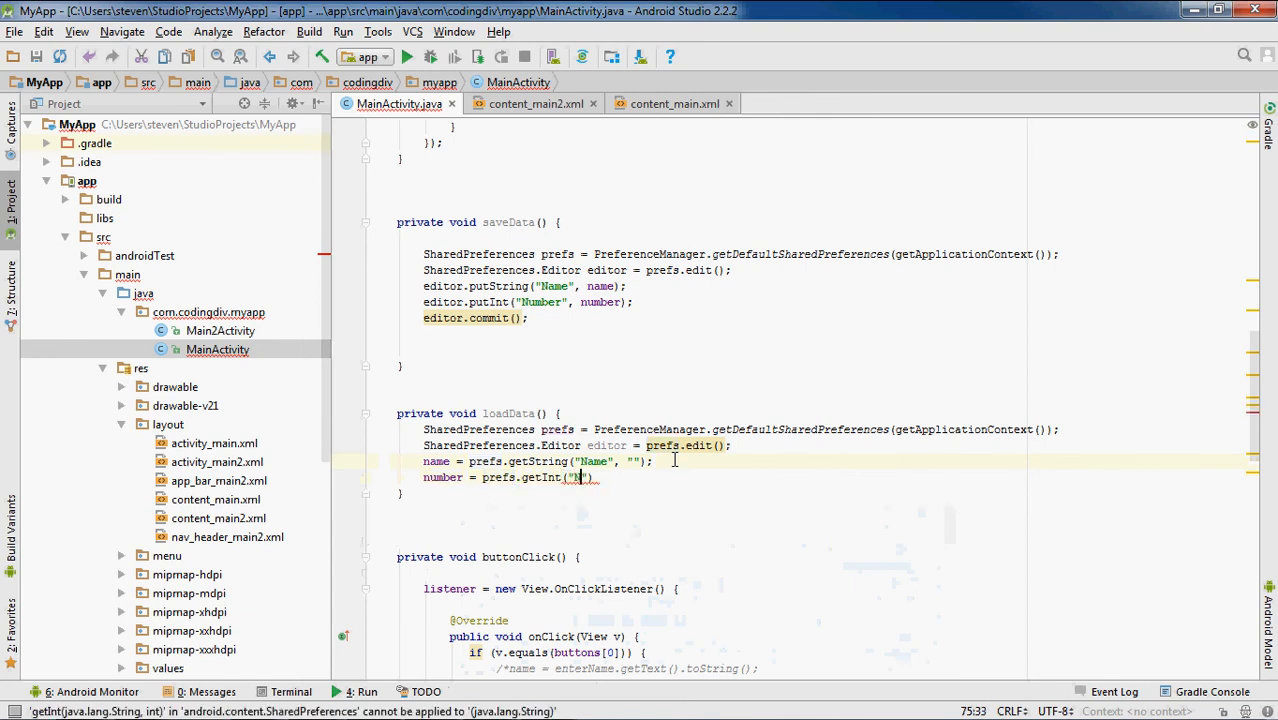
text(Number)
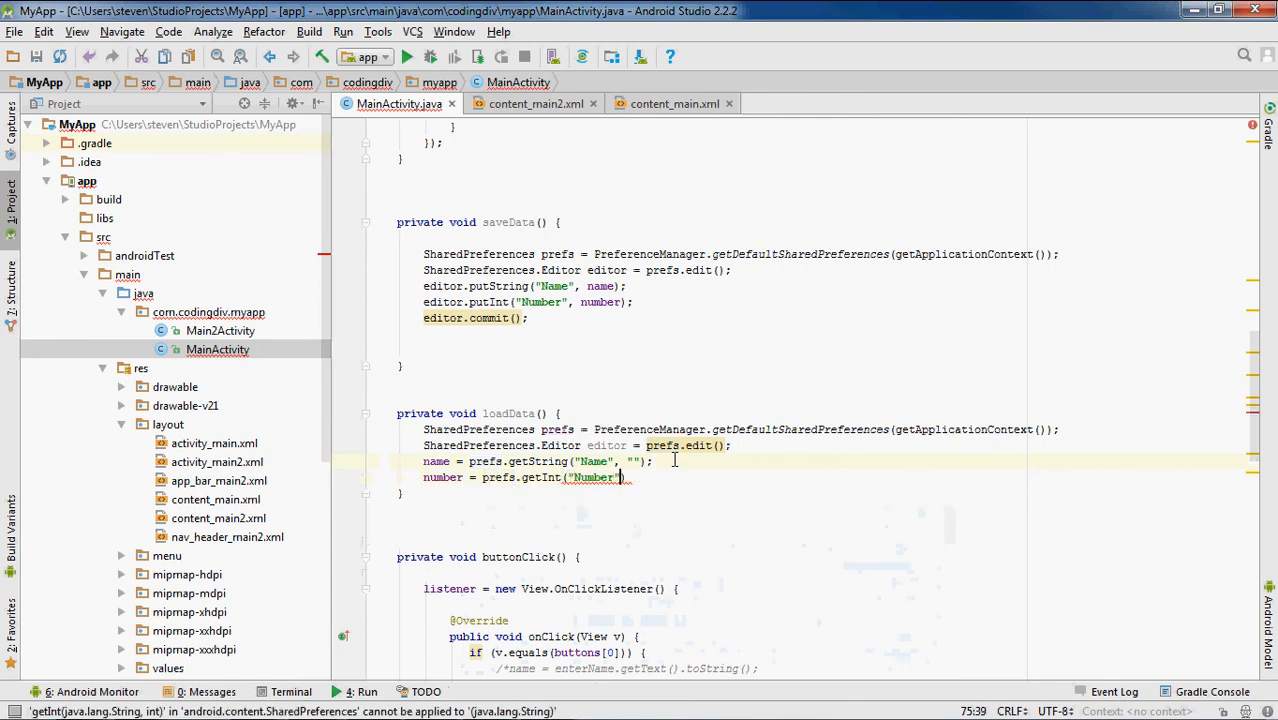
text(, 0))
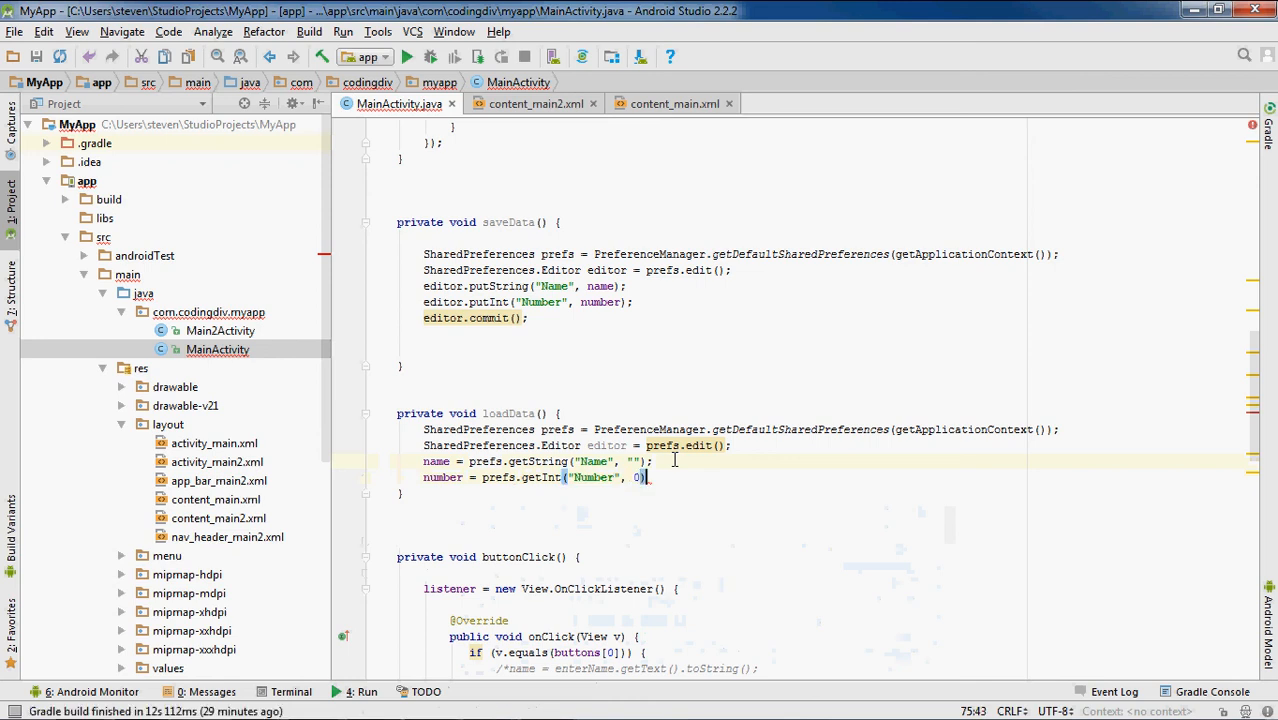
text(;)
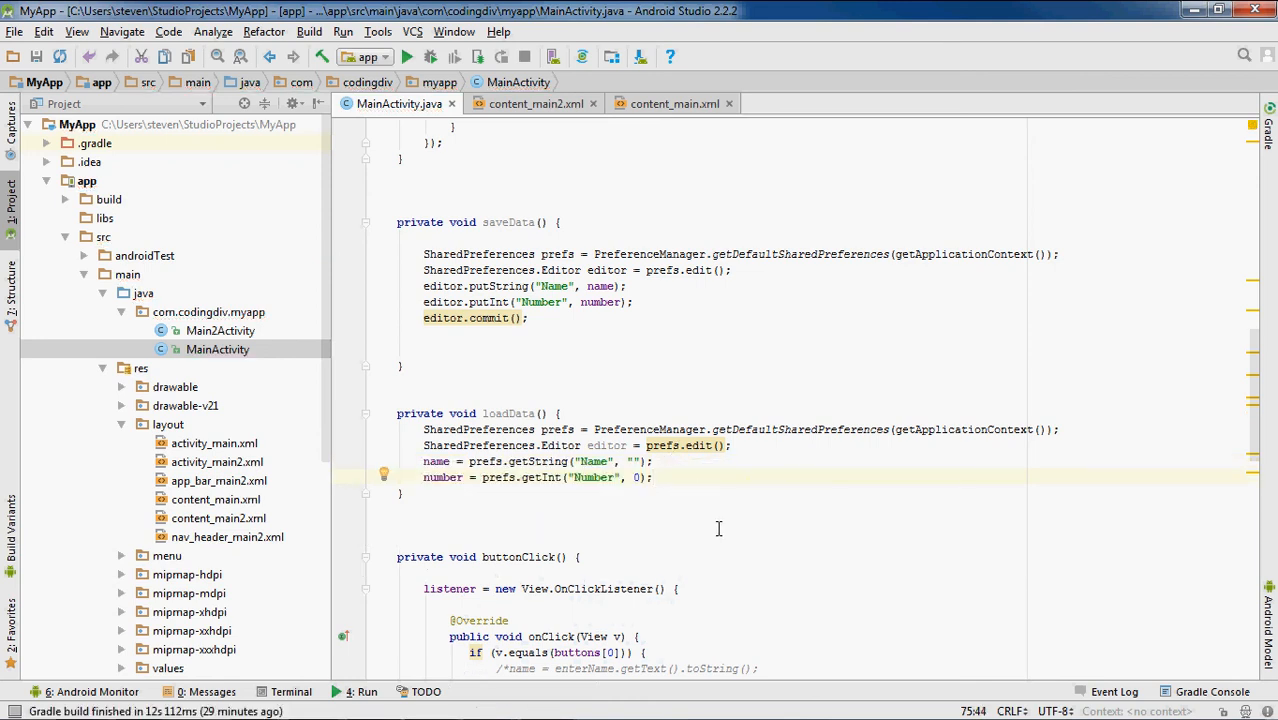
text(eid)
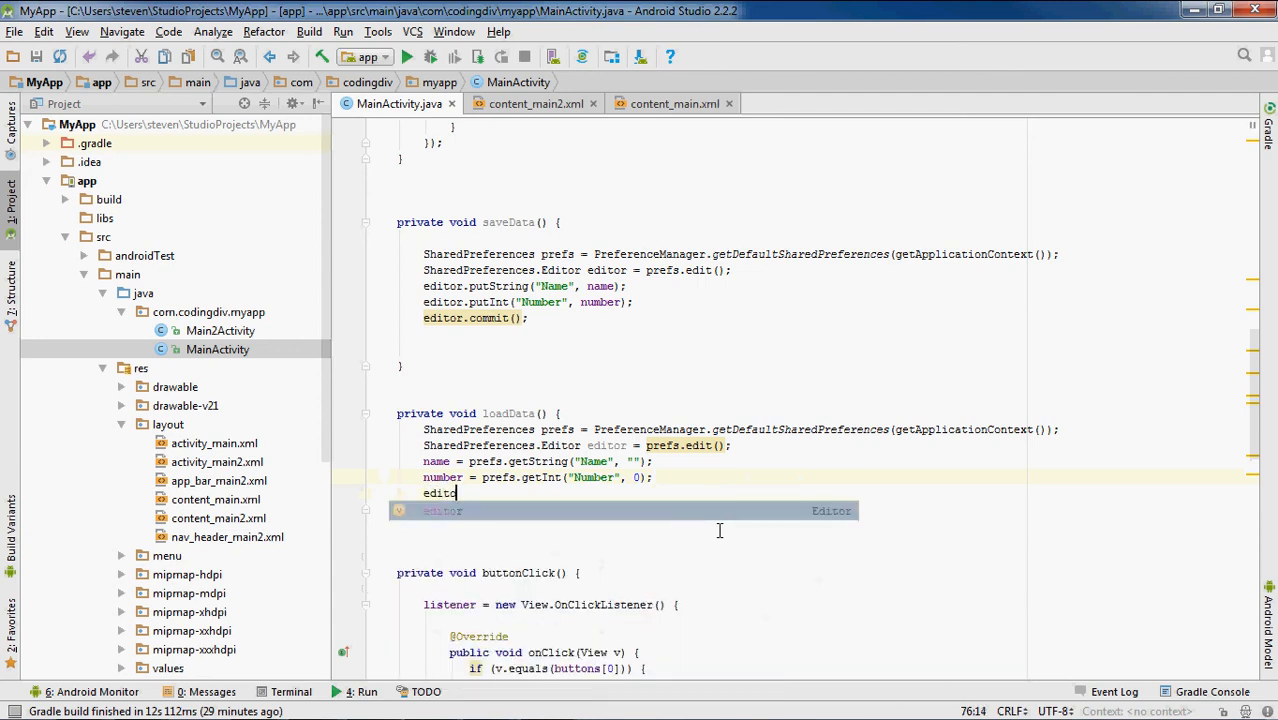
text(.commit();)
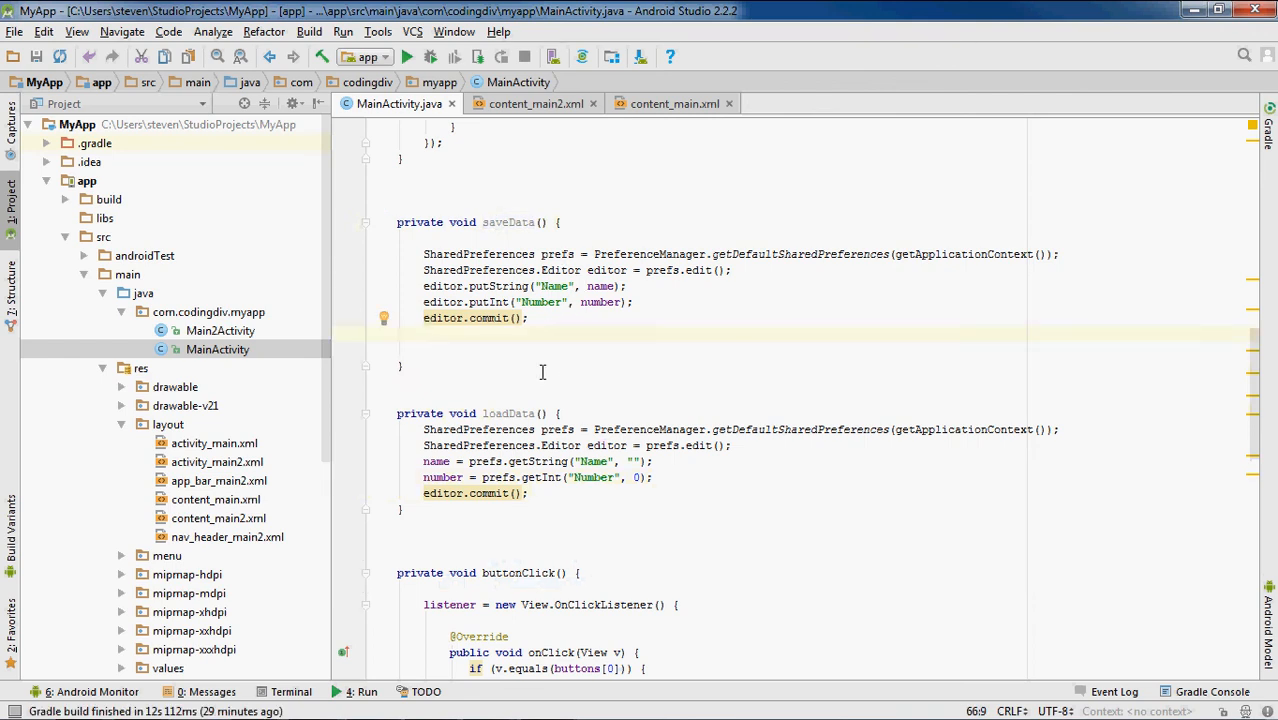
Step: Add saveData(); to the first button's branch in buttonClick so it stores name and number
scroll(down, 3)
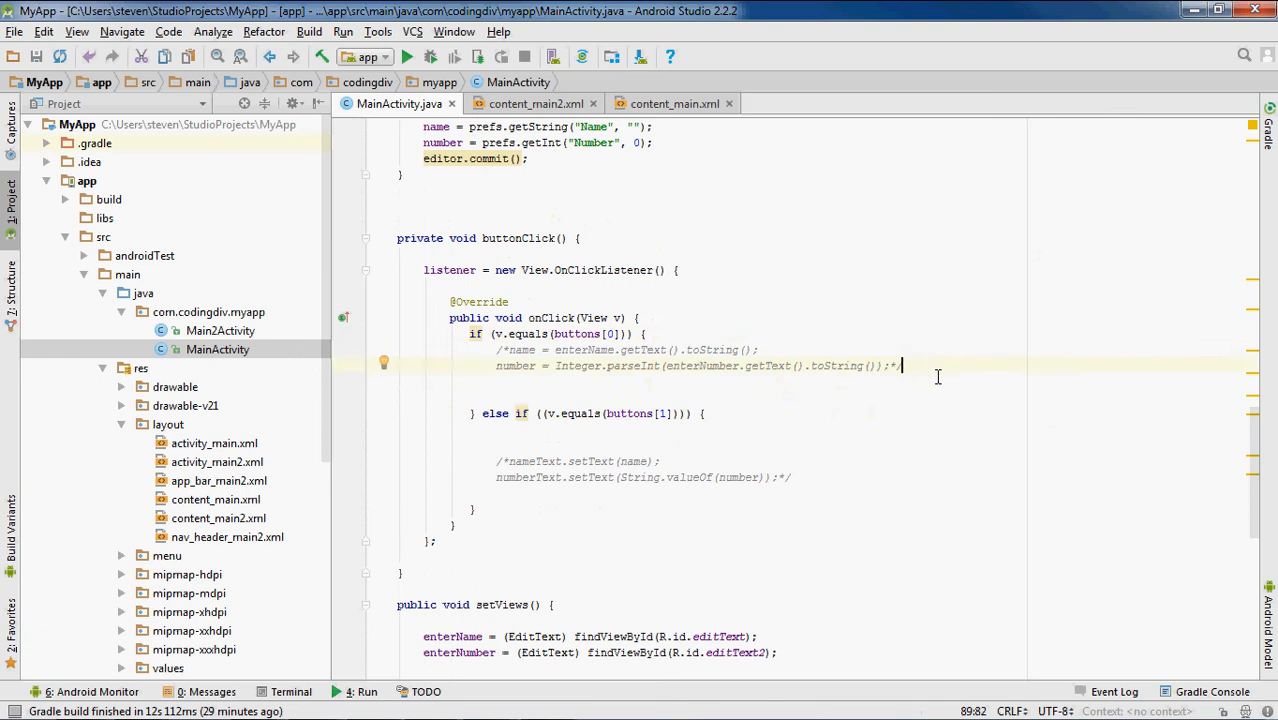
text(saveData();)
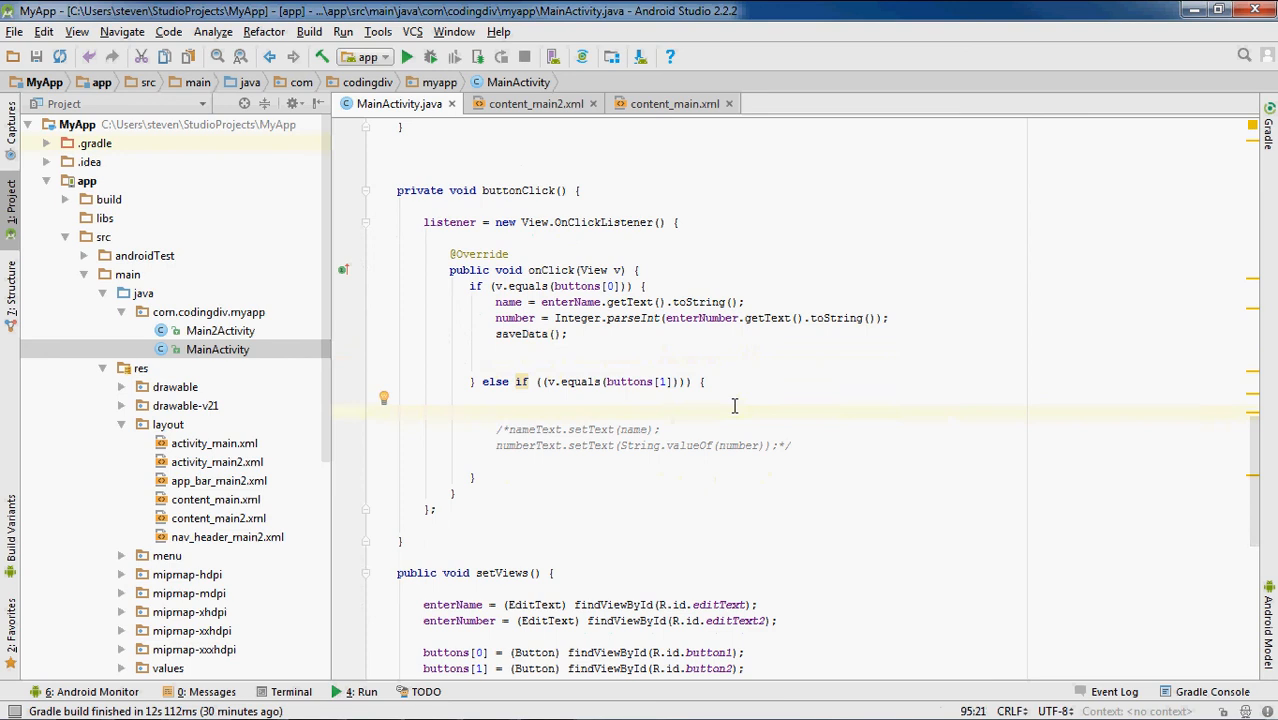
Step: Add loadData(); to the else-if branch and select the commented-out result-label lines
text(loadData)
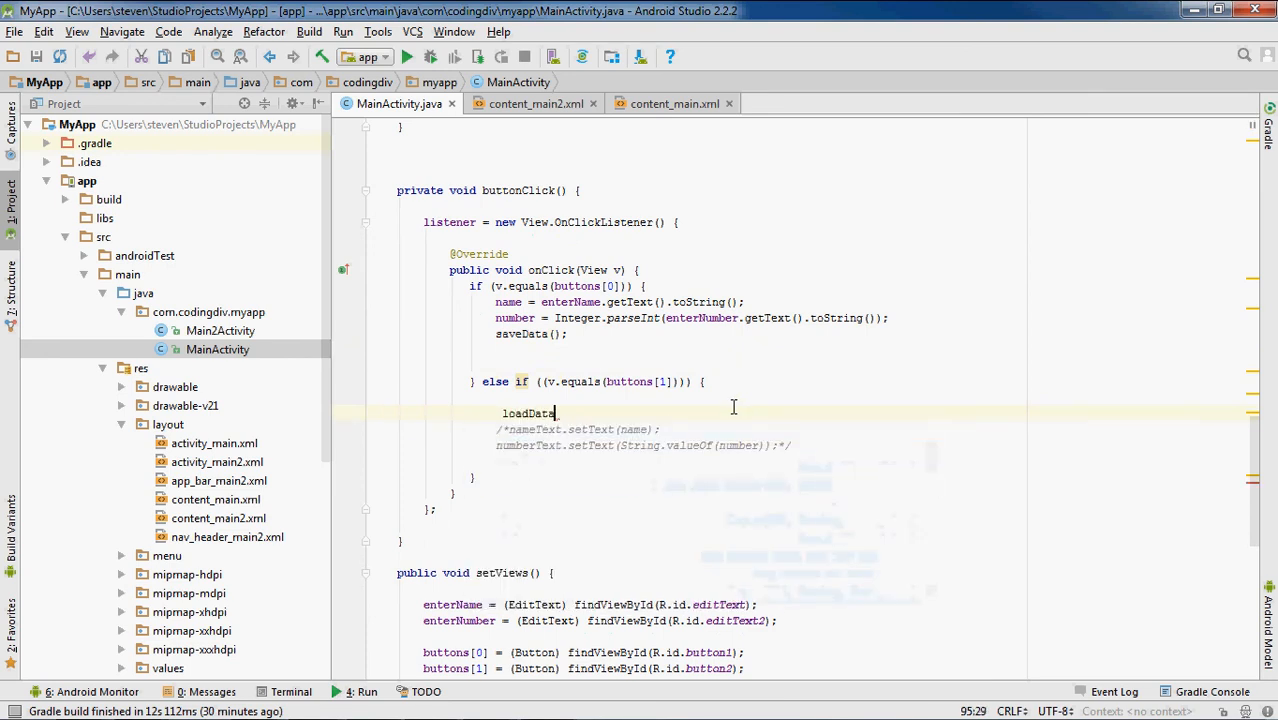
text(();)
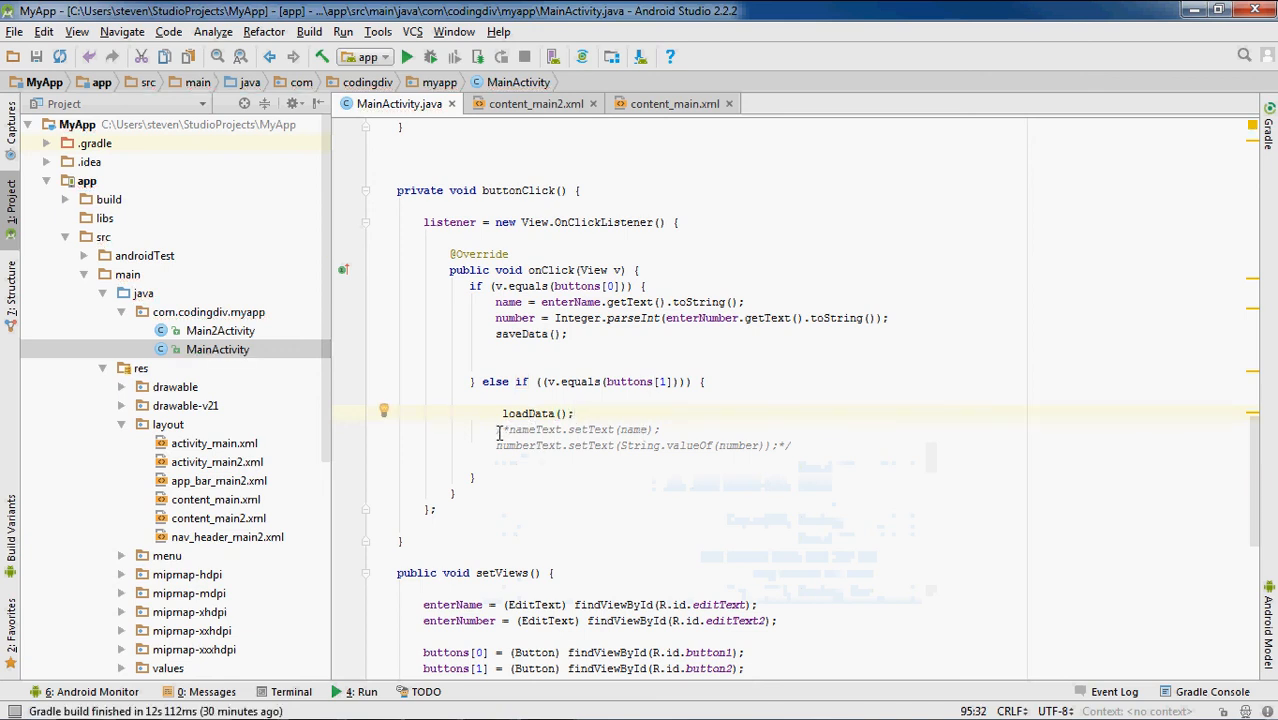
drag(496, 430, 790, 444)
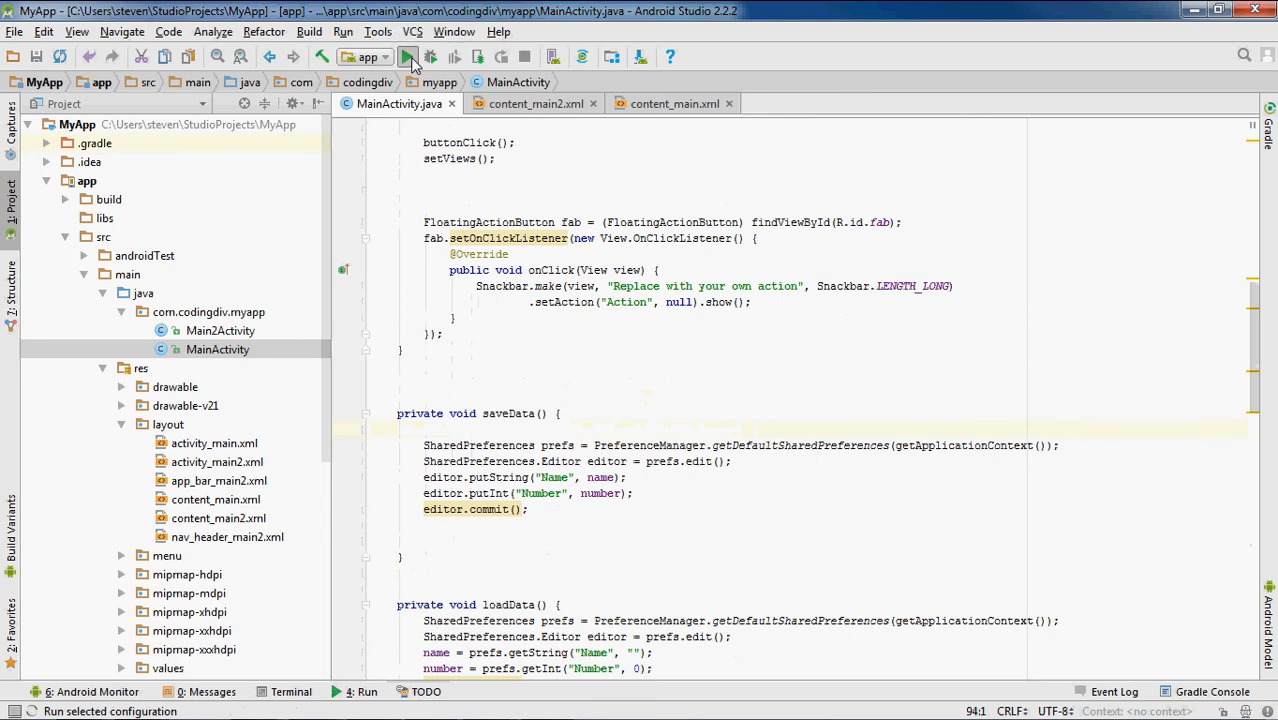
Step: Run the app on the phone and bring the Vysor LGMS345 window into place
click(416, 56)
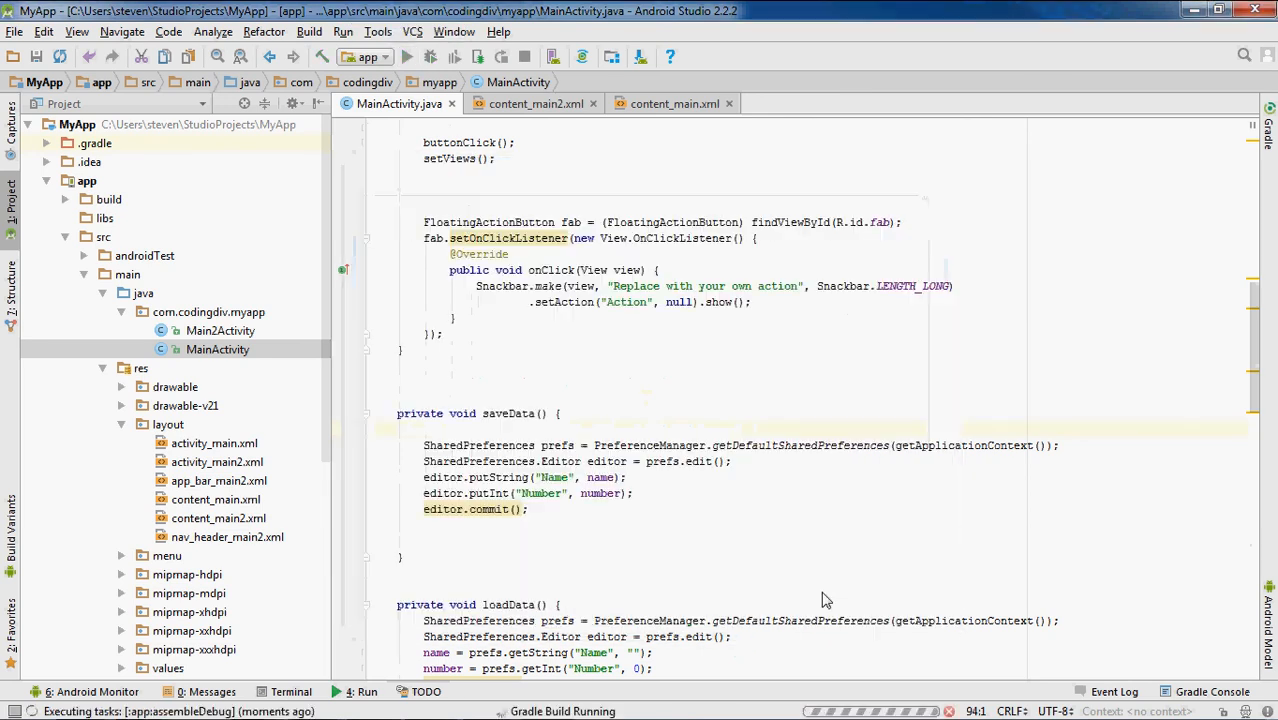
mouse_move(538, 692)
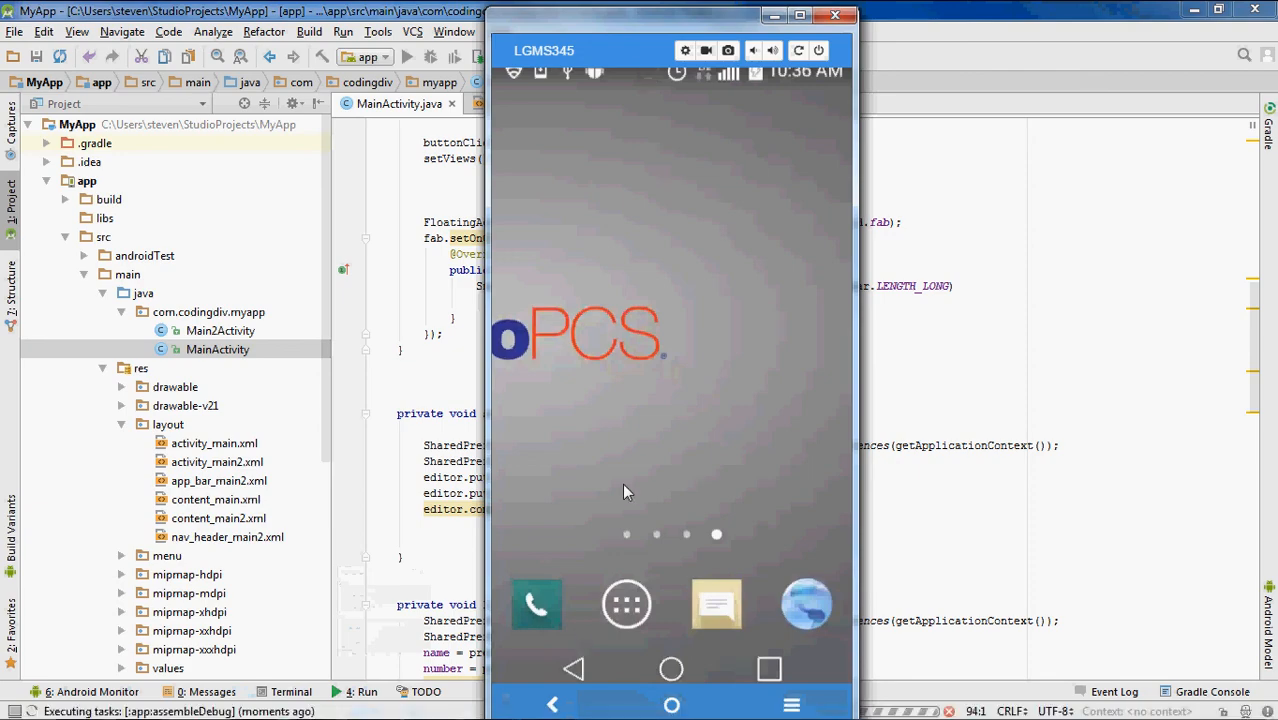
mouse_move(688, 200)
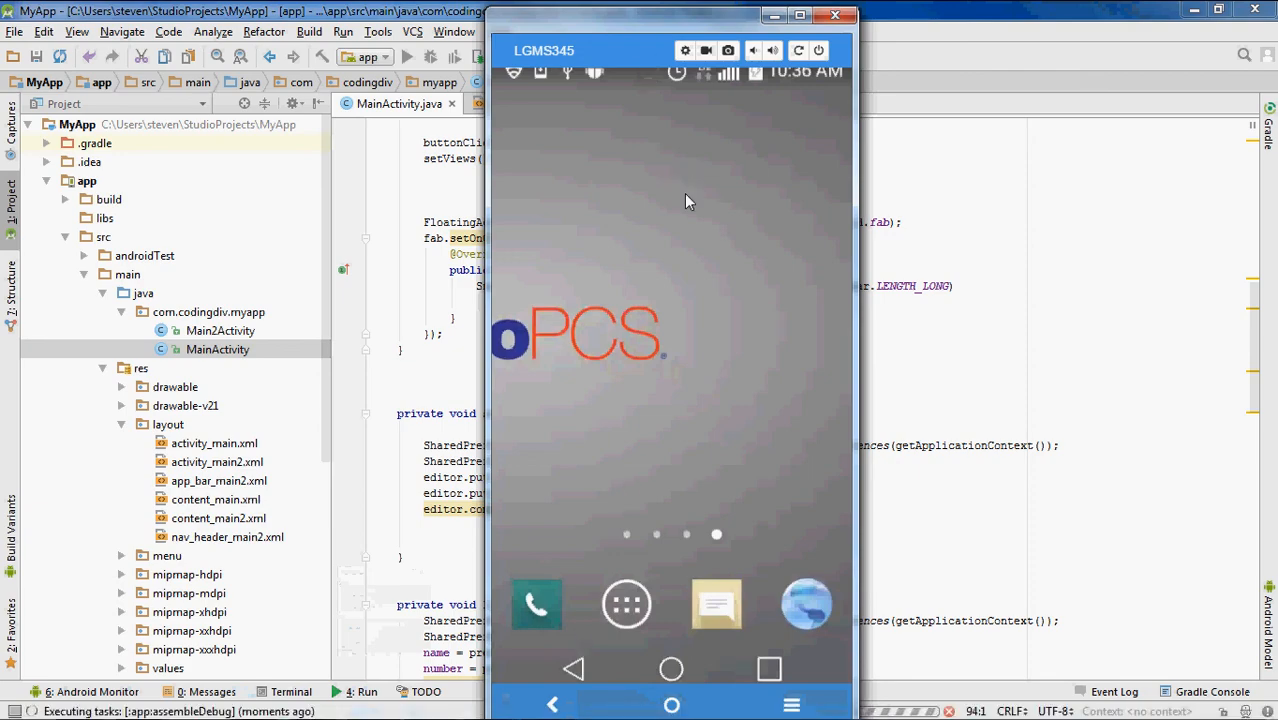
mouse_move(612, 16)
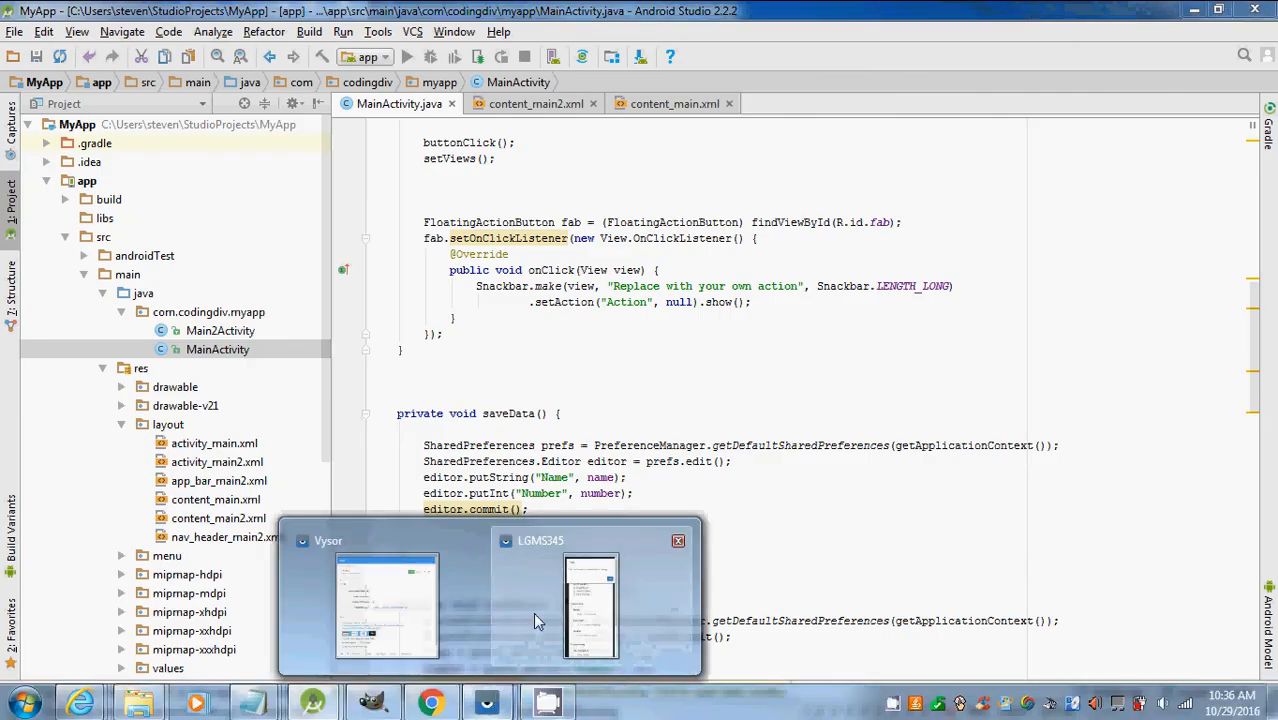
click(590, 604)
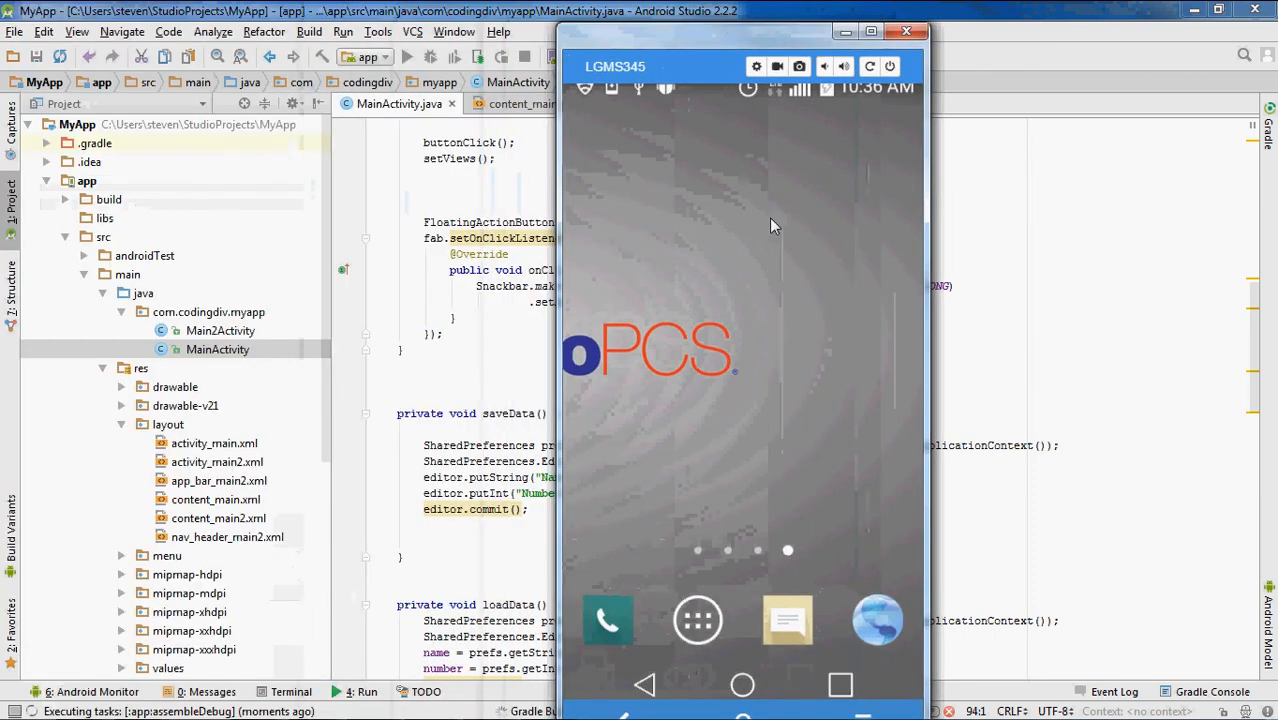
drag(742, 32, 722, 14)
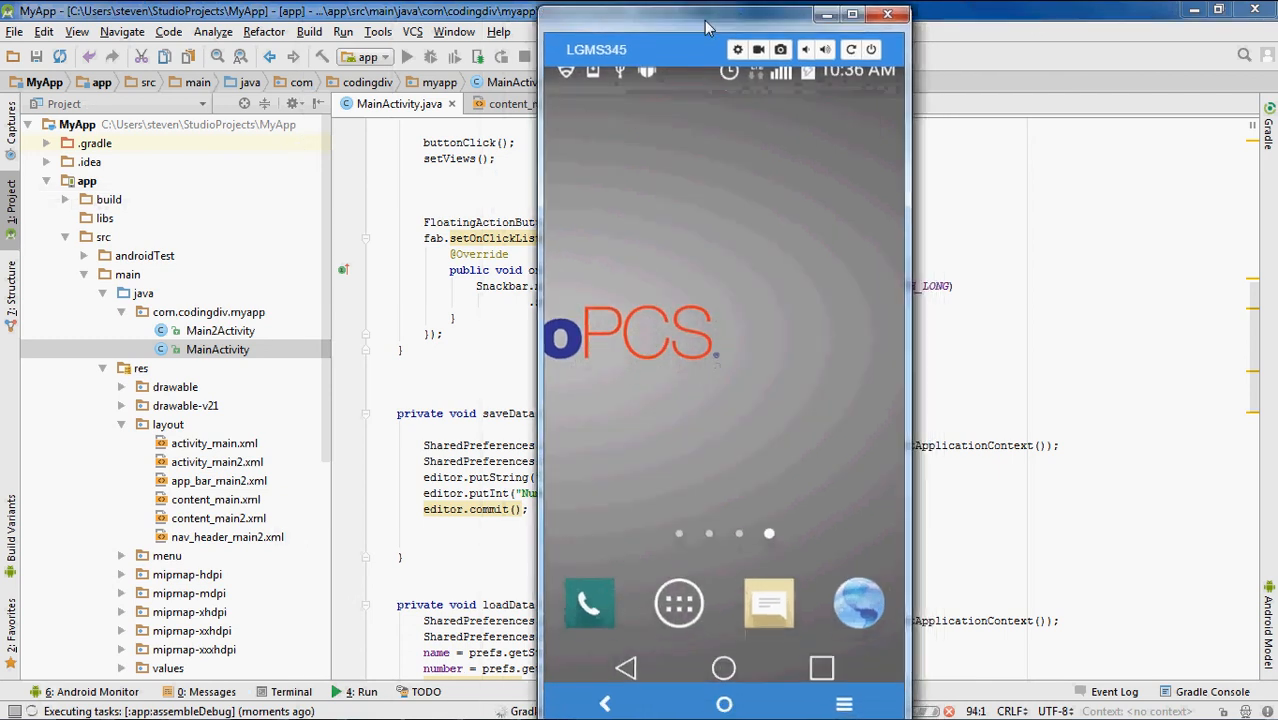
mouse_move(694, 198)
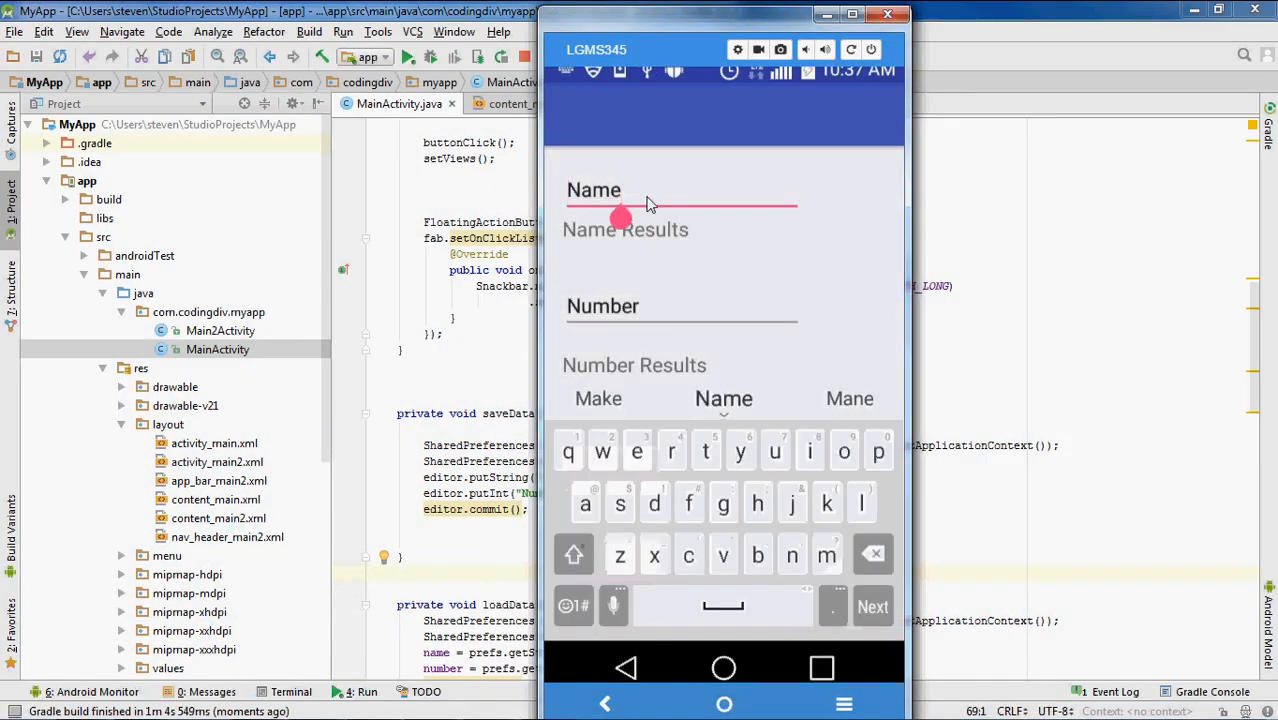
mouse_move(638, 212)
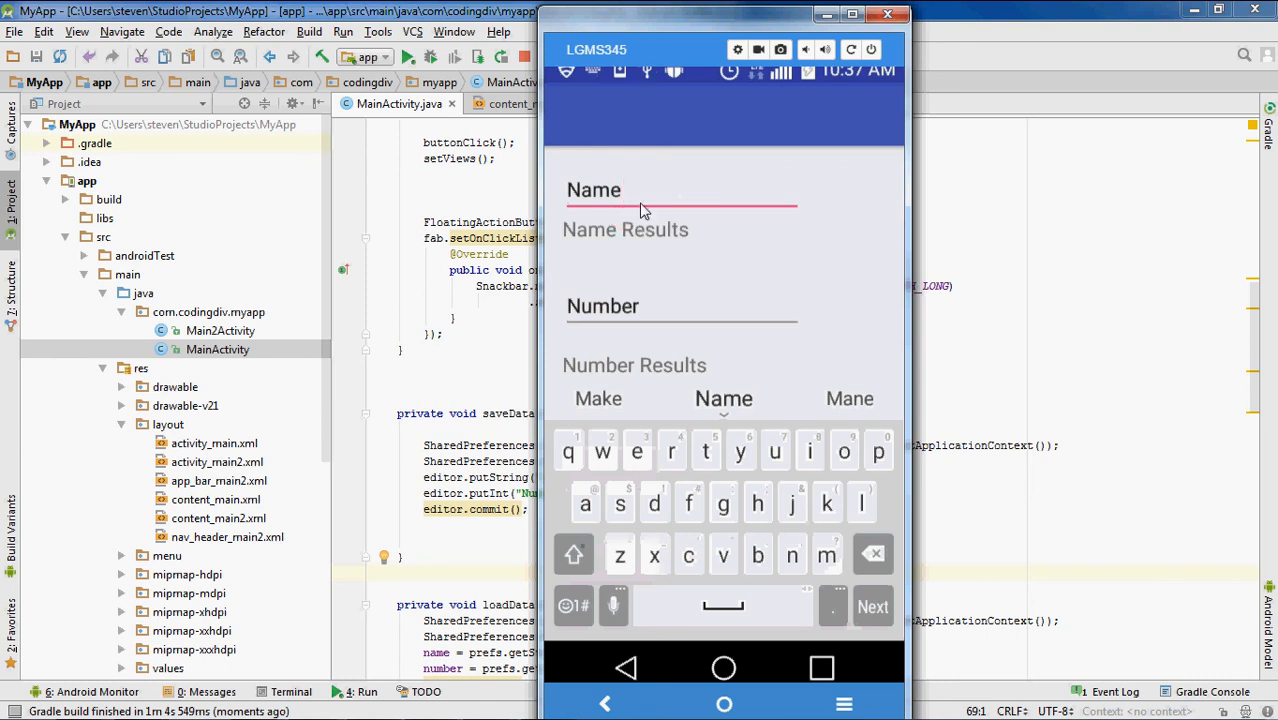
mouse_move(668, 324)
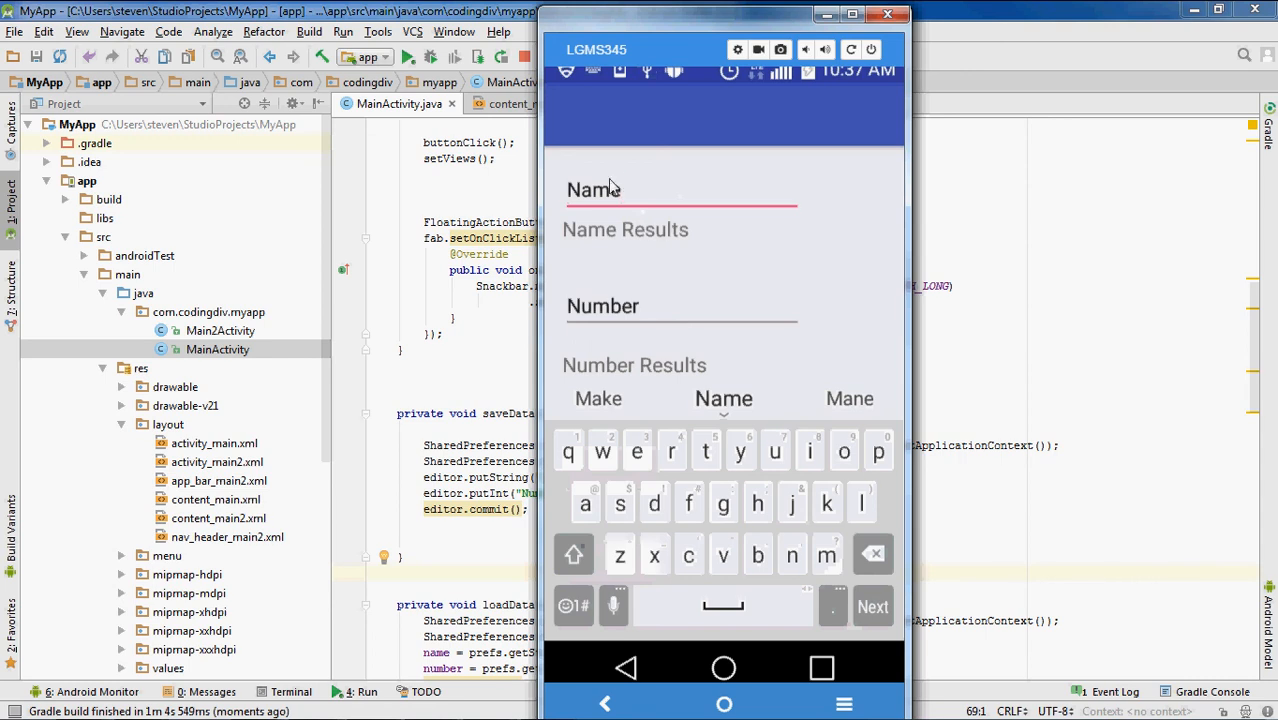
mouse_move(628, 204)
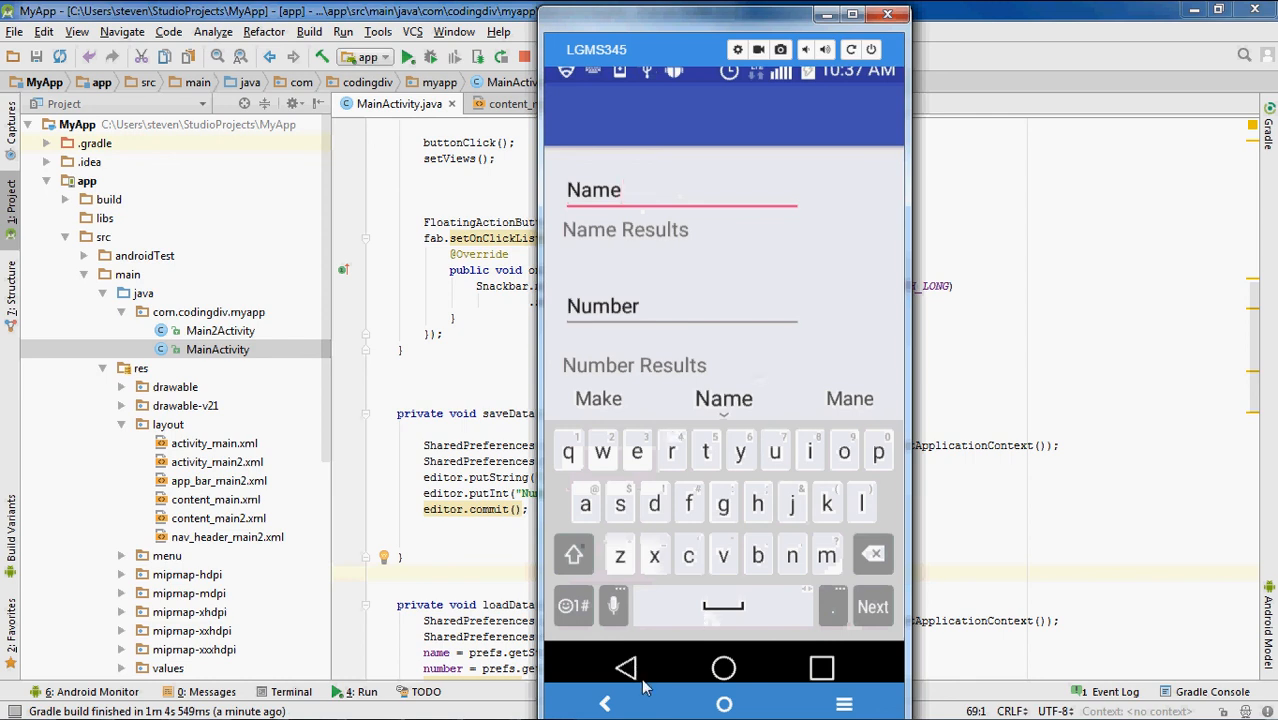
Step: Dismiss the phone's on-screen keyboard so the full demo form is visible
click(654, 664)
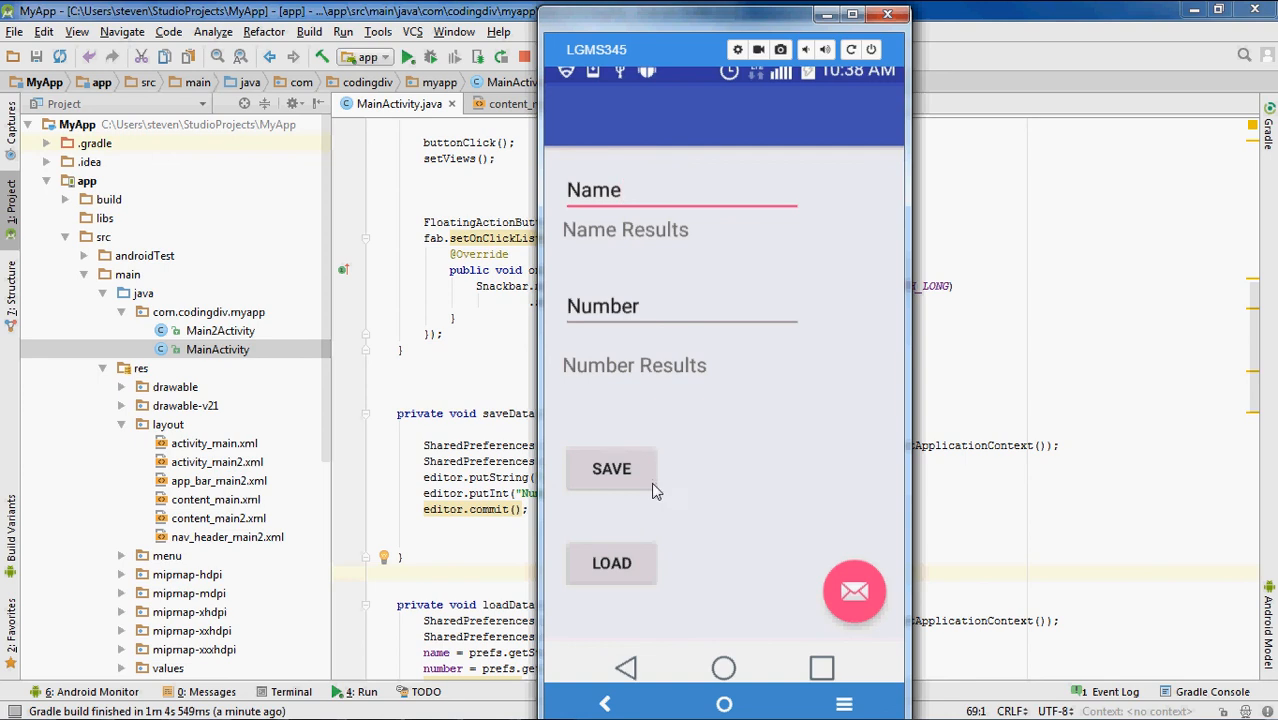
mouse_move(648, 318)
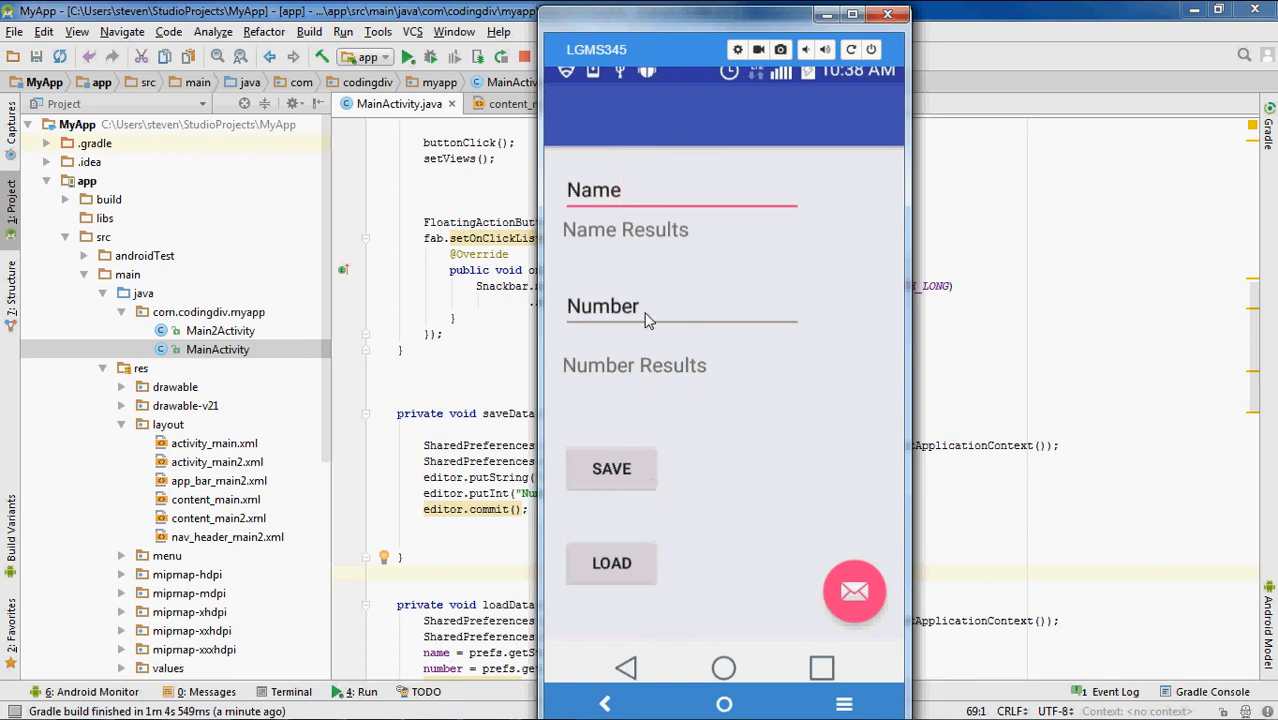
mouse_move(636, 564)
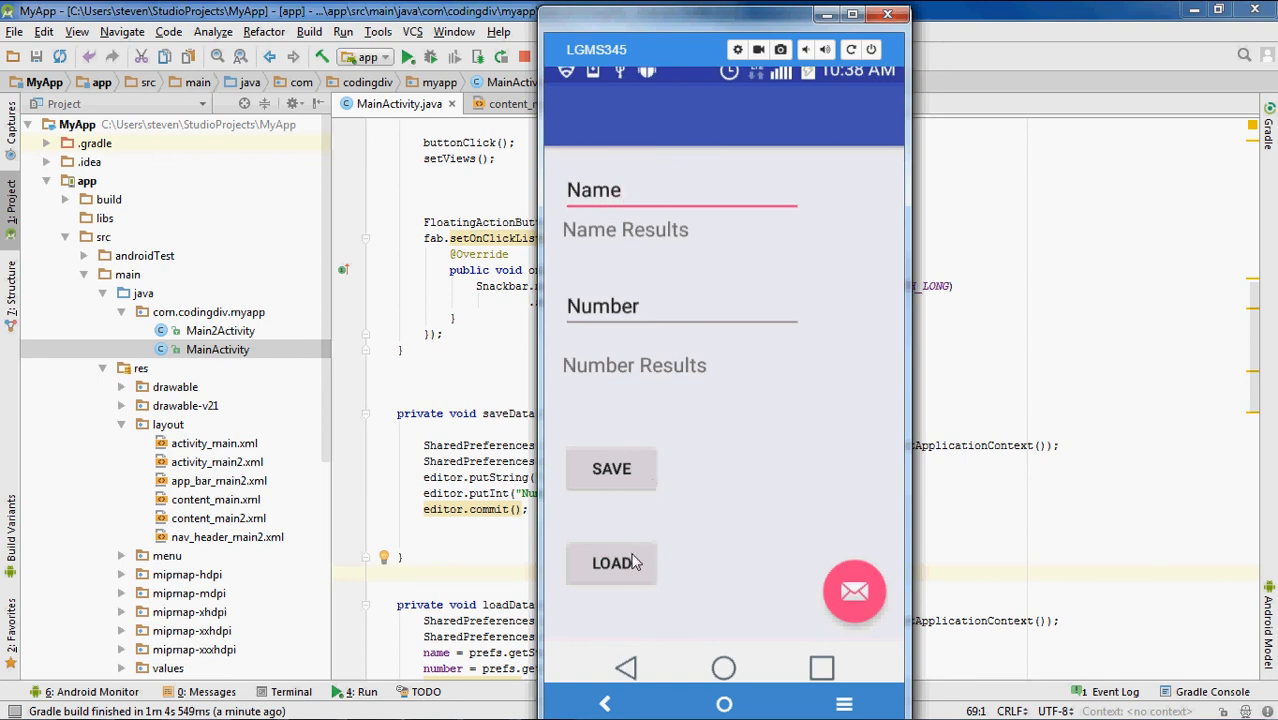
mouse_move(596, 236)
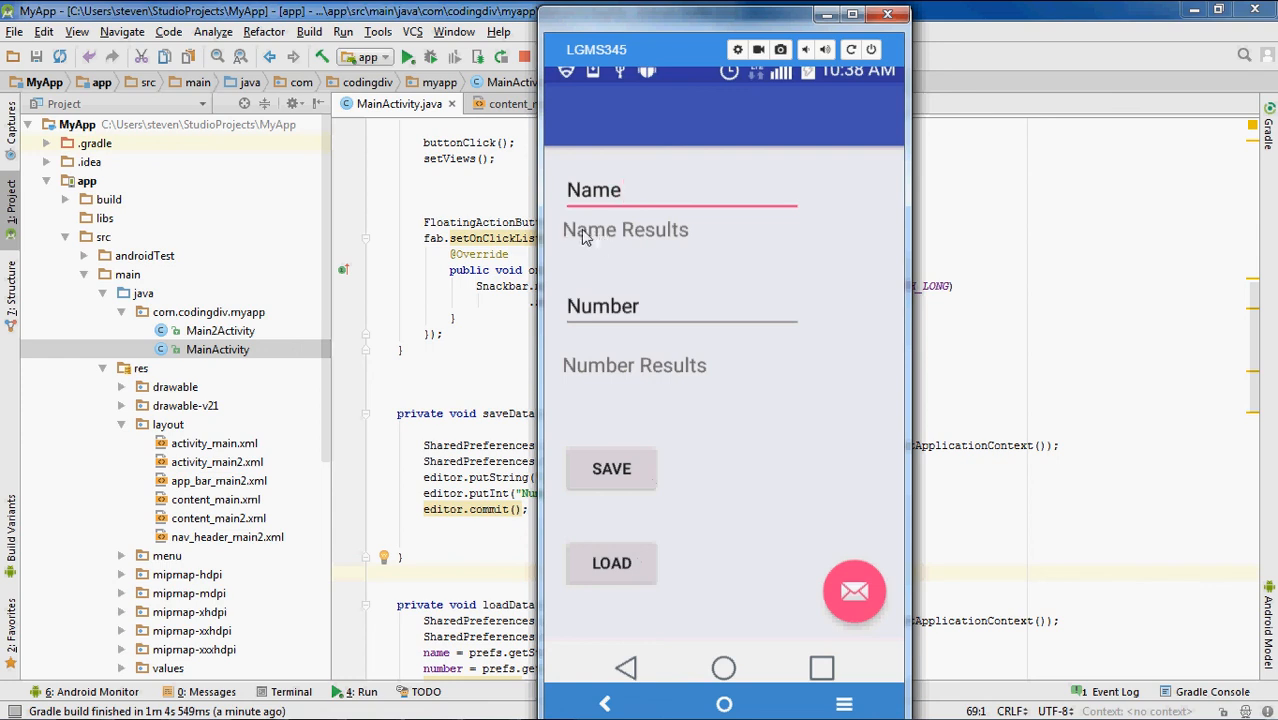
mouse_move(622, 376)
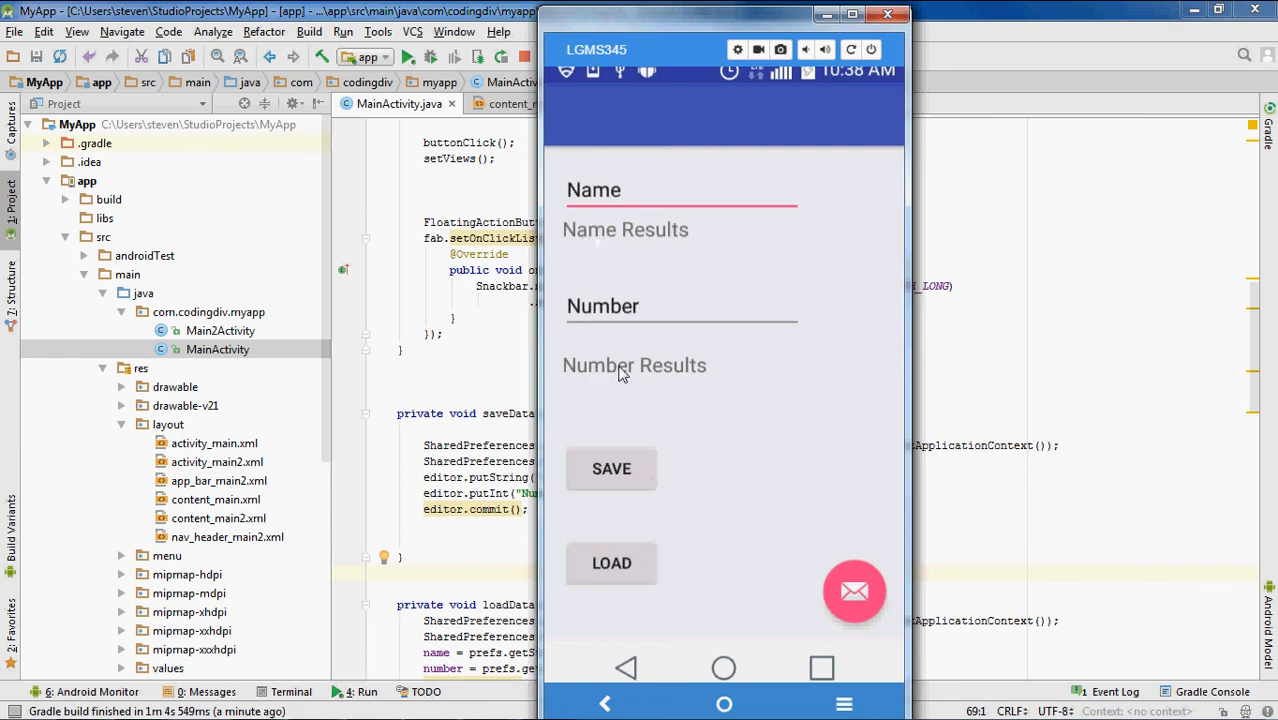
mouse_move(658, 358)
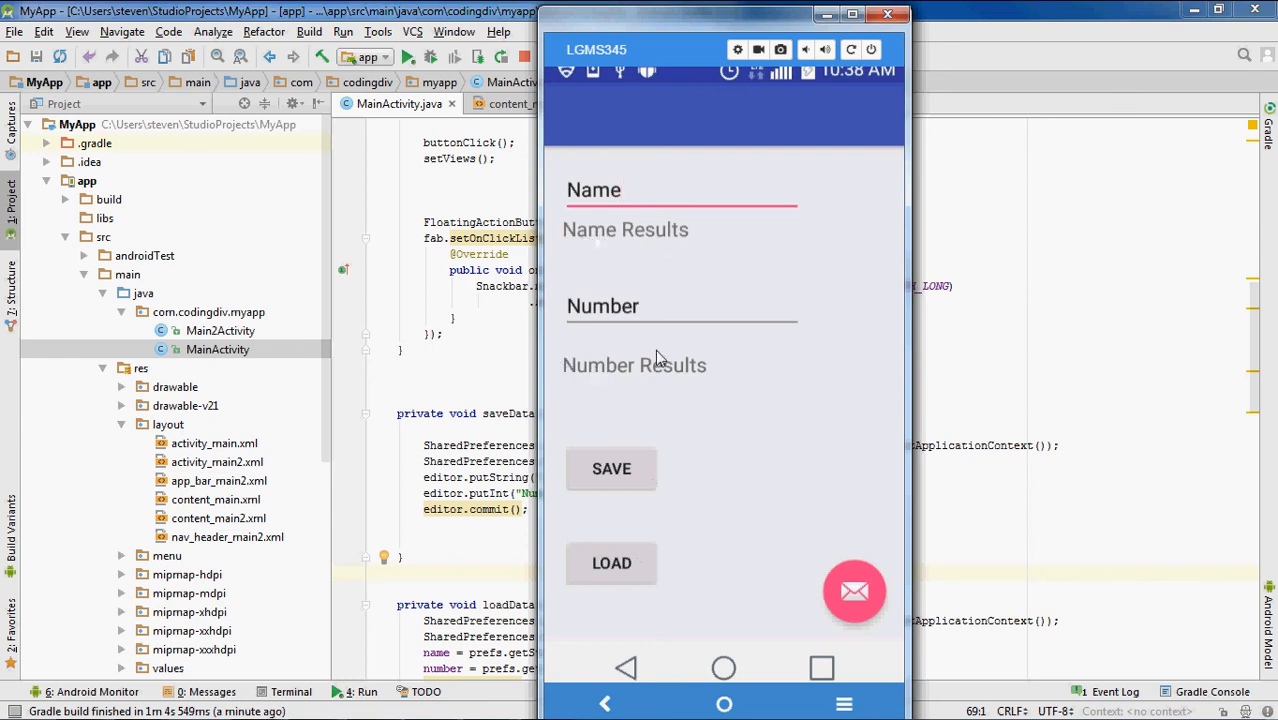
mouse_move(676, 256)
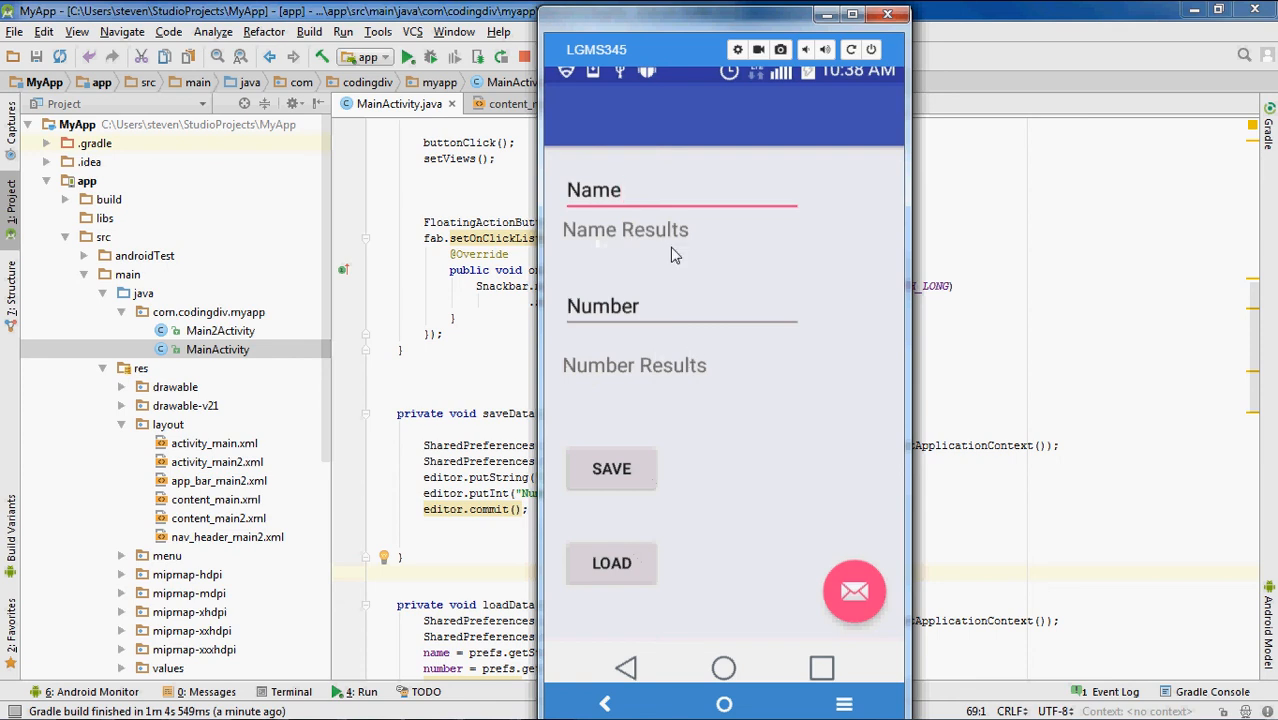
mouse_move(654, 204)
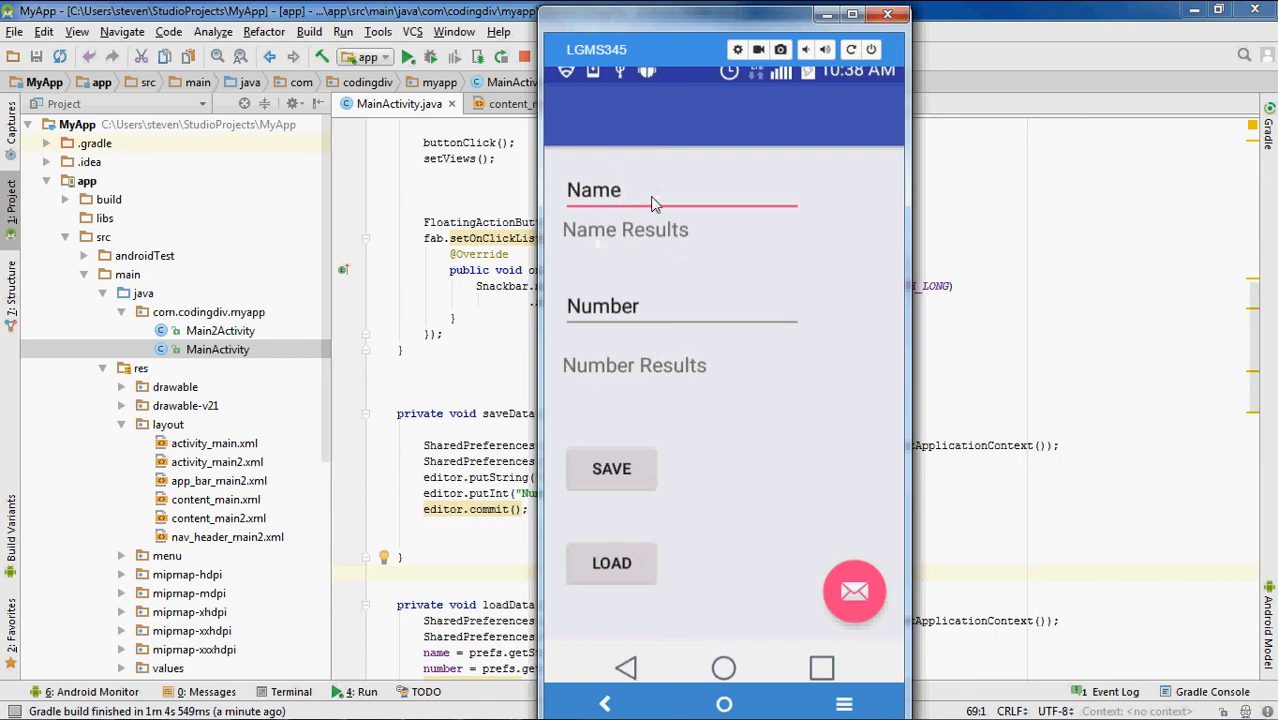
mouse_move(632, 204)
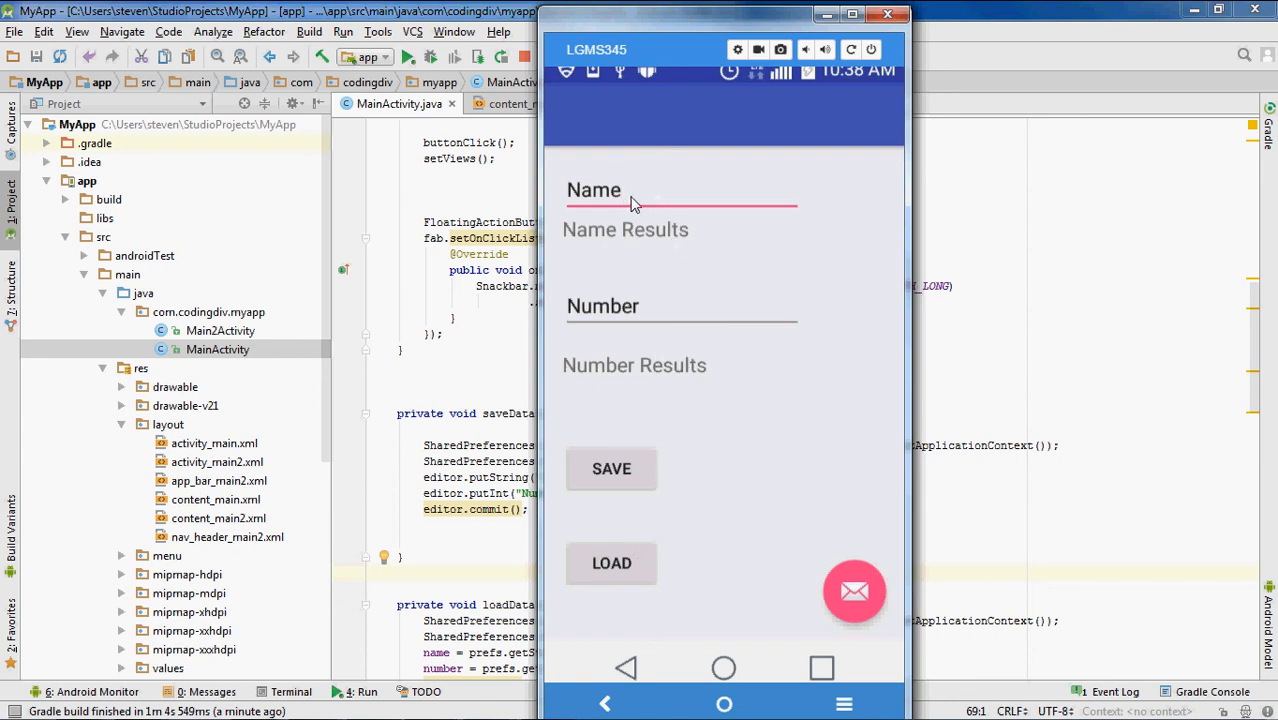
Step: Enter Urban as the name and 71 as the number on the mirrored phone
text(U)
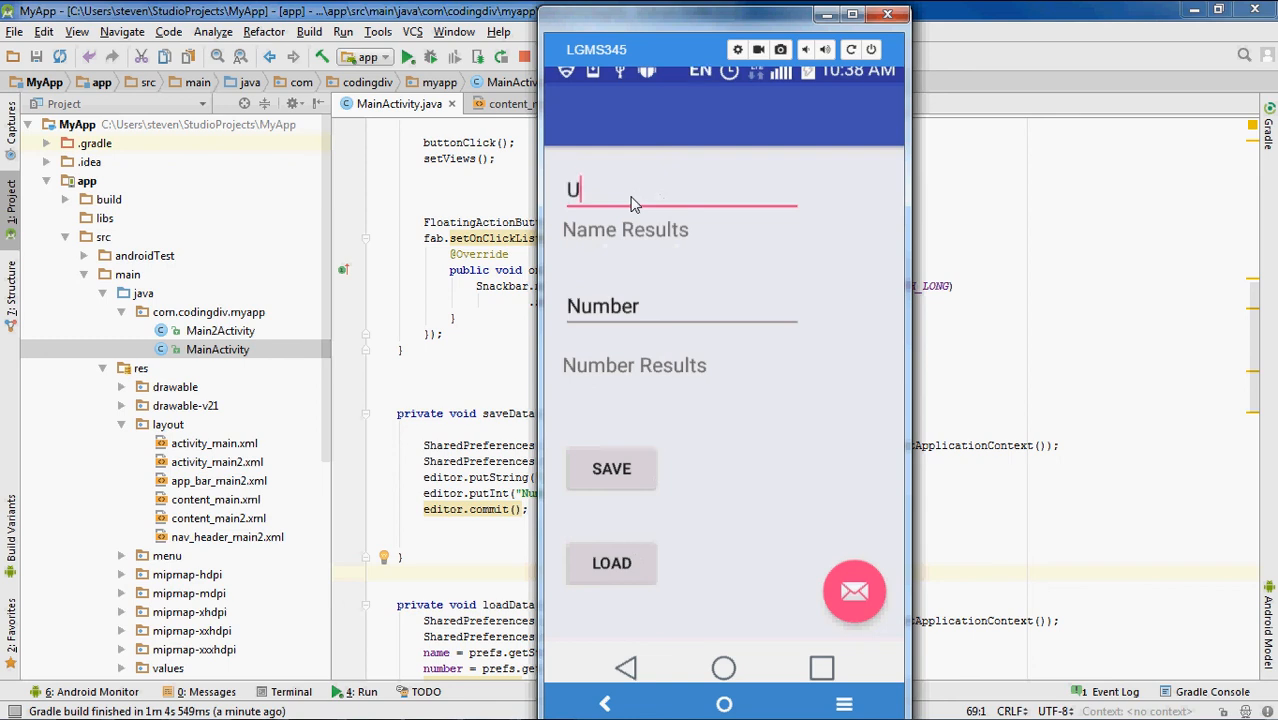
text(b)
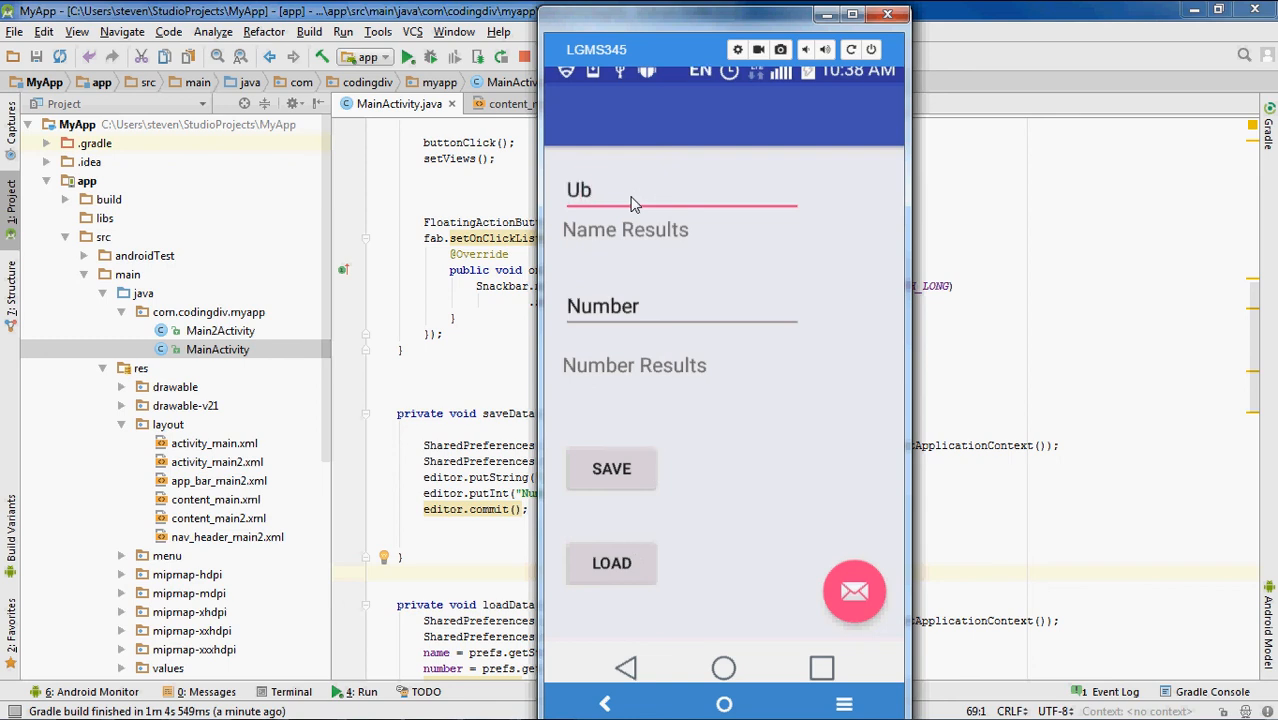
text(ran)
click(682, 306)
text(71)
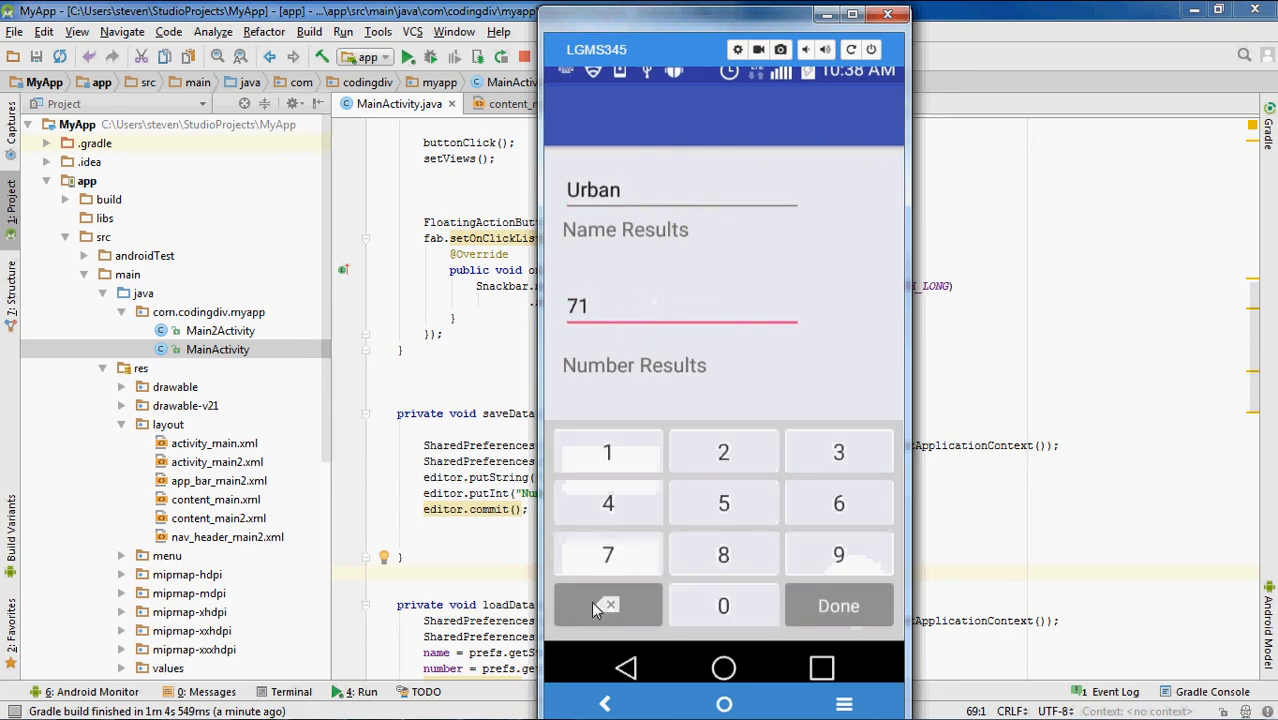
click(608, 604)
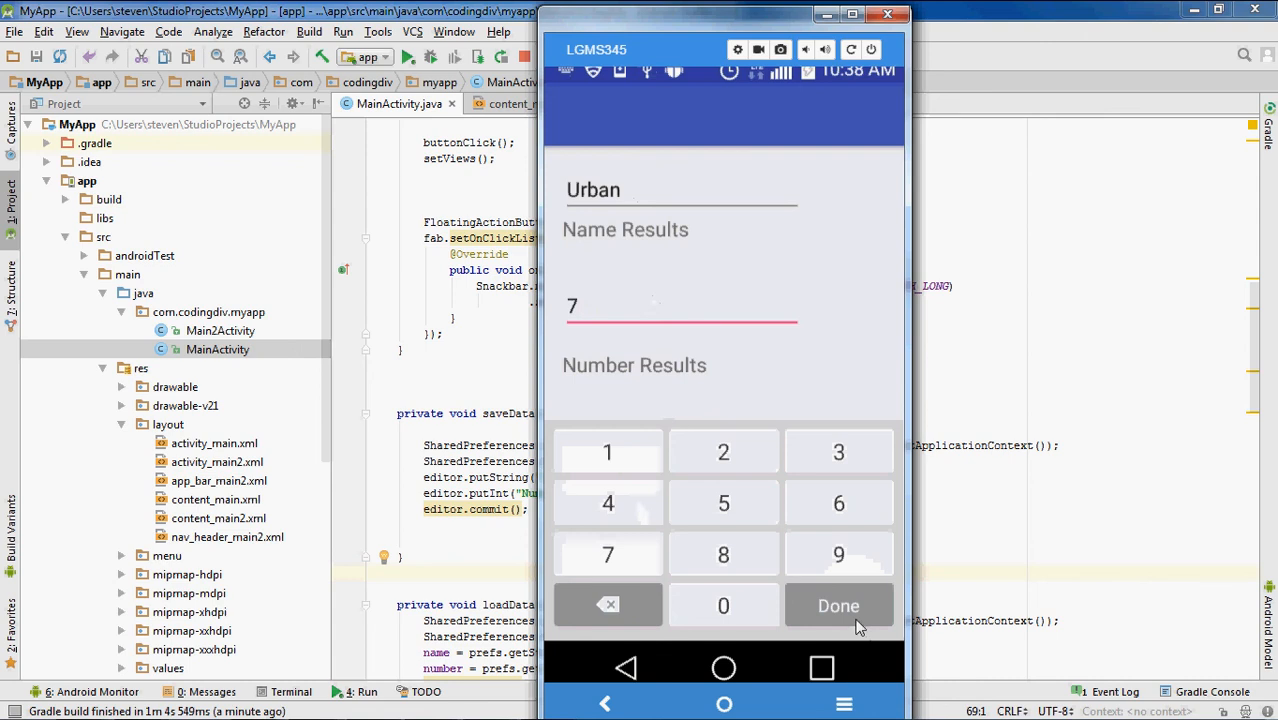
click(840, 604)
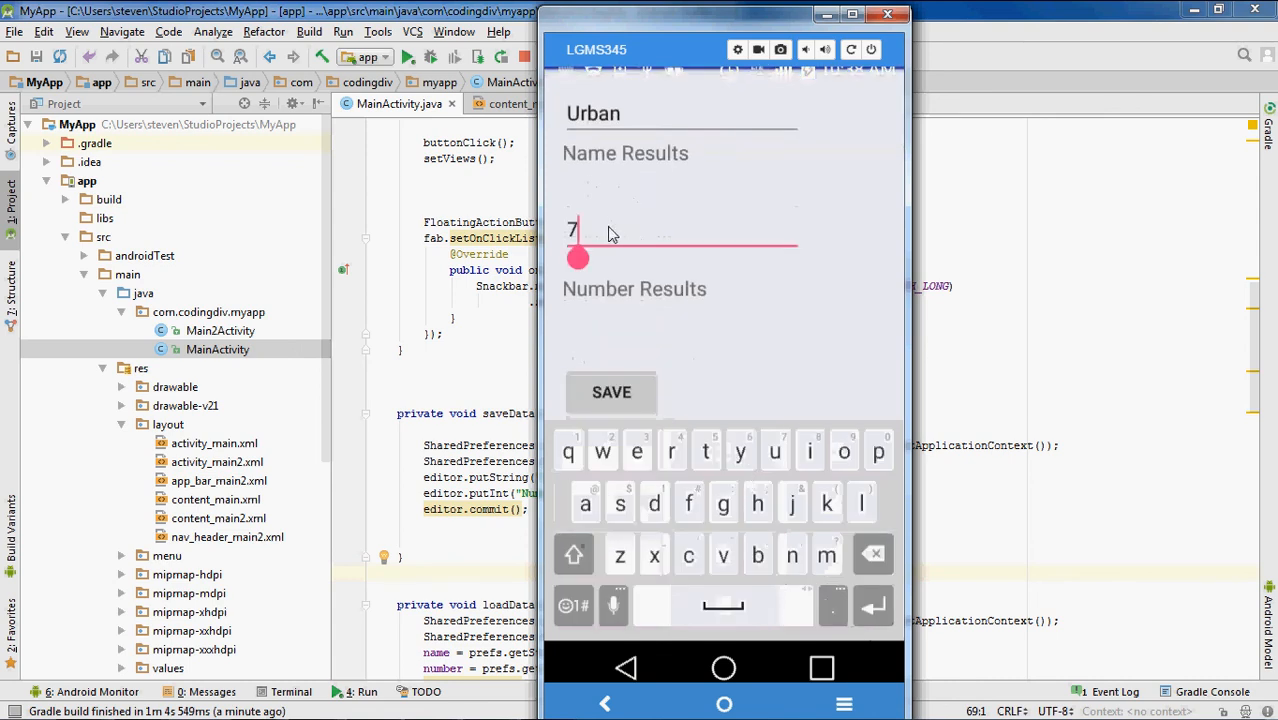
text(1)
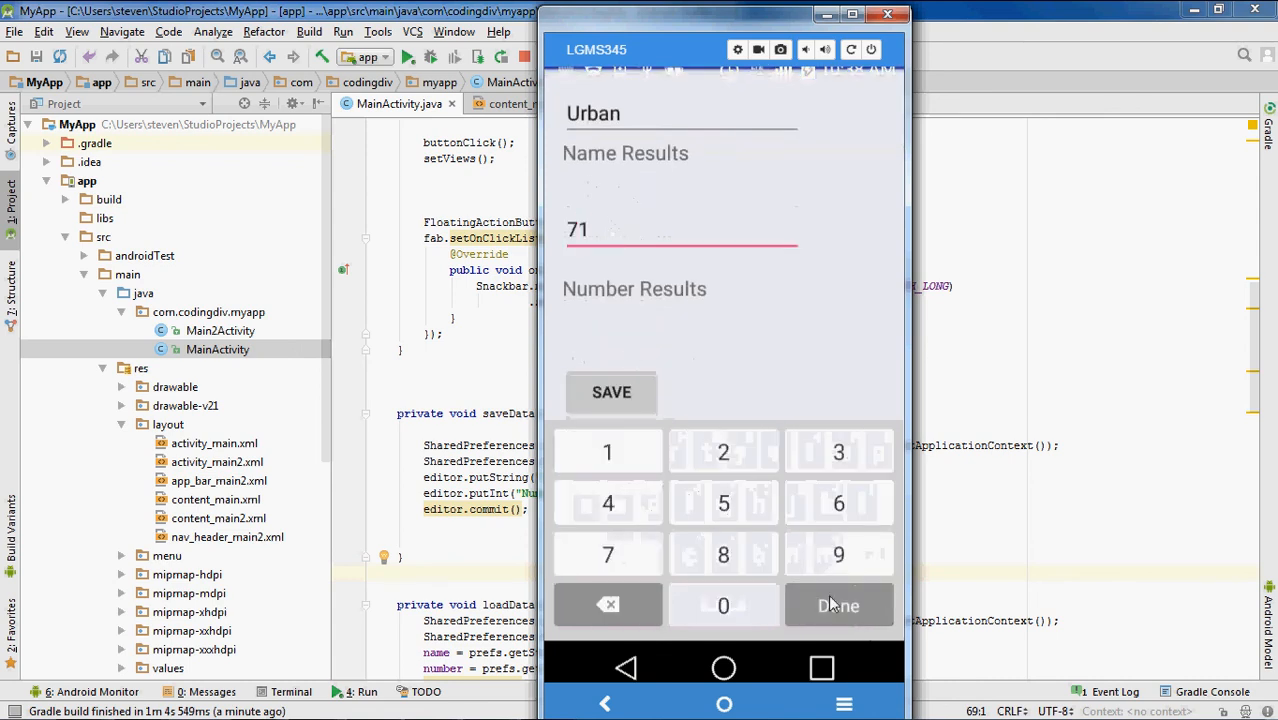
click(838, 604)
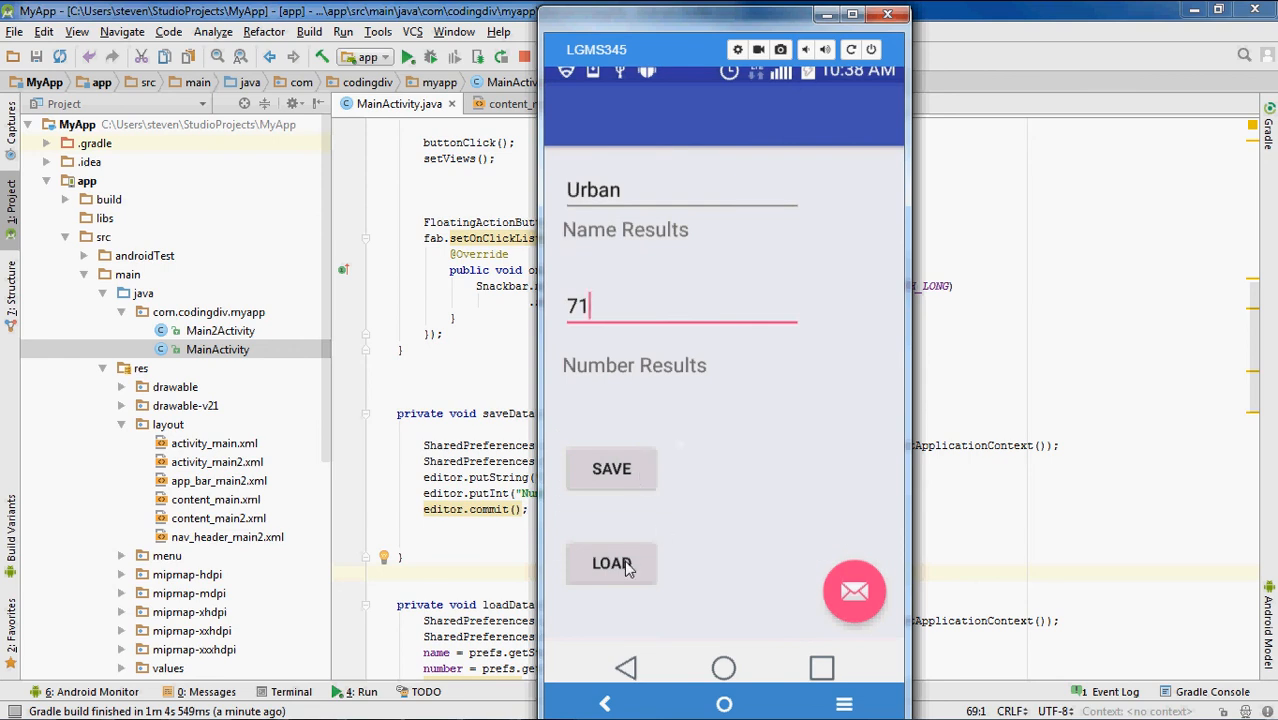
mouse_move(708, 296)
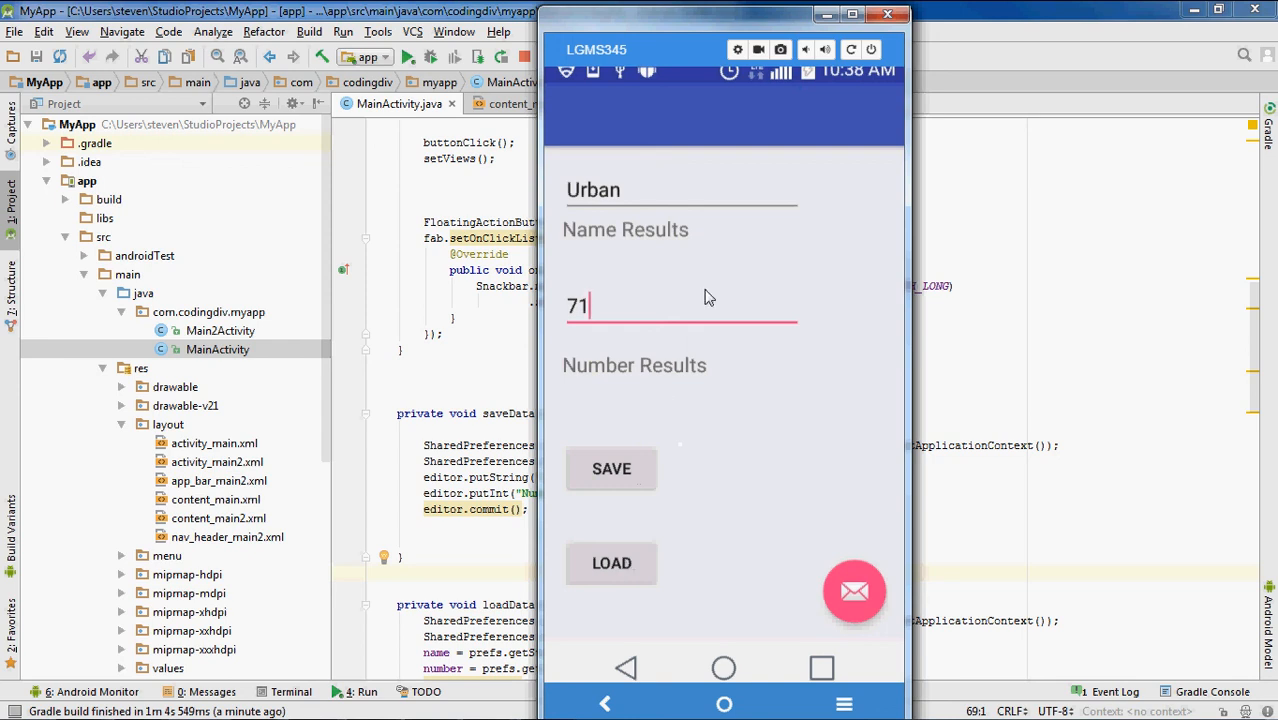
mouse_move(624, 568)
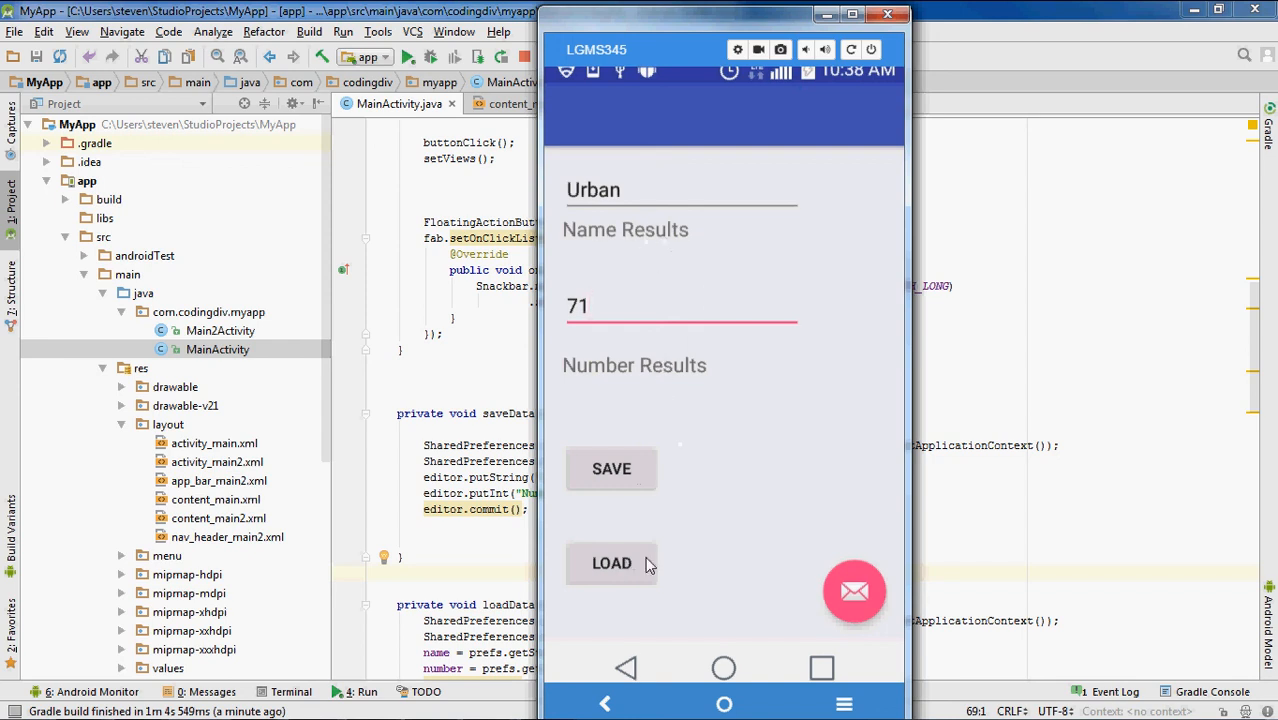
Step: Load the stored values so Urban and 71 appear in the result labels
click(612, 564)
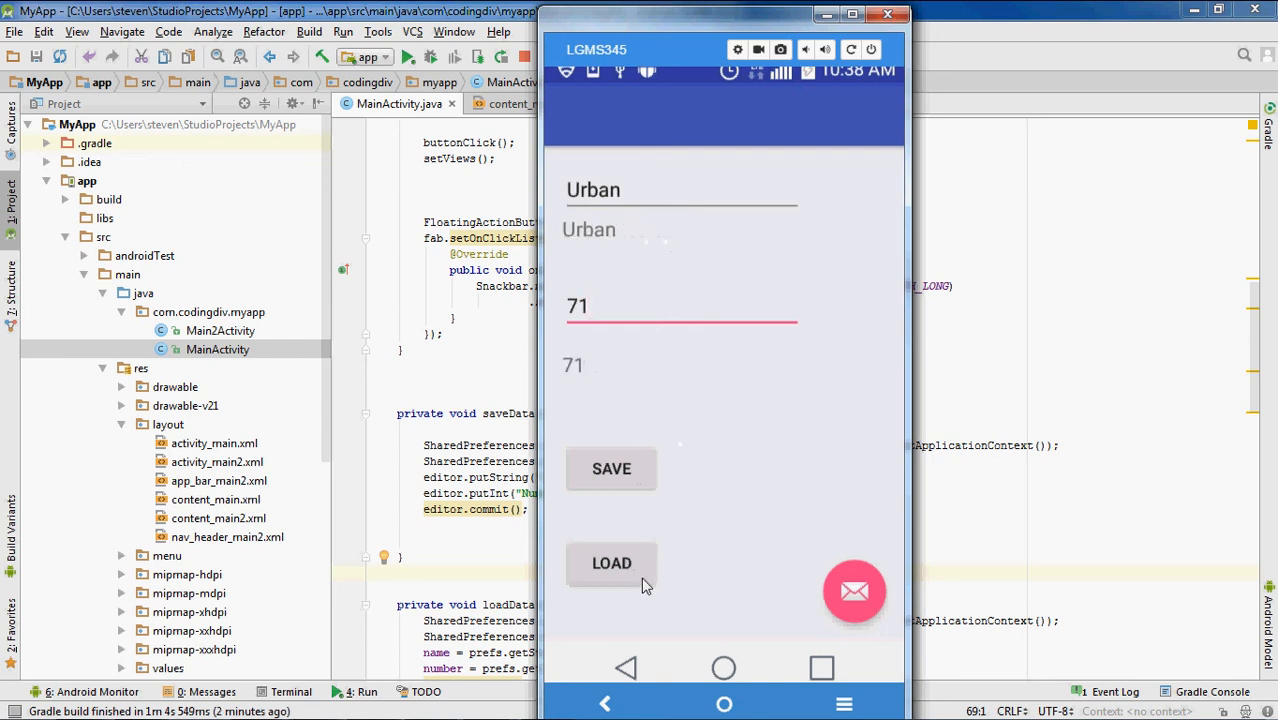
mouse_move(586, 376)
text(P)
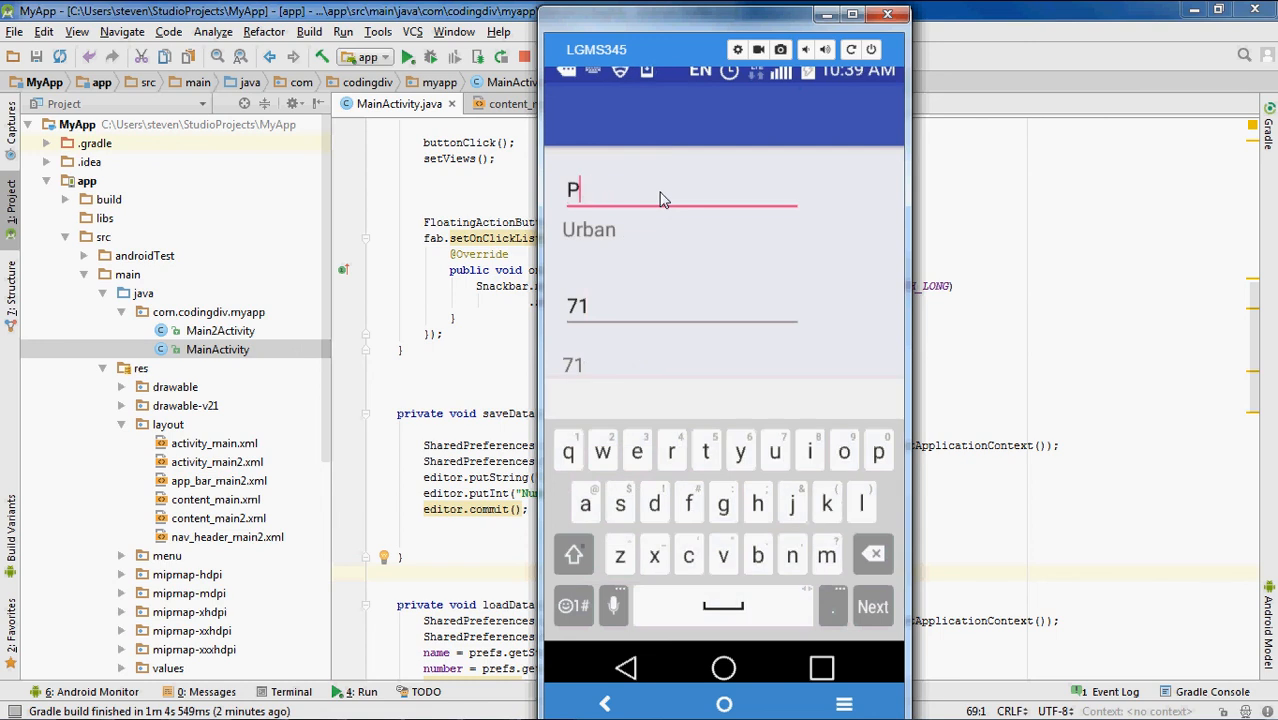
Step: Change the entries to Programmer and 31 and load them into the result labels
text(rogrammer)
click(680, 306)
text(31)
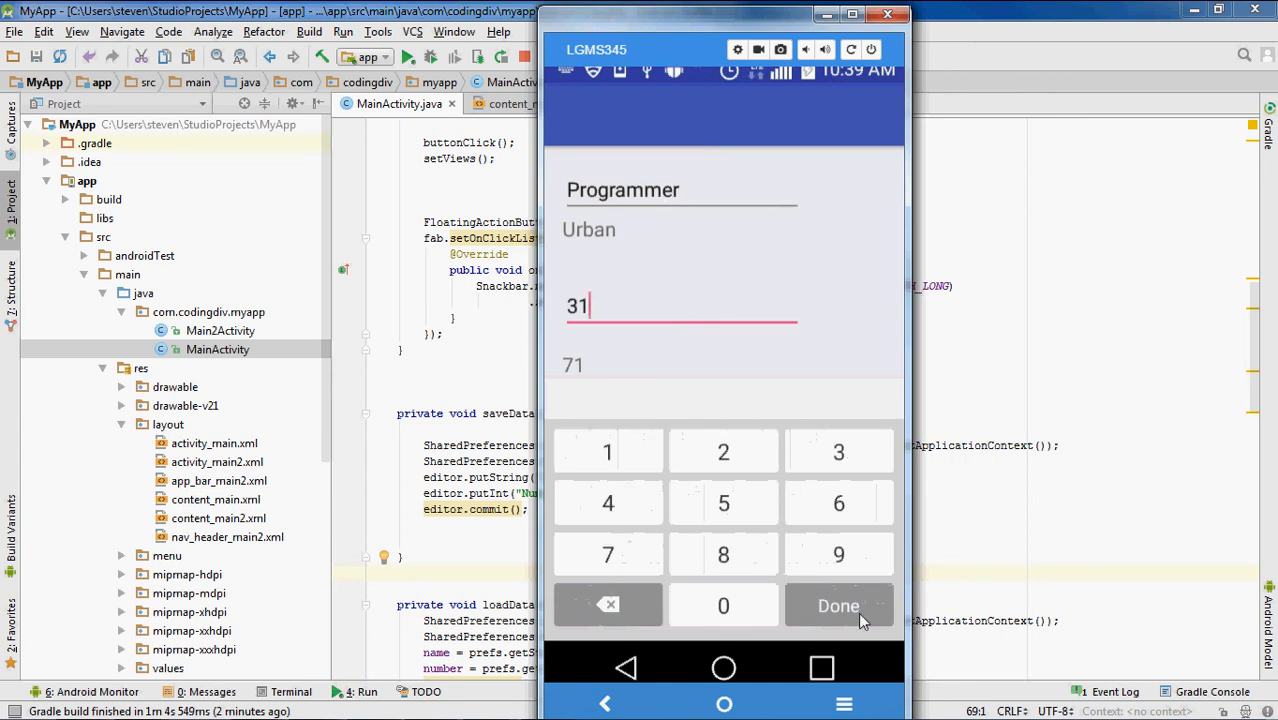
click(838, 604)
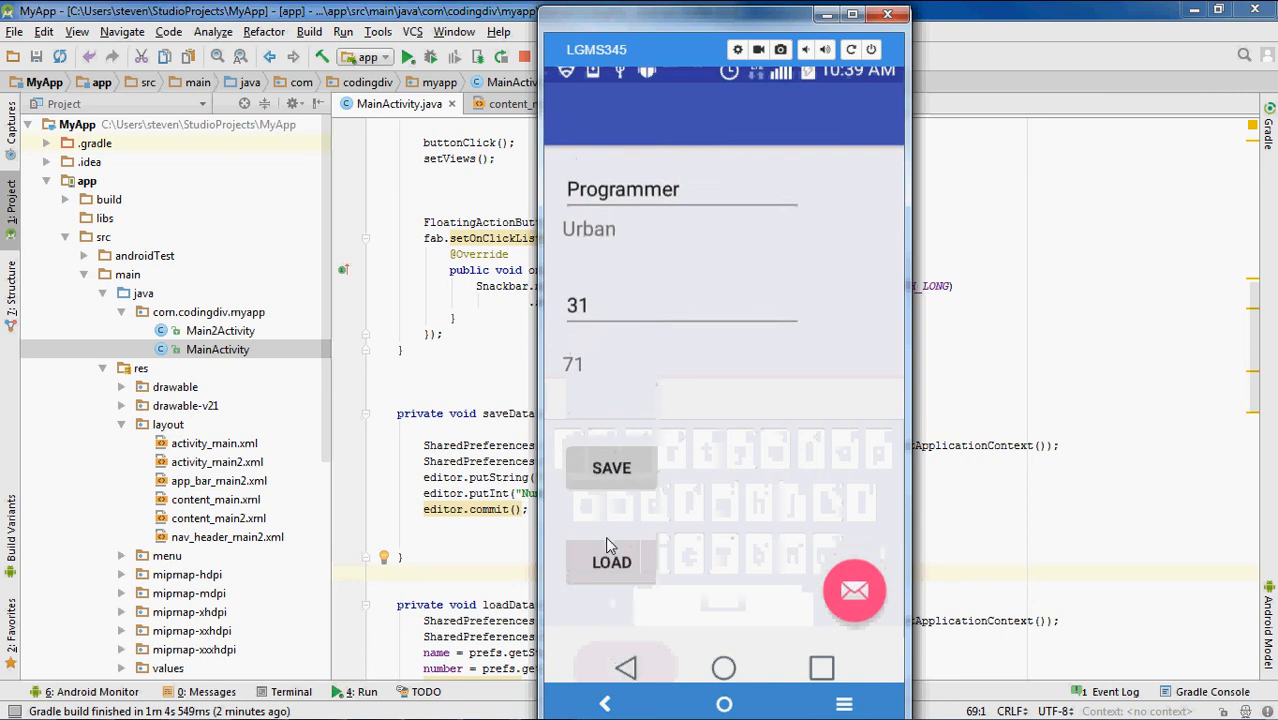
mouse_move(664, 536)
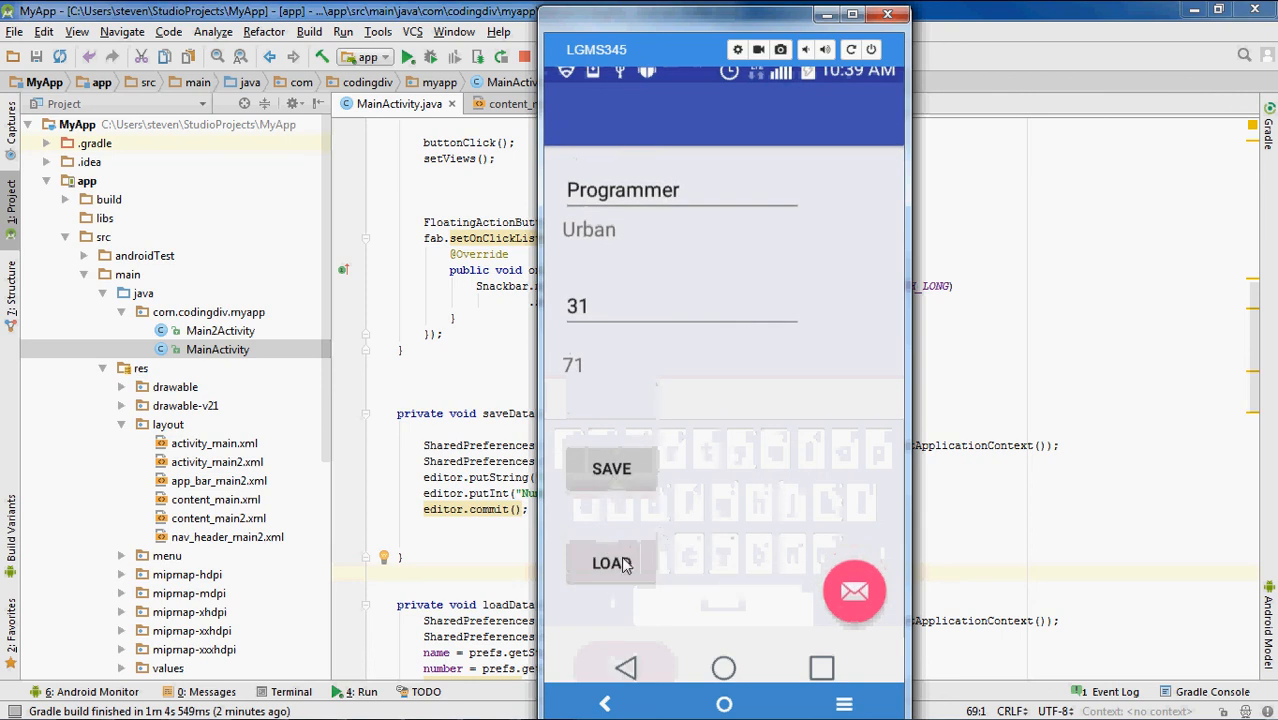
click(610, 564)
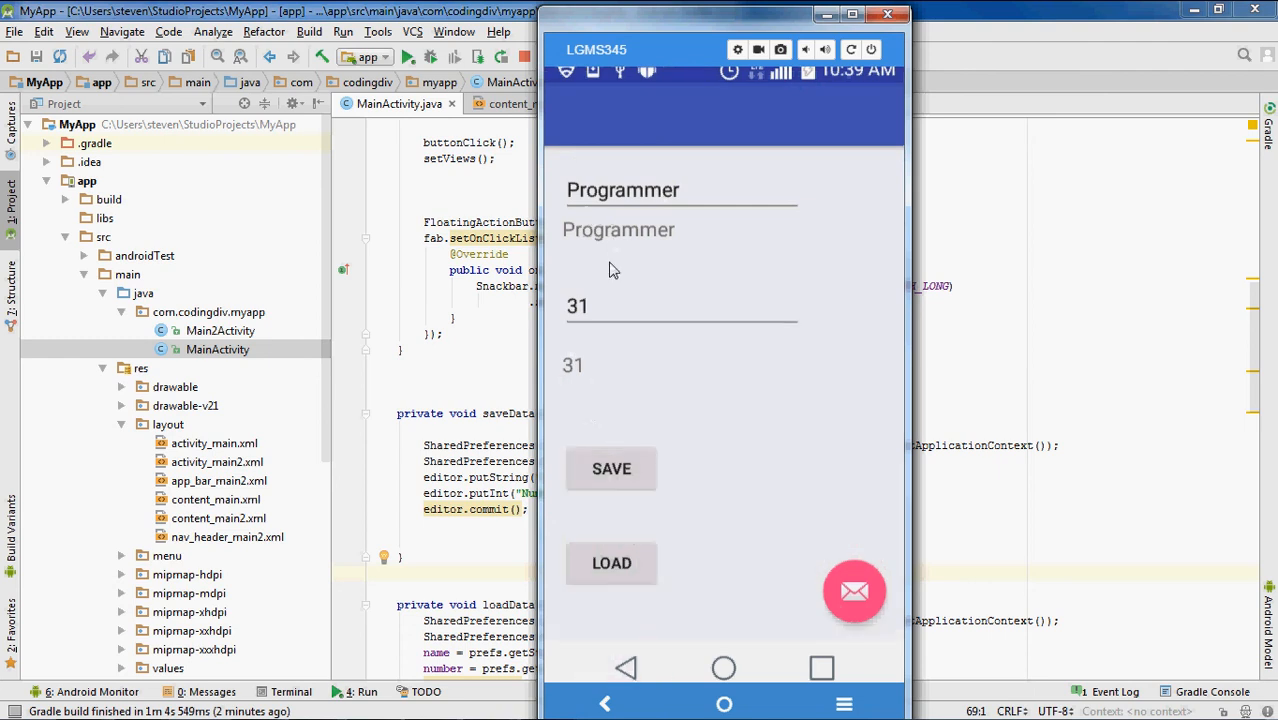
mouse_move(640, 416)
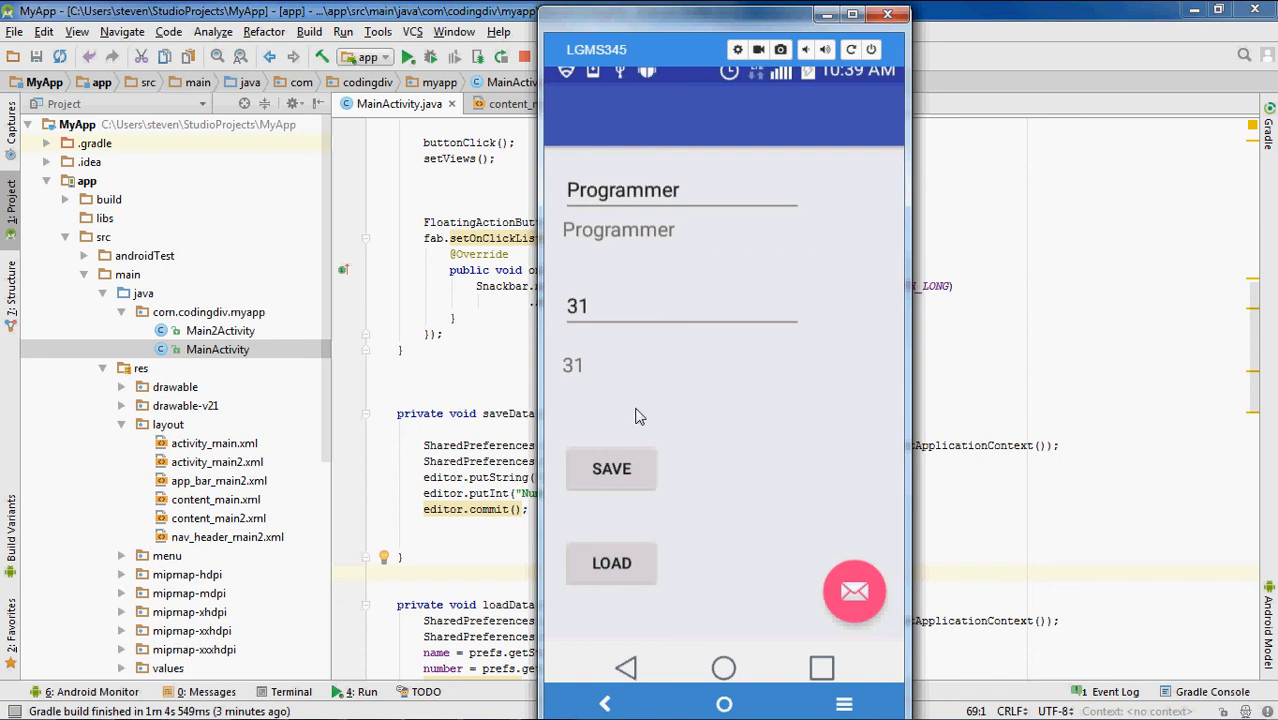
mouse_move(548, 110)
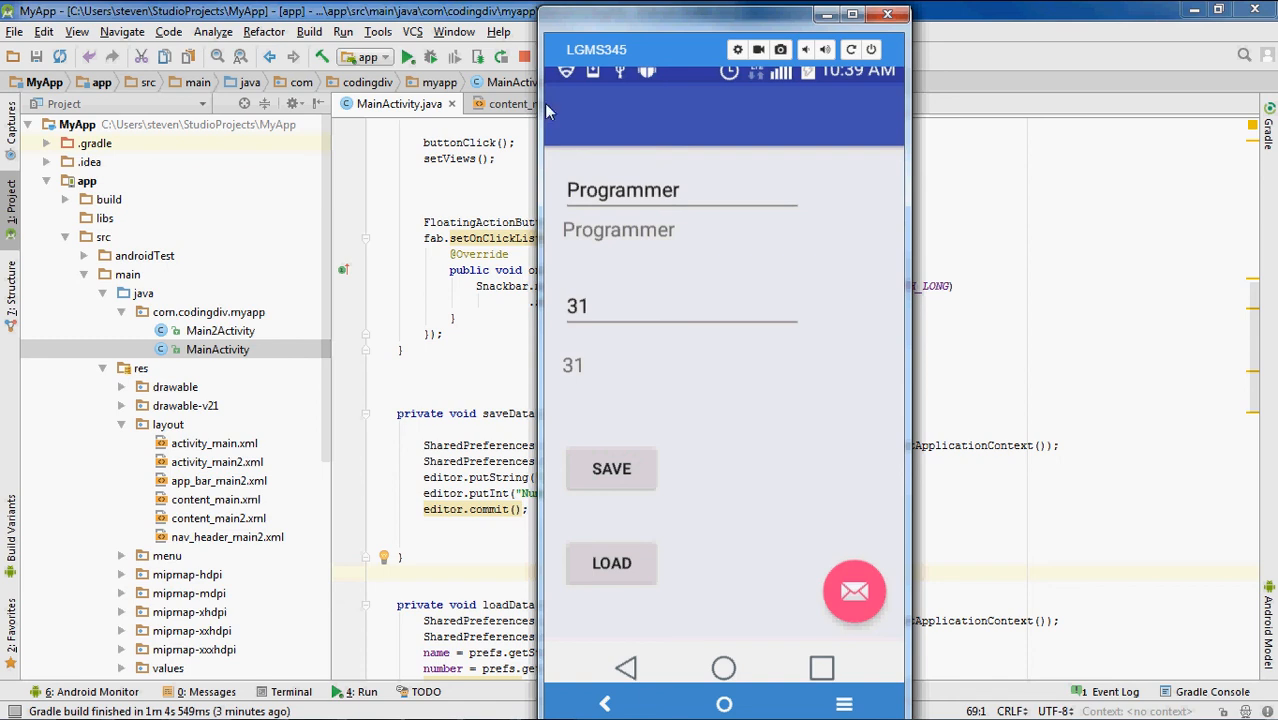